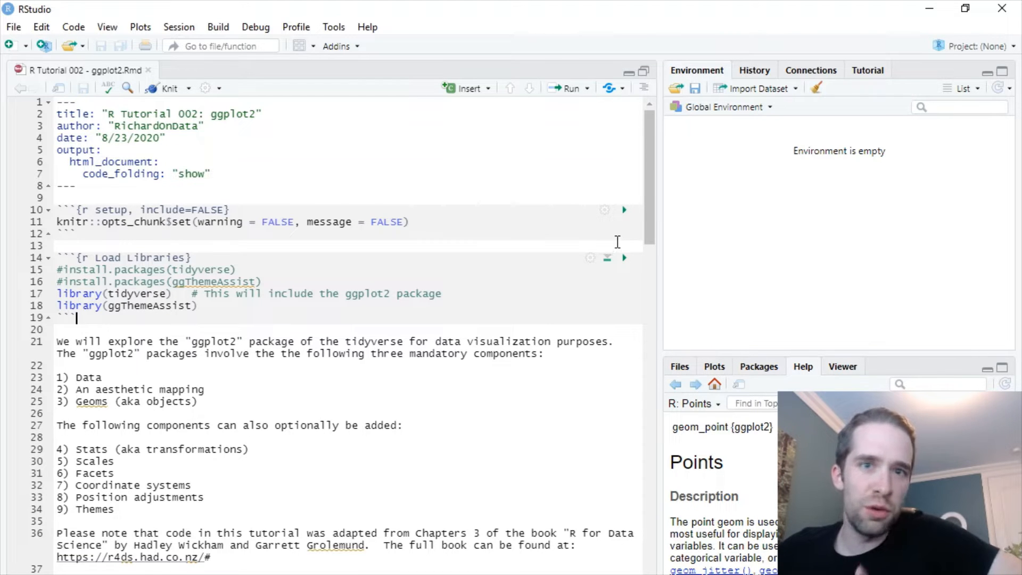
{"action": "mouse_move", "coordinate": [606, 258]}
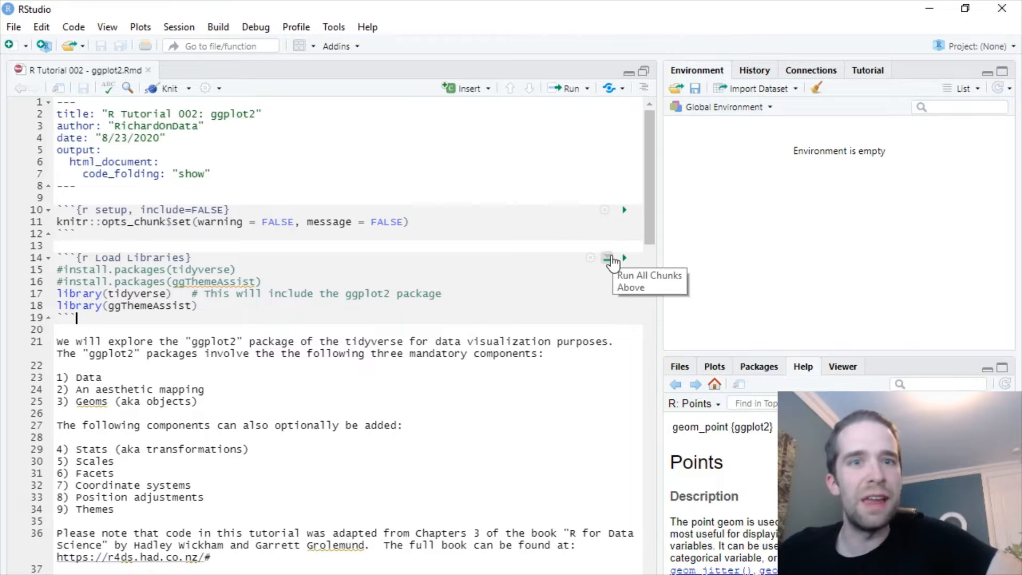
{"action": "mouse_move", "coordinate": [457, 307]}
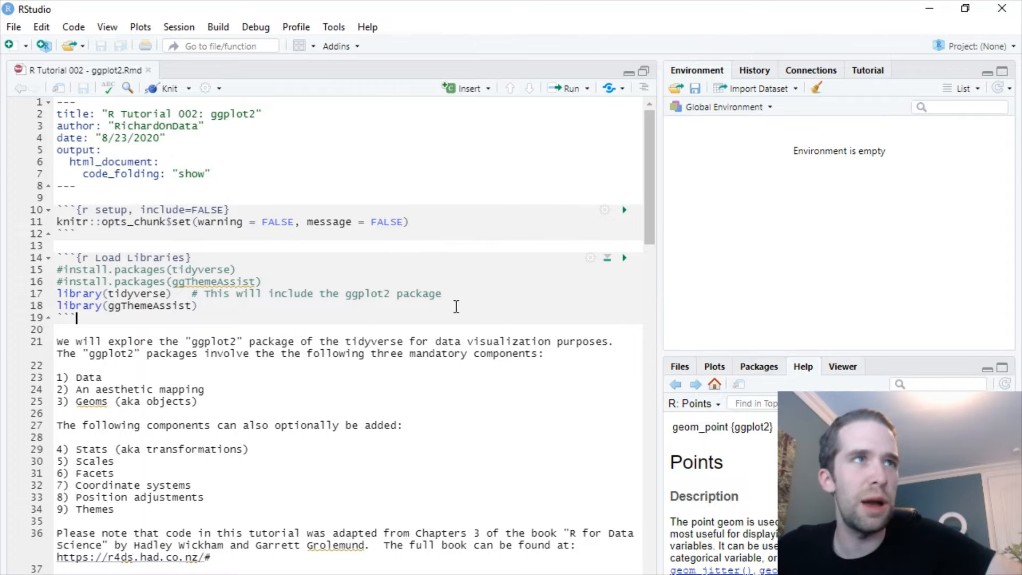
Highlight the list of ggplot2's three mandatory components: data, aesthetic mapping and geoms
{"action": "left_click", "coordinate": [443, 294]}
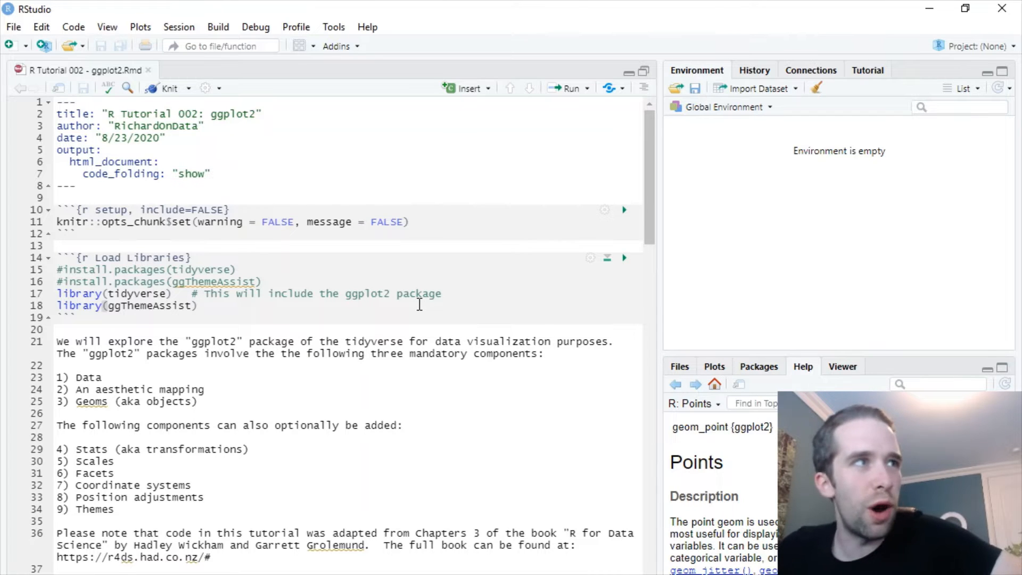
{"action": "mouse_move", "coordinate": [306, 406]}
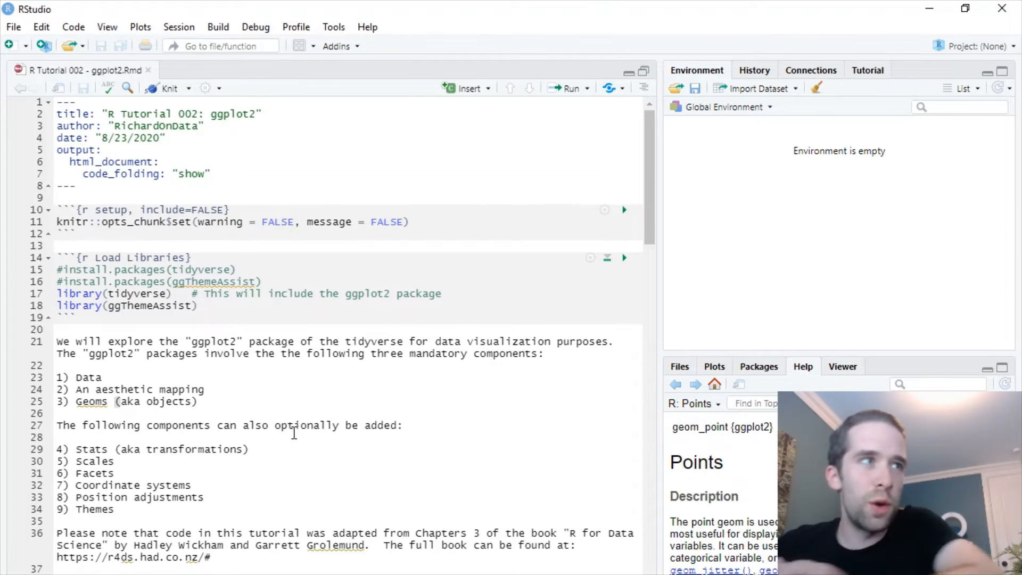
{"action": "left_click", "coordinate": [250, 450]}
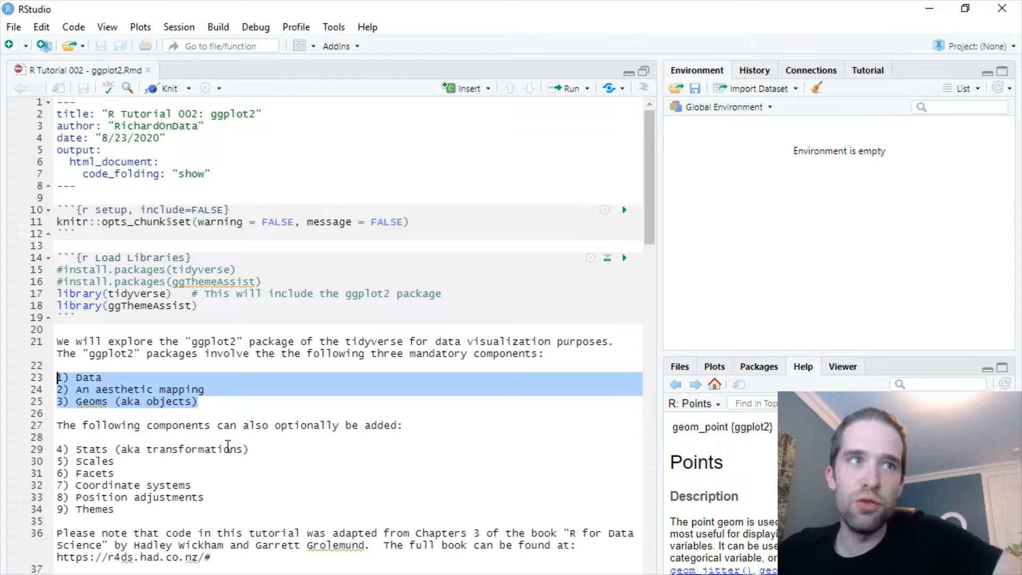
{"action": "mouse_move", "coordinate": [233, 445]}
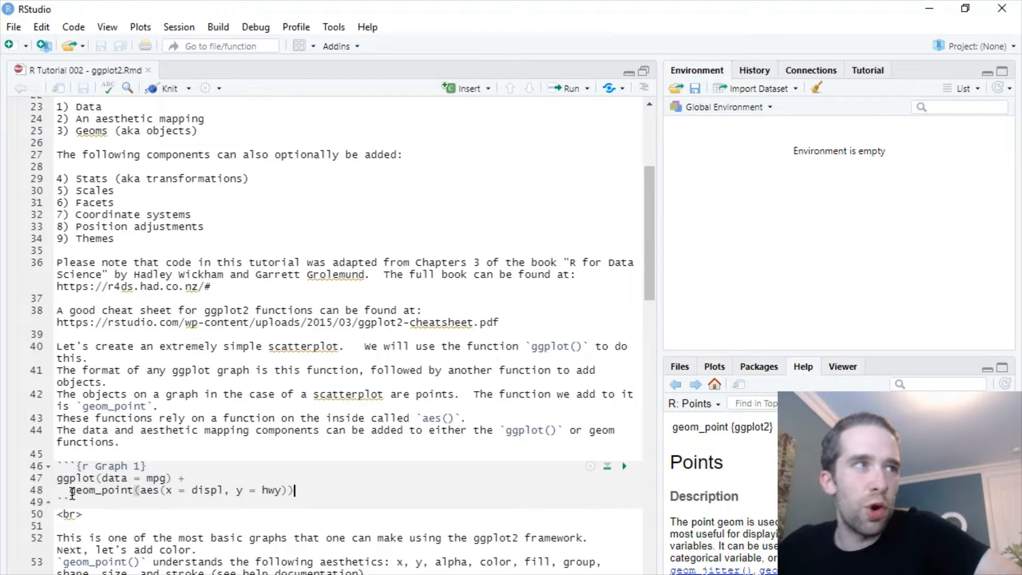
{"action": "double_click", "coordinate": [100, 489]}
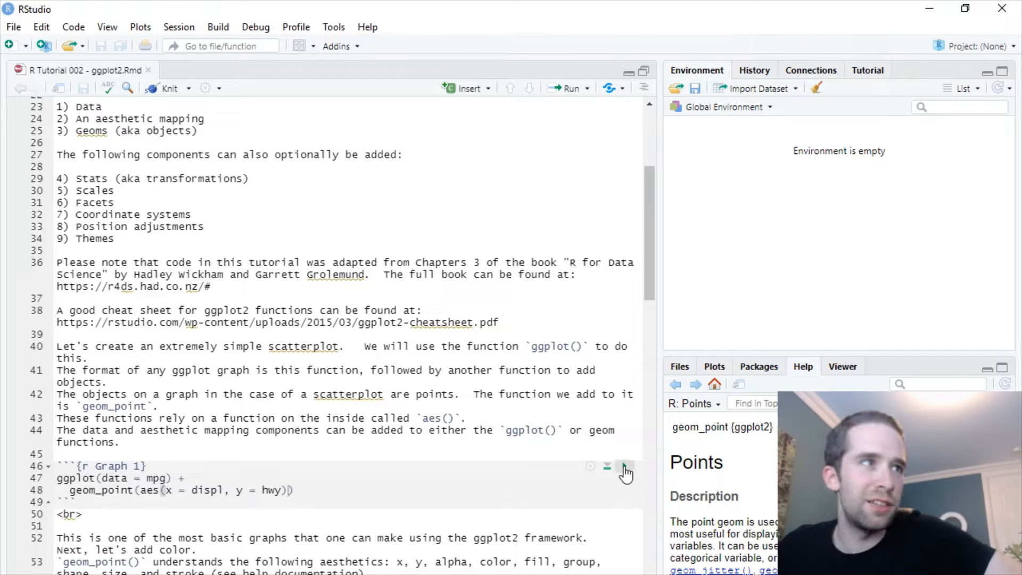
Run the Graph 1 chunk to render the hwy vs displ scatterplot inline
{"action": "left_click", "coordinate": [624, 467]}
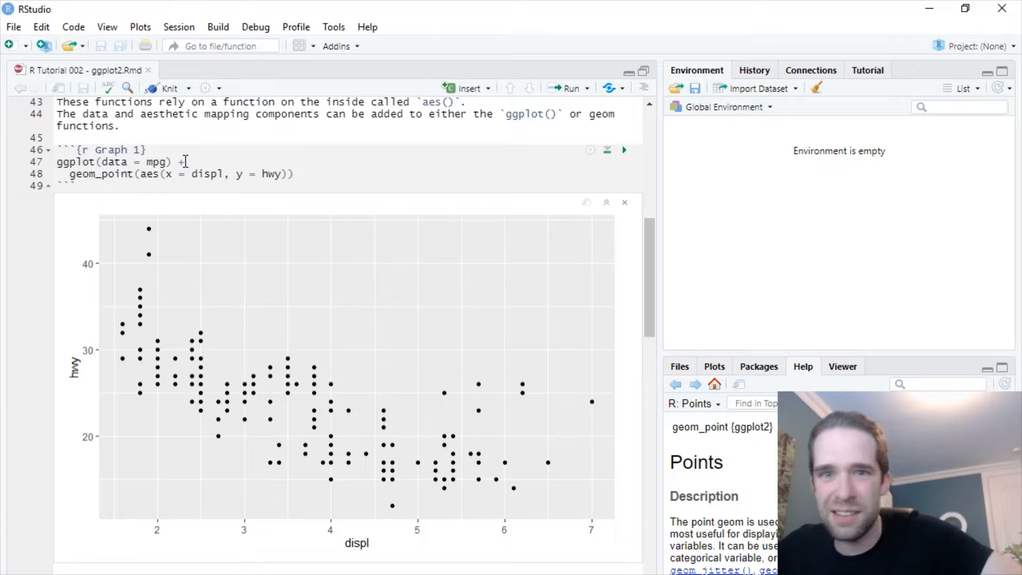
{"action": "mouse_move", "coordinate": [222, 153]}
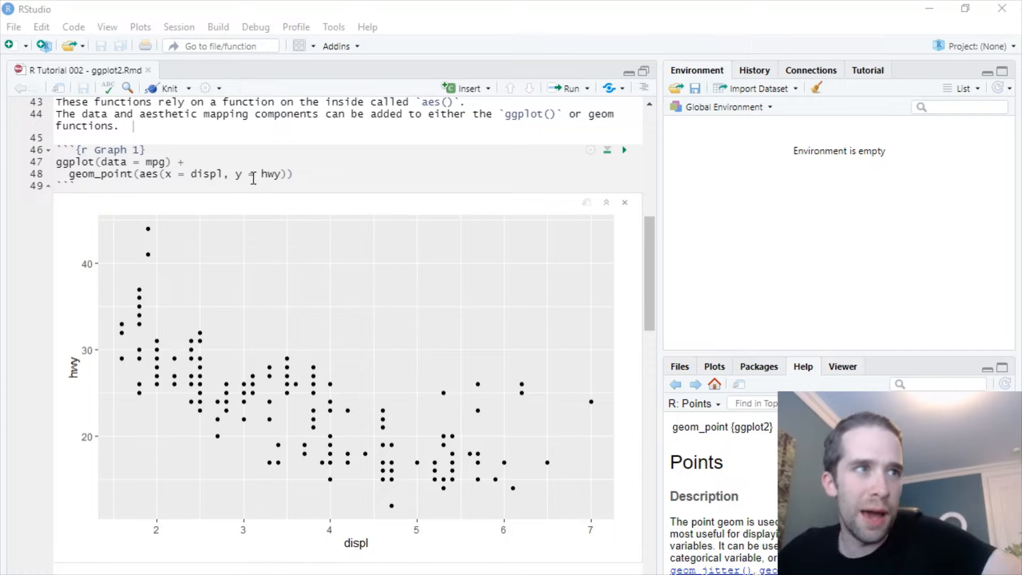
Scroll the notebook down to the Graph 2 chunk
{"action": "scroll", "scroll_direction": "down", "scroll_amount": 3}
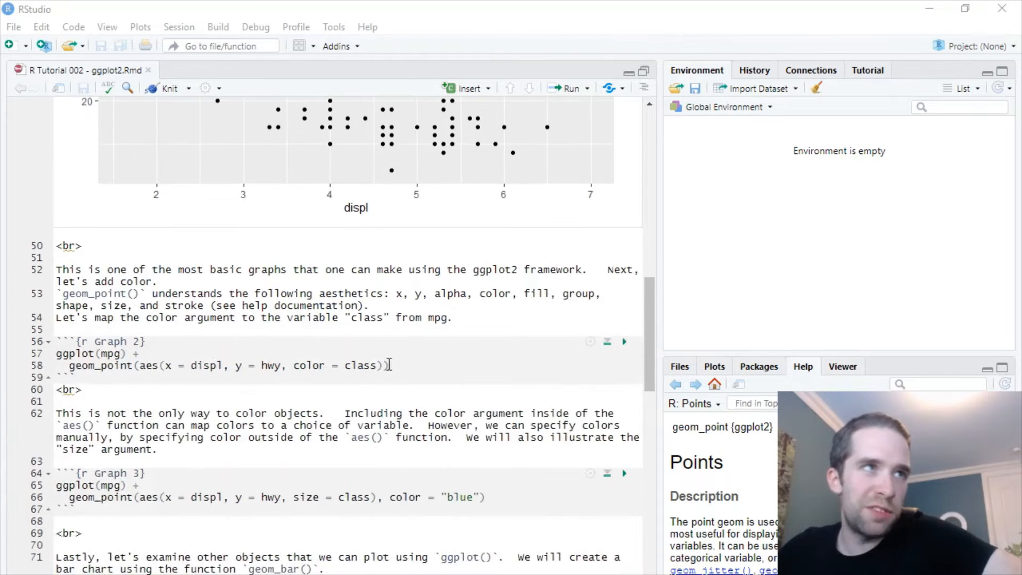
{"action": "scroll", "scroll_direction": "down", "scroll_amount": 3}
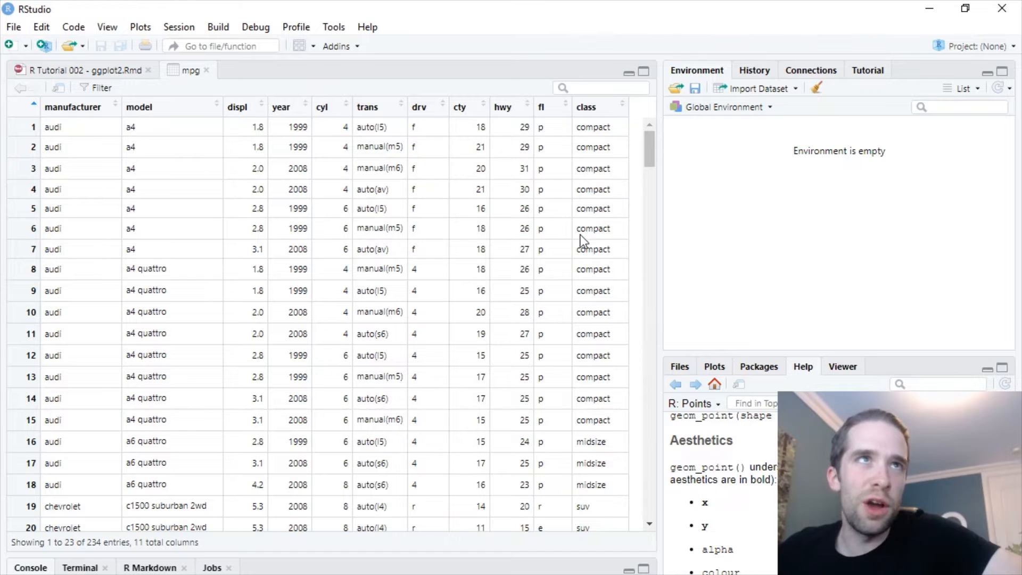
{"action": "mouse_move", "coordinate": [605, 142]}
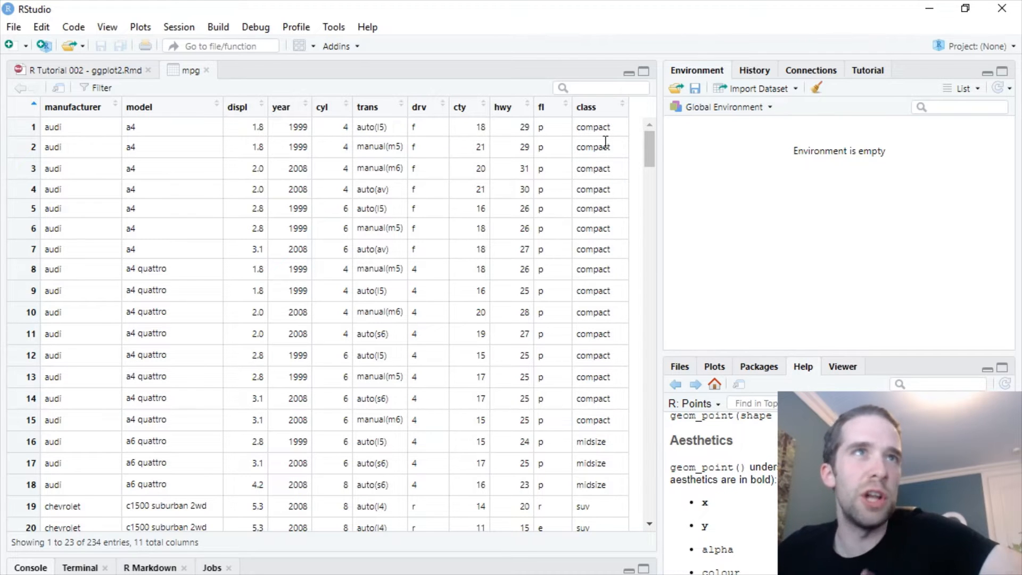
{"action": "mouse_move", "coordinate": [71, 70]}
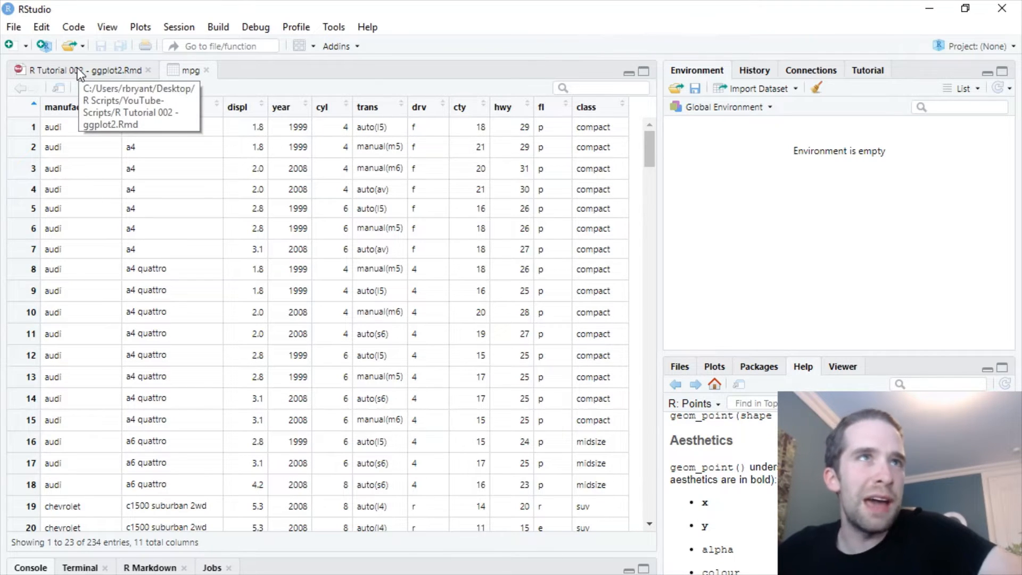
{"action": "mouse_move", "coordinate": [97, 87]}
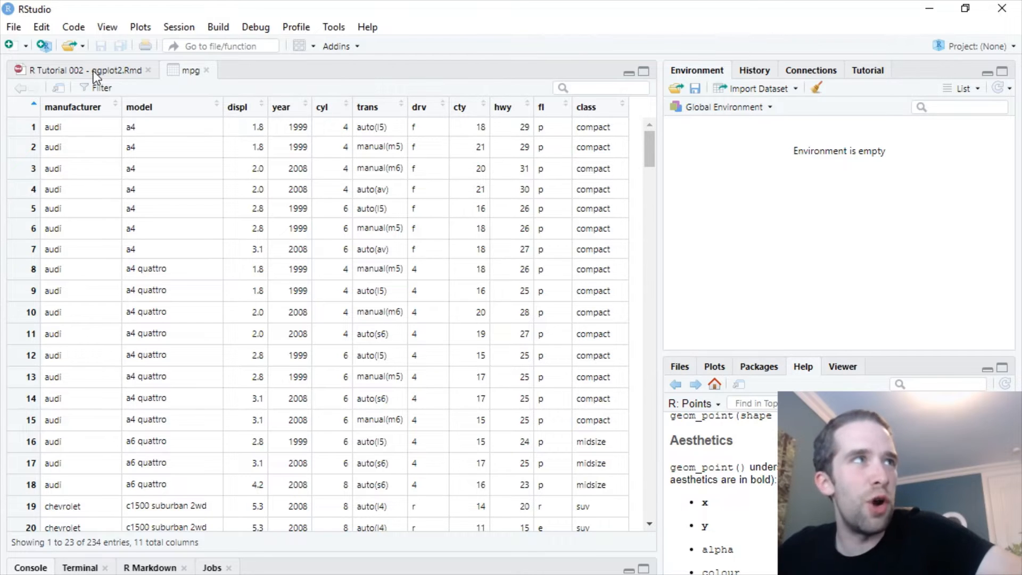
Back in the notebook, run Graph 2 to plot hwy vs displ coloured by class with a legend
{"action": "left_click", "coordinate": [73, 70]}
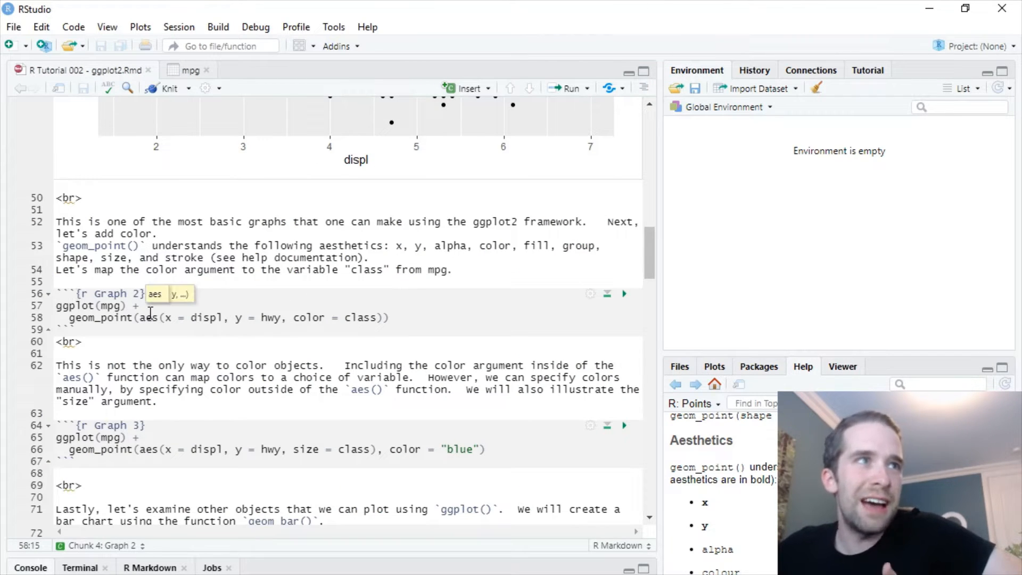
{"action": "left_click", "coordinate": [364, 317]}
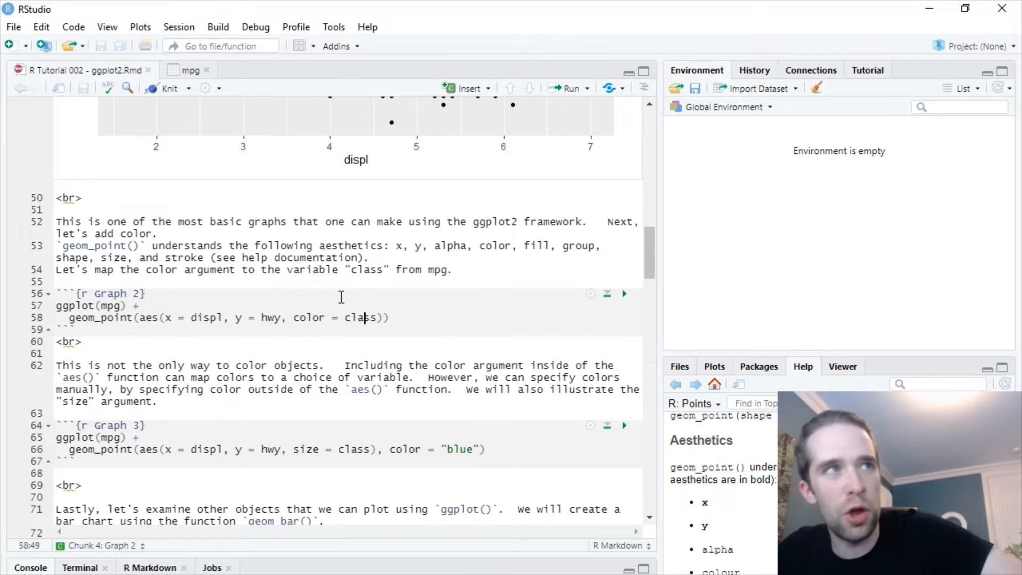
{"action": "mouse_move", "coordinate": [623, 293]}
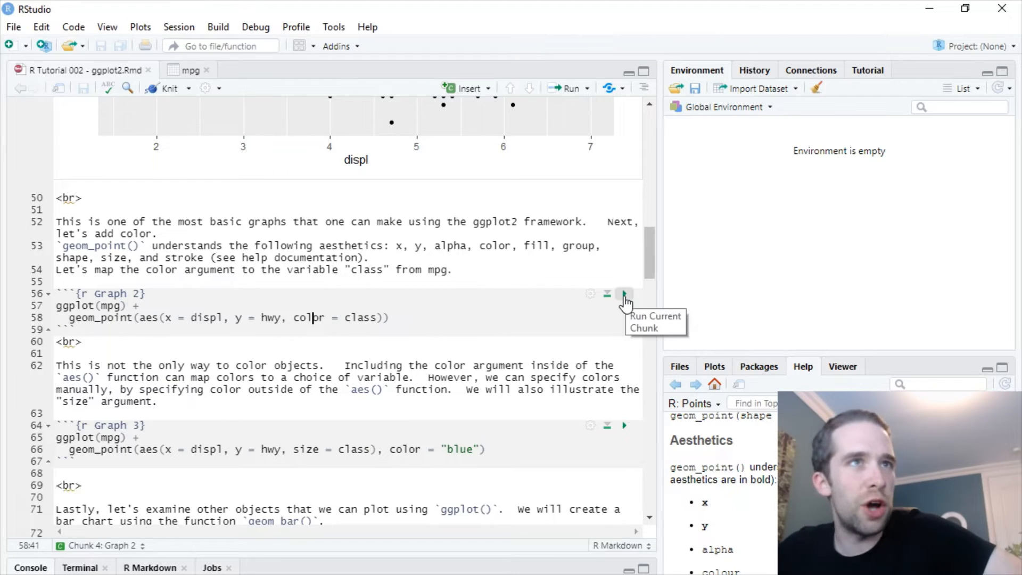
{"action": "left_click", "coordinate": [624, 294]}
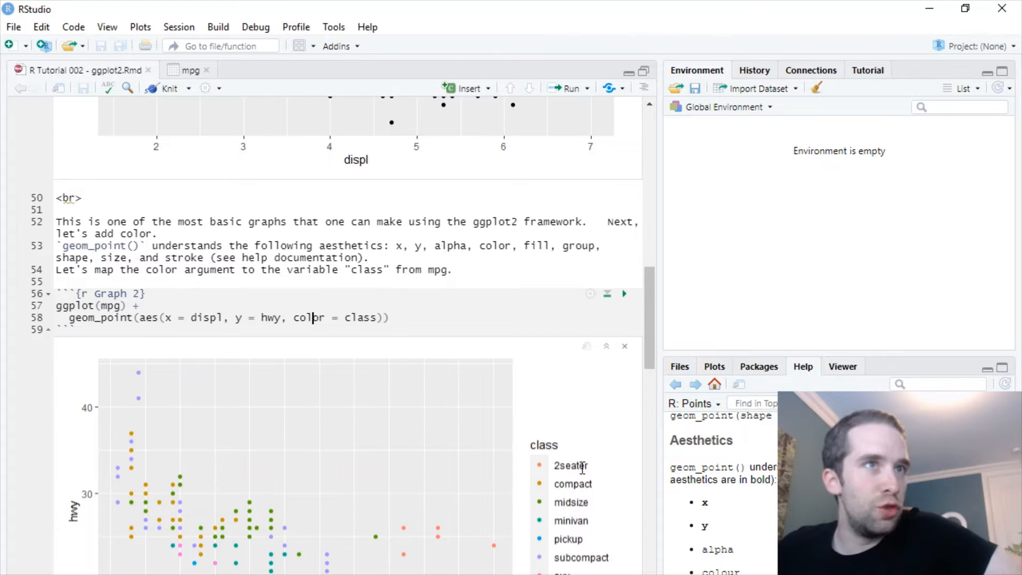
Scroll past the Graph 2 output down to the Graph 3 chunk
{"action": "scroll", "scroll_direction": "down", "scroll_amount": 3}
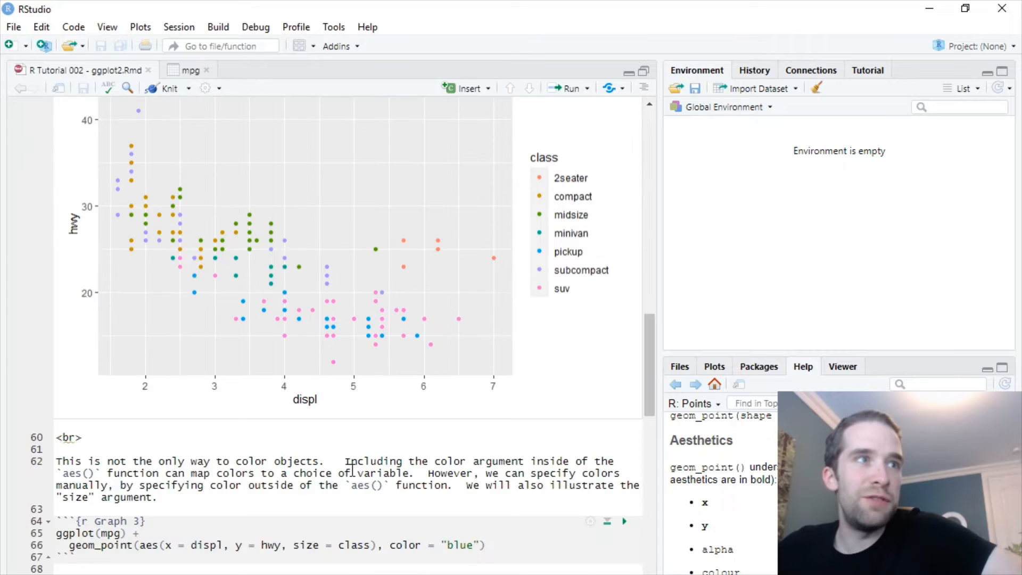
{"action": "scroll", "scroll_direction": "down", "scroll_amount": 3}
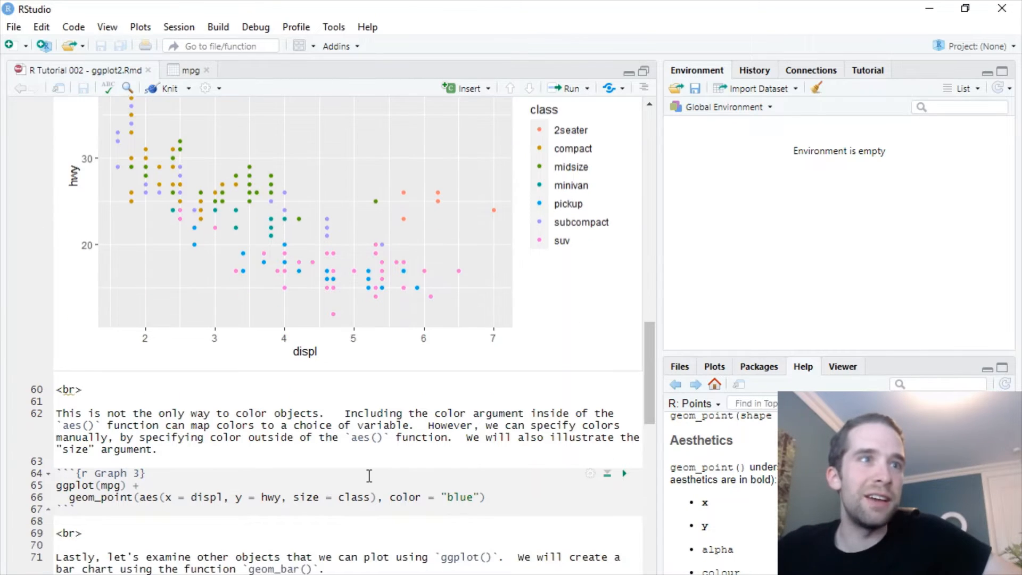
{"action": "scroll", "scroll_direction": "down", "scroll_amount": 3}
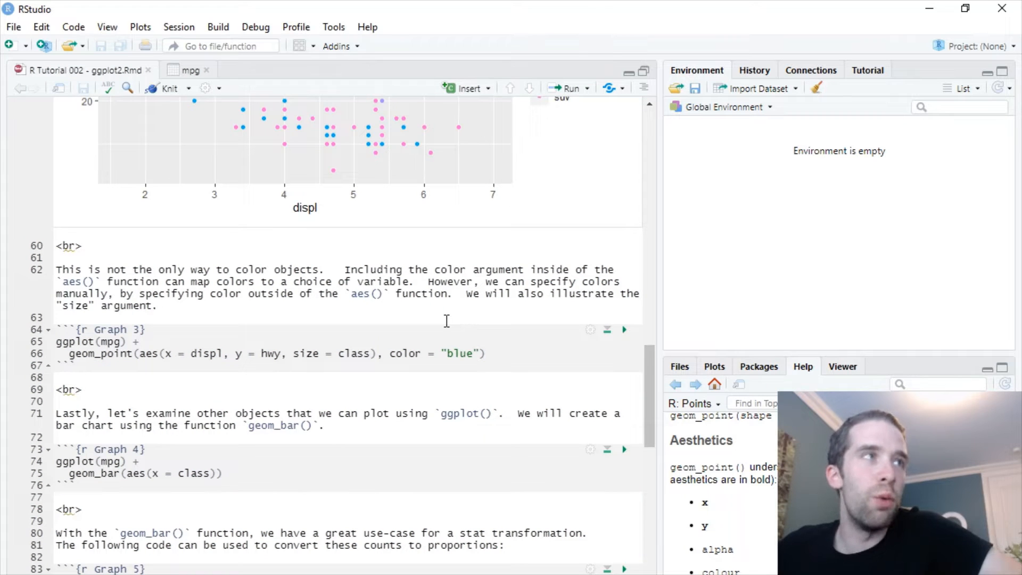
{"action": "scroll", "scroll_direction": "down", "scroll_amount": 3}
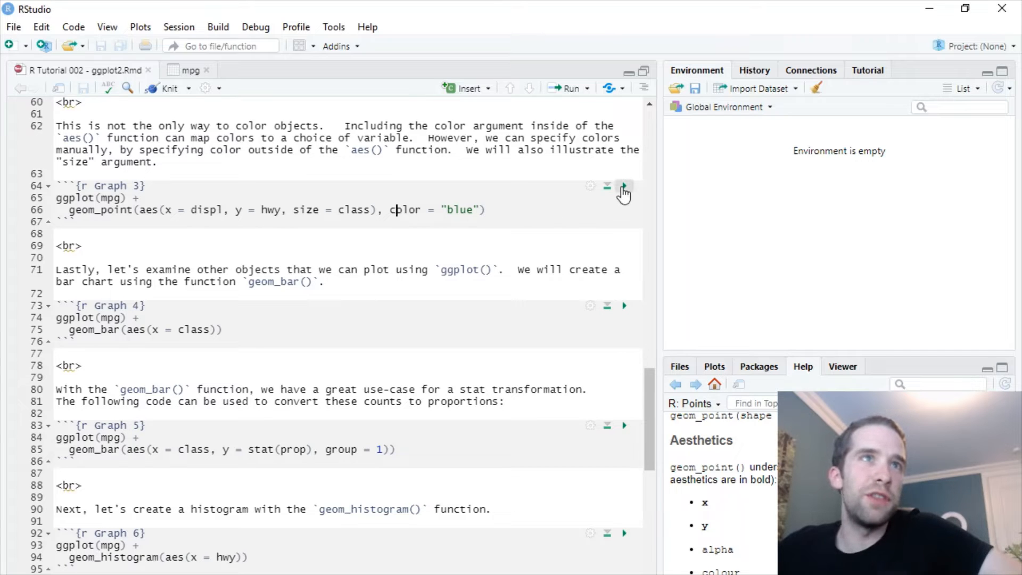
Run Graph 3 to plot blue points sized by class, then move toward the bar chart chunks
{"action": "left_click", "coordinate": [622, 185]}
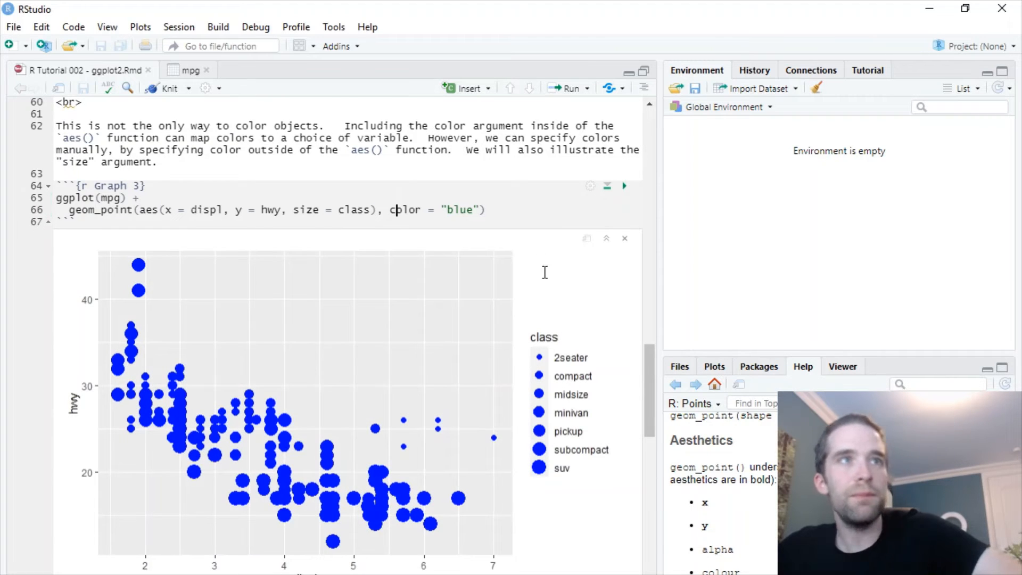
{"action": "mouse_move", "coordinate": [576, 338]}
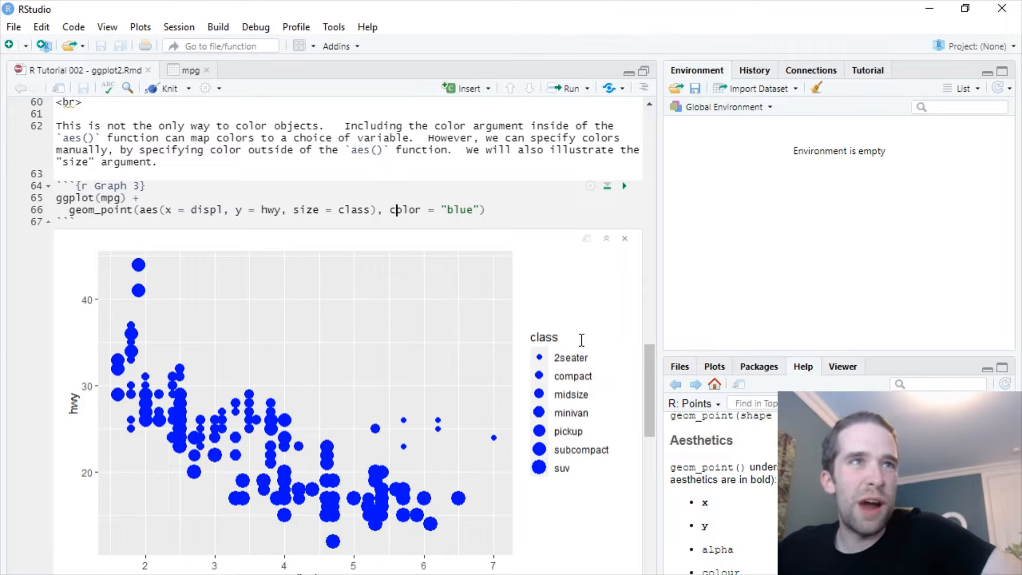
{"action": "mouse_move", "coordinate": [303, 426]}
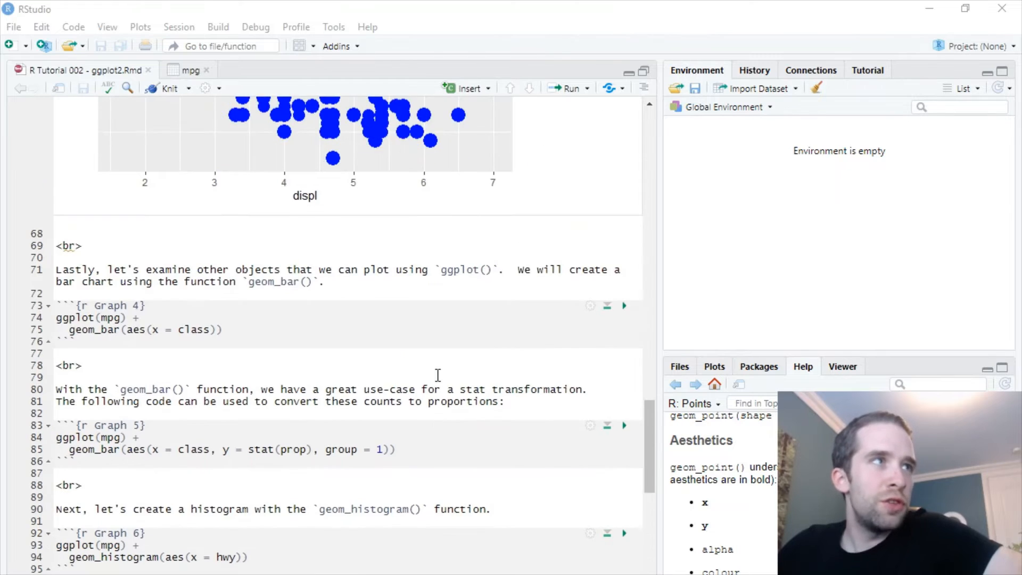
{"action": "scroll", "scroll_direction": "down", "scroll_amount": 3}
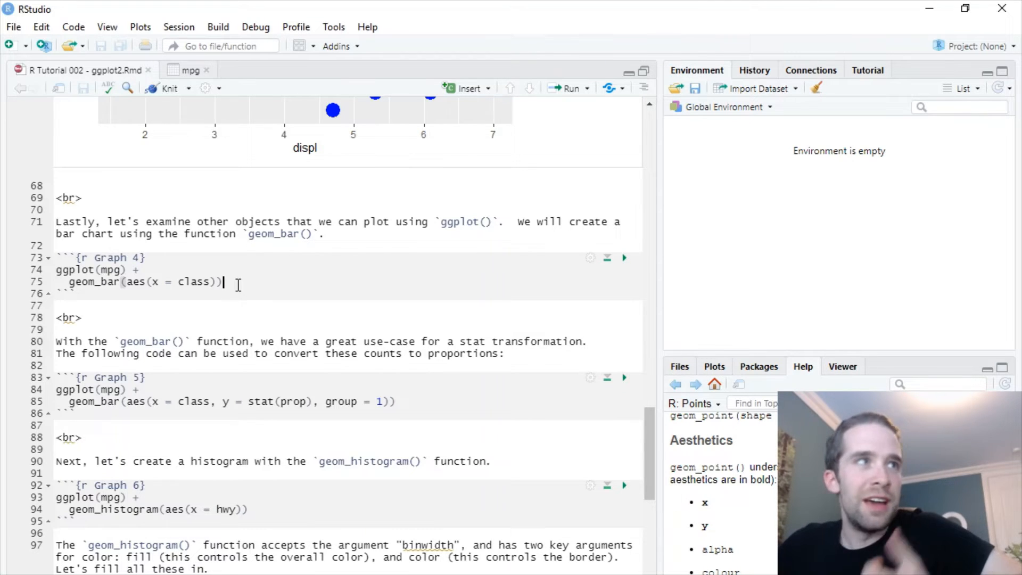
{"action": "mouse_move", "coordinate": [624, 258]}
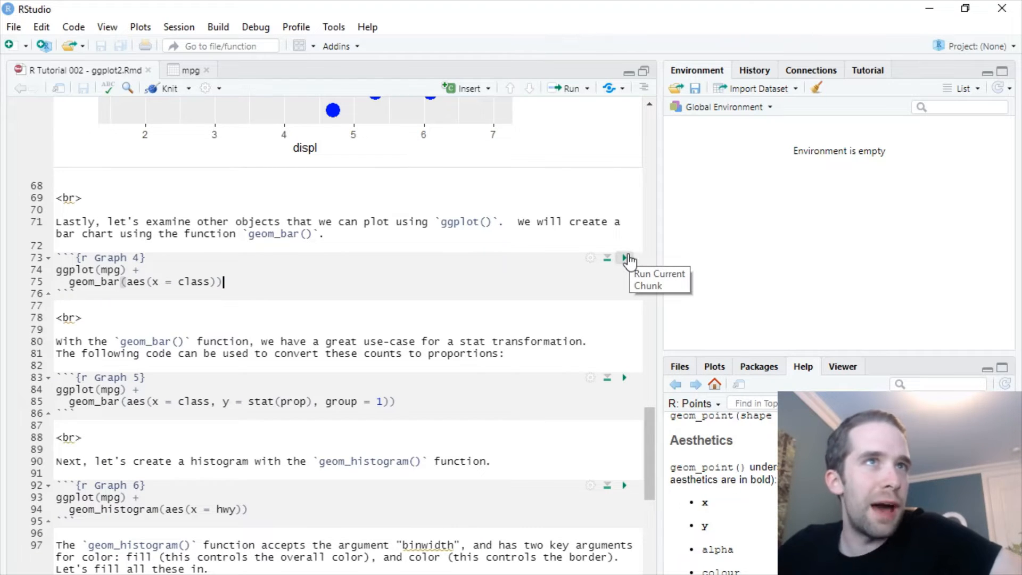
Run Graph 4 to draw the bar chart of car counts per class and reach Graph 5
{"action": "left_click", "coordinate": [624, 258]}
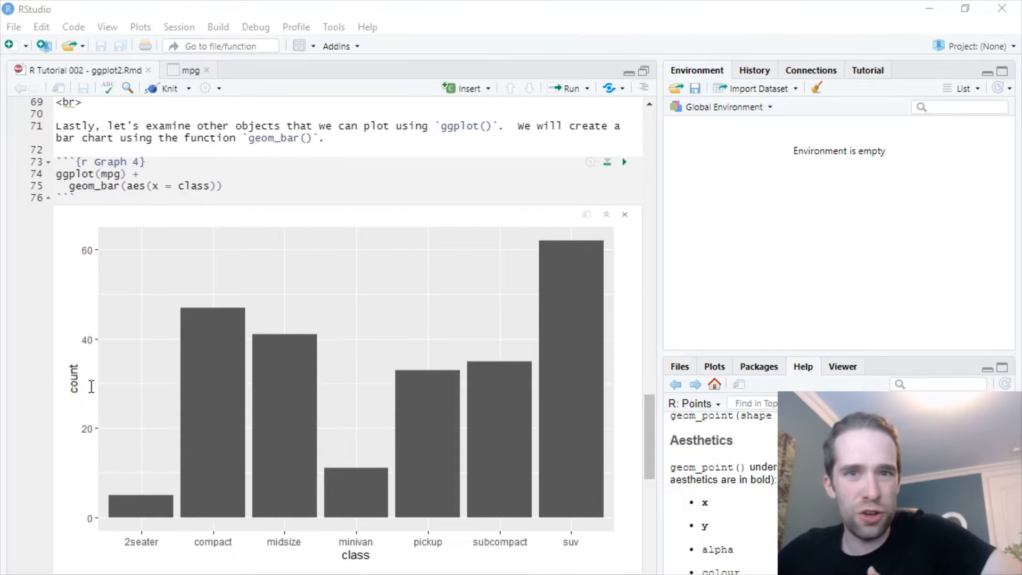
{"action": "mouse_move", "coordinate": [234, 458]}
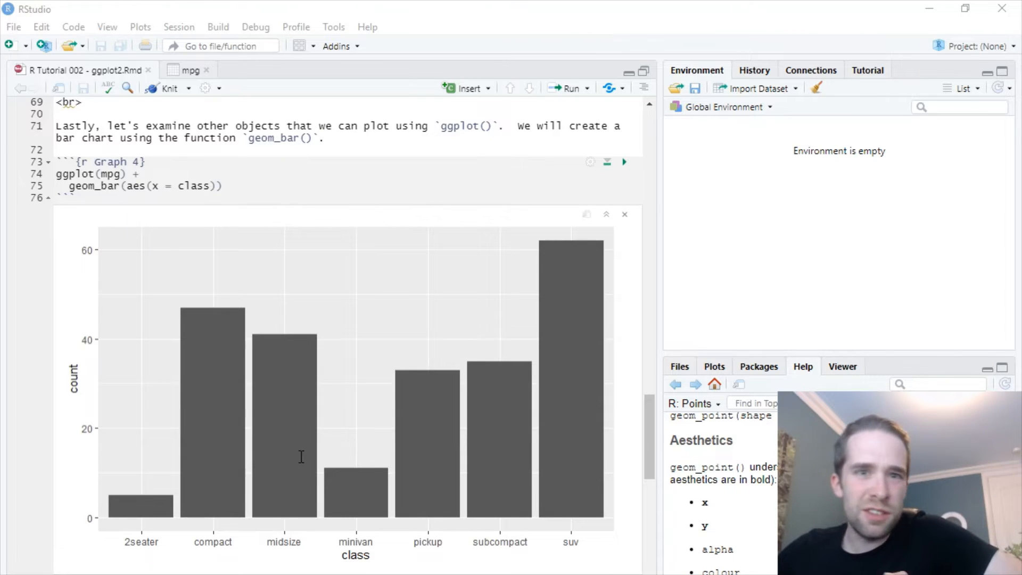
{"action": "mouse_move", "coordinate": [336, 451]}
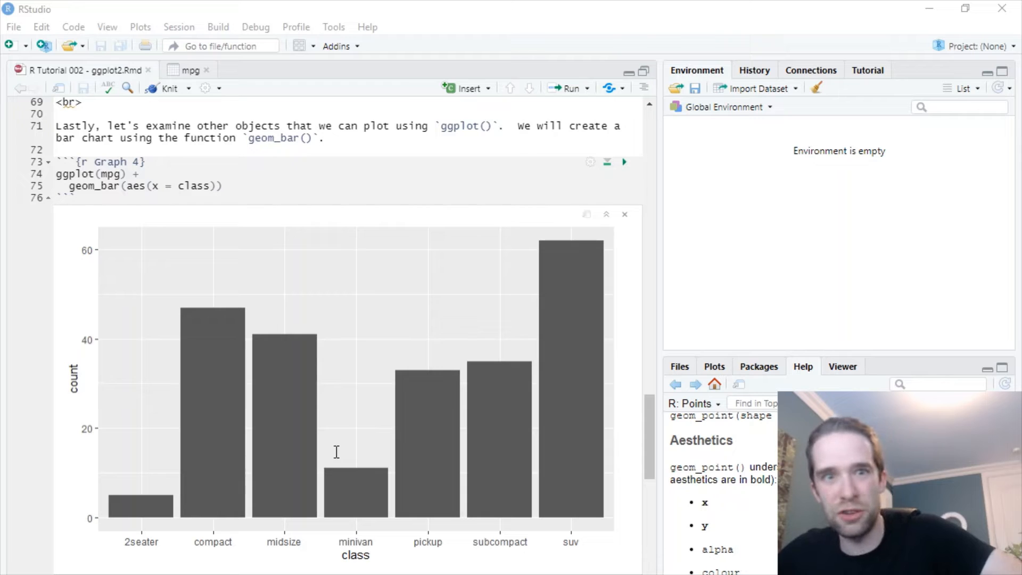
{"action": "mouse_move", "coordinate": [433, 538]}
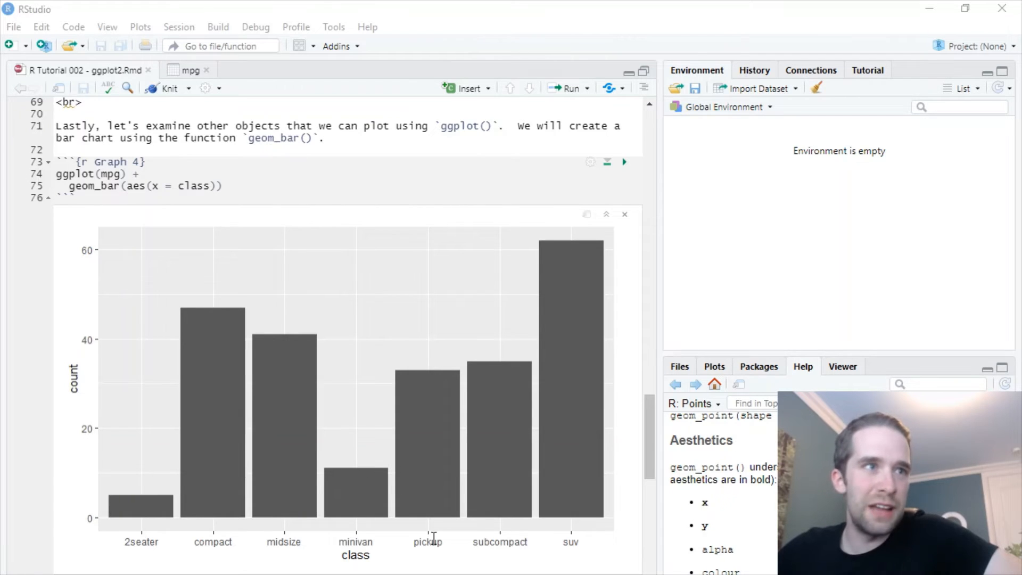
{"action": "scroll", "scroll_direction": "down", "scroll_amount": 3}
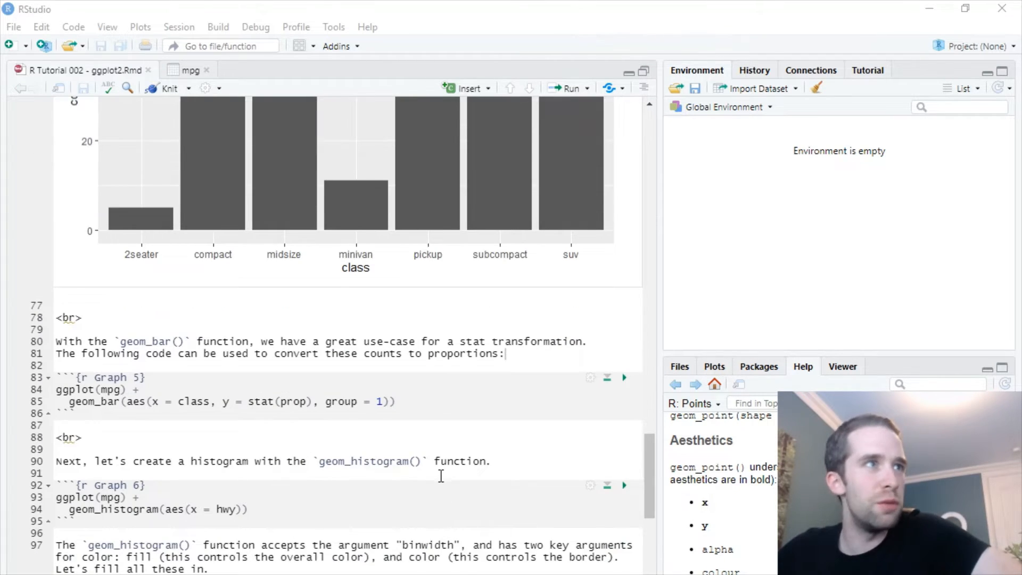
{"action": "scroll", "scroll_direction": "down", "scroll_amount": 3}
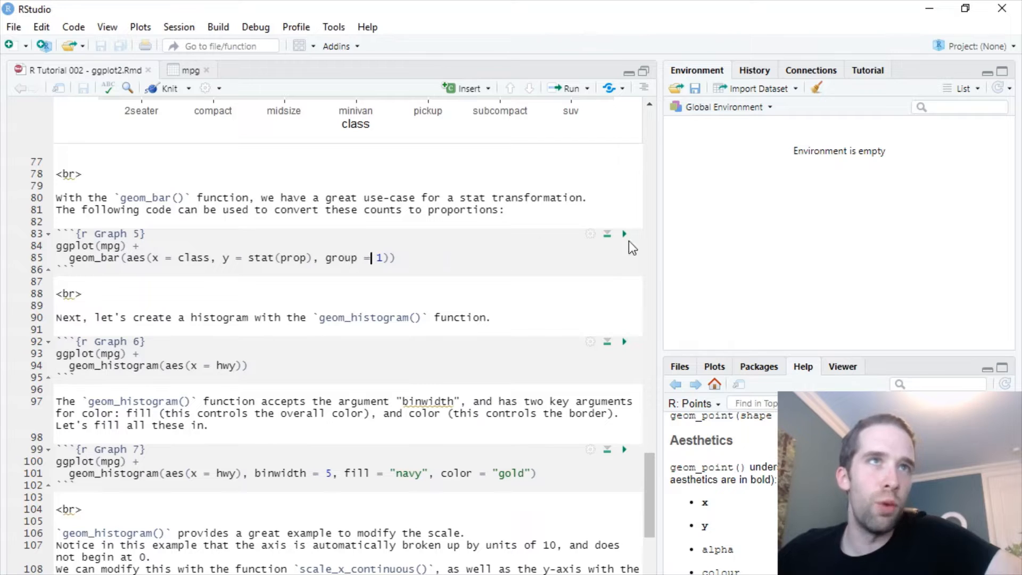
Run Graph 5 to draw the bar chart of class proportions using stat(prop) and group = 1
{"action": "left_click", "coordinate": [624, 233]}
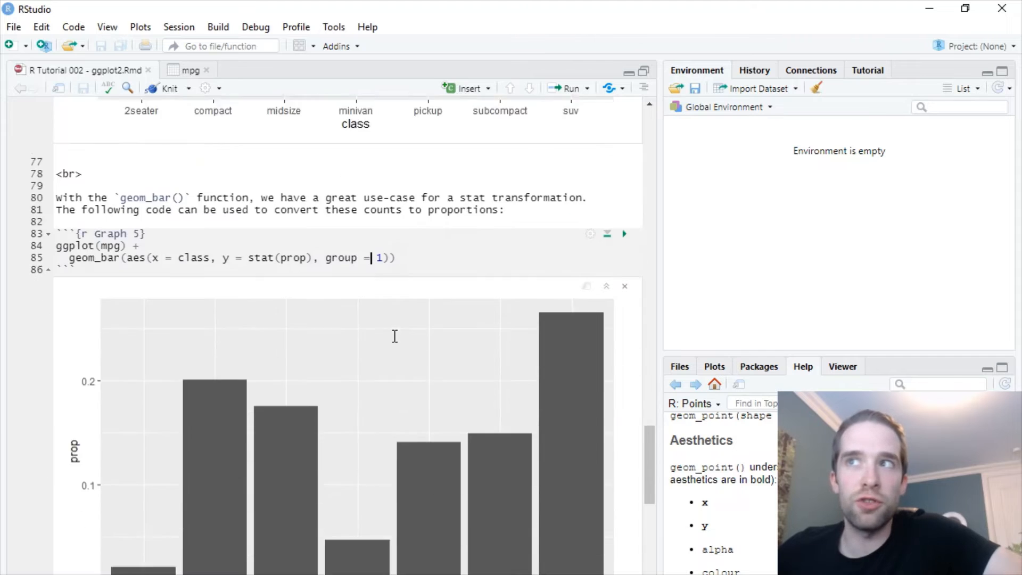
{"action": "scroll", "scroll_direction": "down", "scroll_amount": 3}
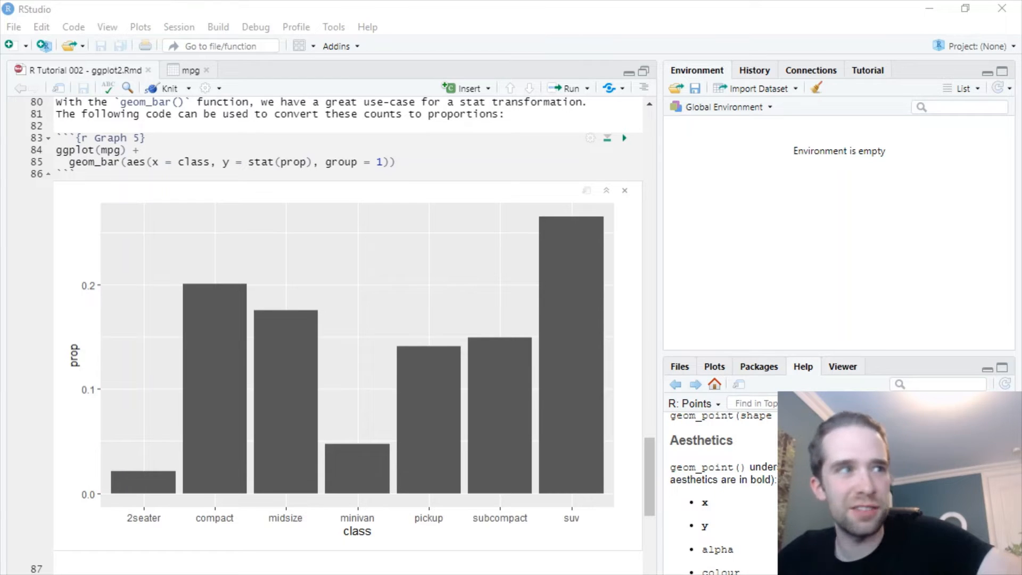
{"action": "mouse_move", "coordinate": [607, 531]}
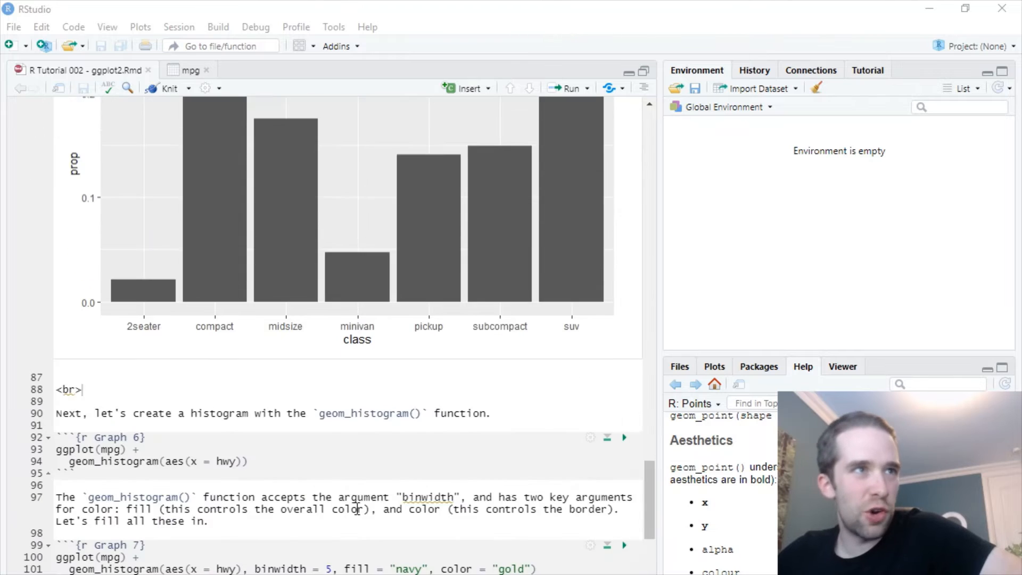
{"action": "scroll", "scroll_direction": "down", "scroll_amount": 3}
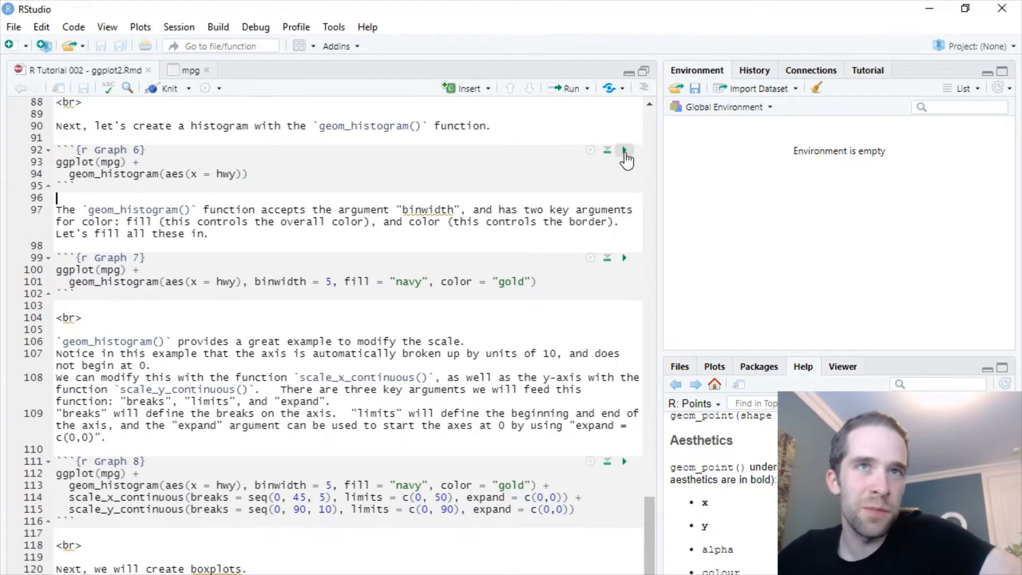
Run Graph 6 to draw the histogram of hwy counts and reach the Graph 7 chunk
{"action": "left_click", "coordinate": [624, 150]}
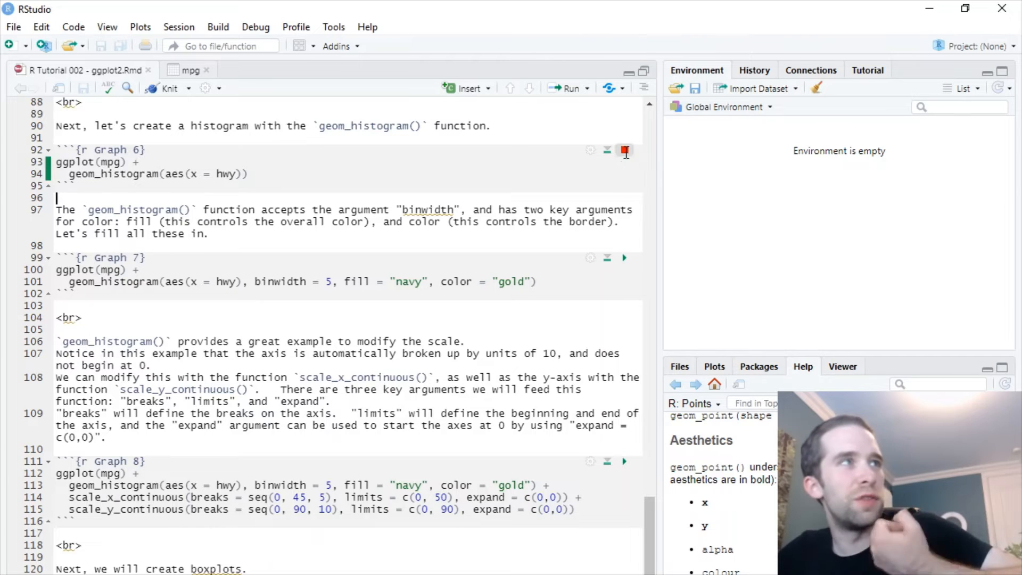
{"action": "left_click", "coordinate": [623, 150]}
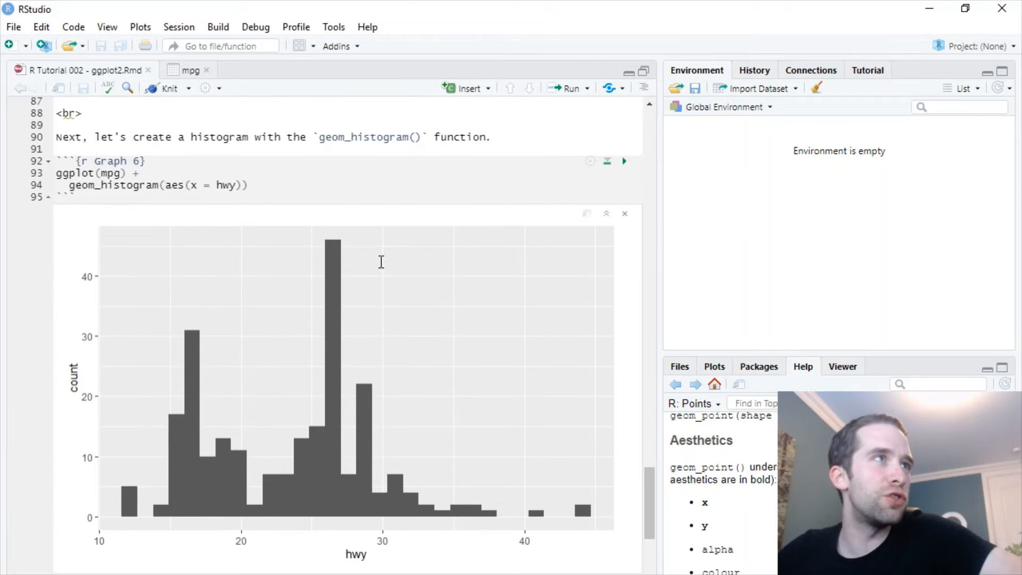
{"action": "mouse_move", "coordinate": [394, 305]}
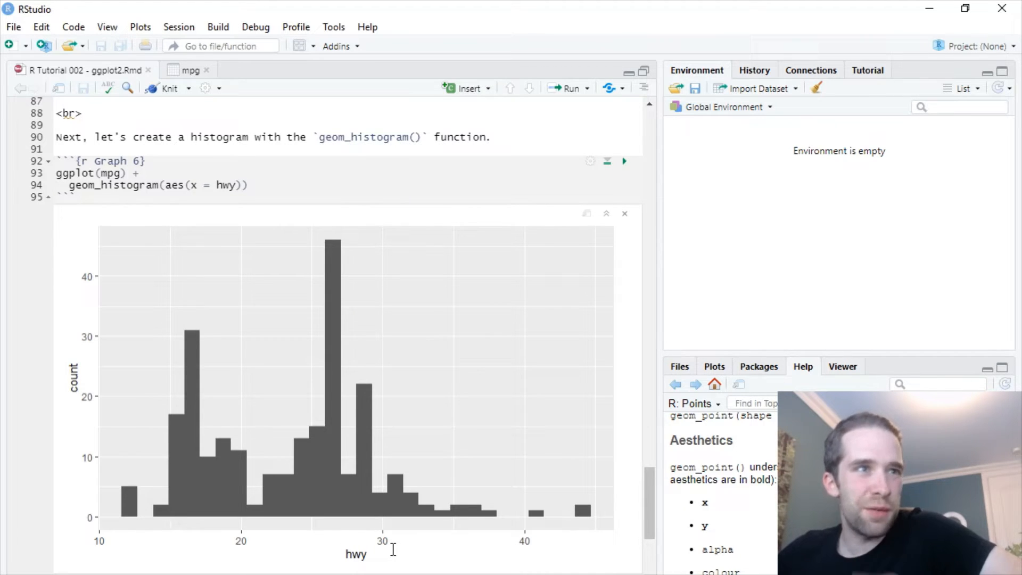
{"action": "mouse_move", "coordinate": [398, 542]}
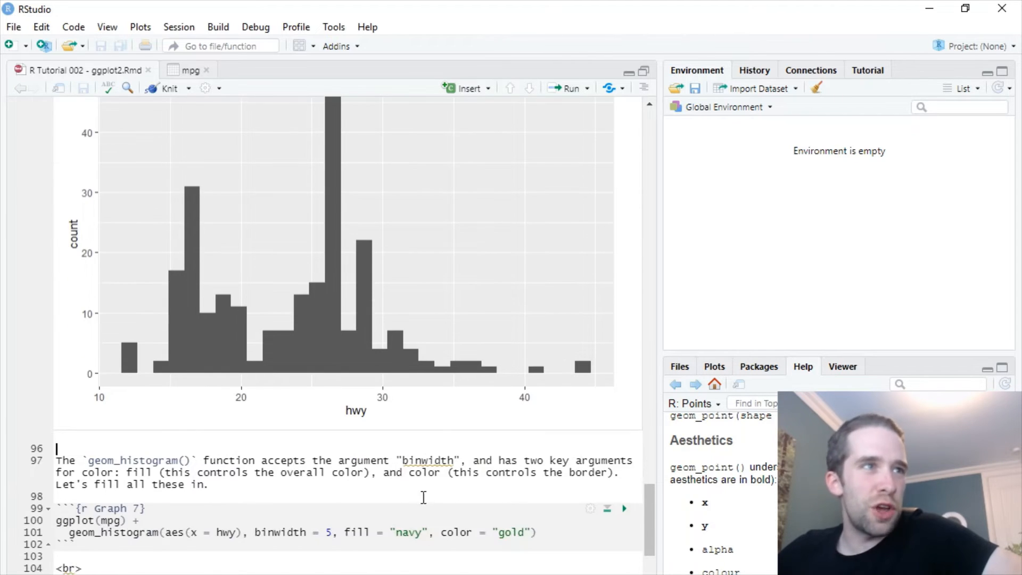
{"action": "scroll", "scroll_direction": "down", "scroll_amount": 3}
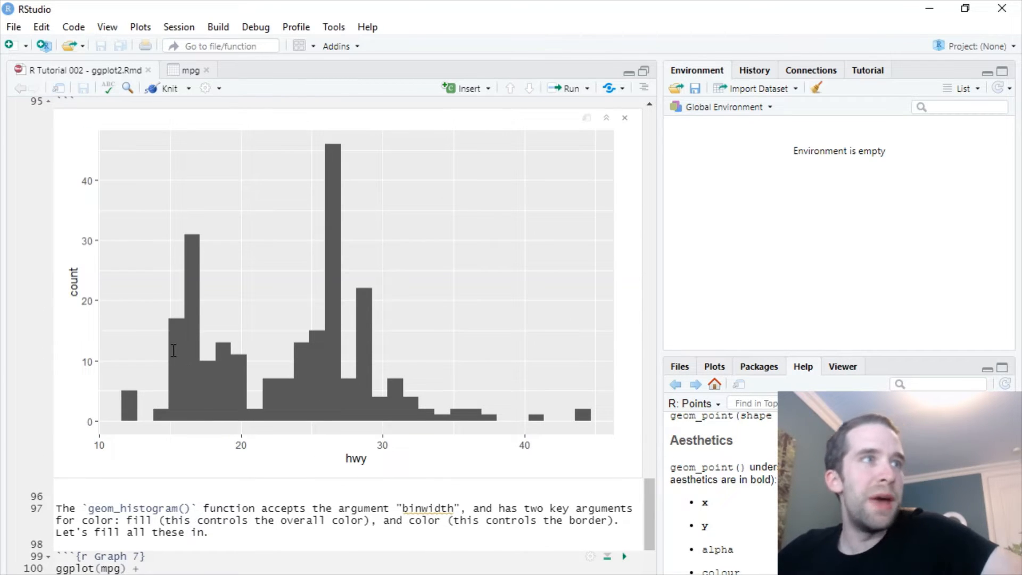
{"action": "mouse_move", "coordinate": [320, 370]}
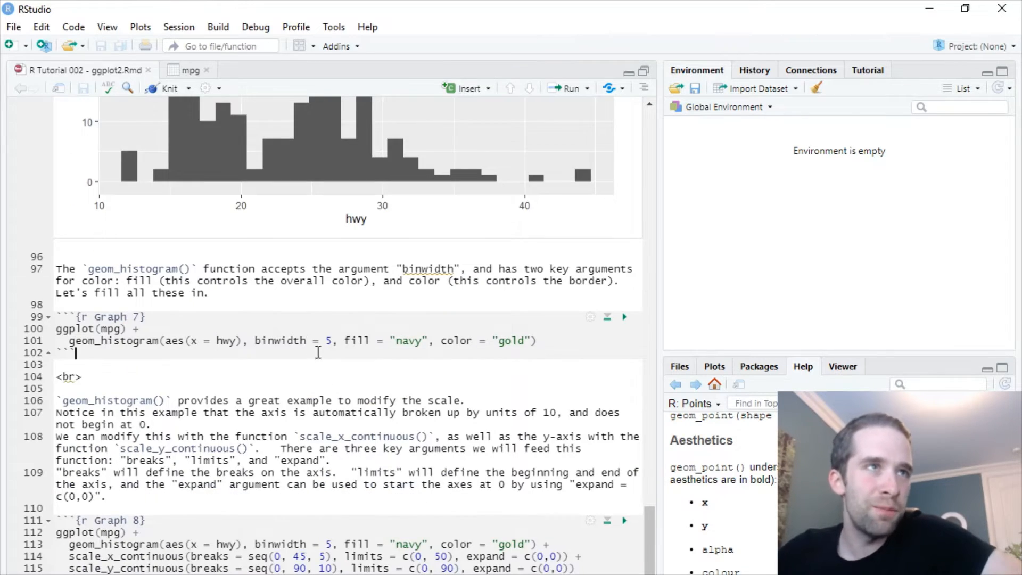
{"action": "scroll", "scroll_direction": "down", "scroll_amount": 3}
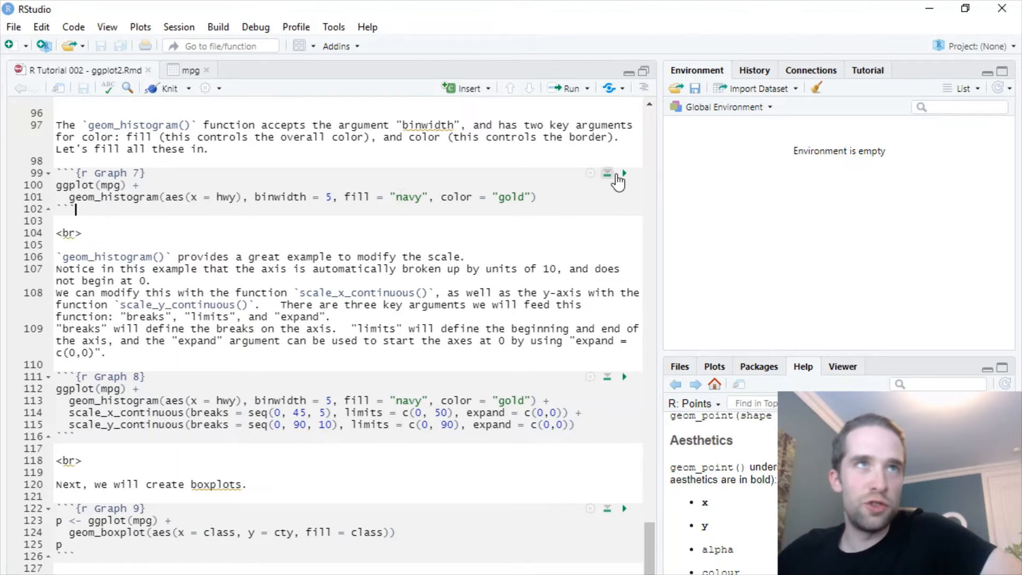
Run Graph 7 to draw the hwy histogram with 5-unit bins, navy bars and gold outlines
{"action": "left_click", "coordinate": [624, 173]}
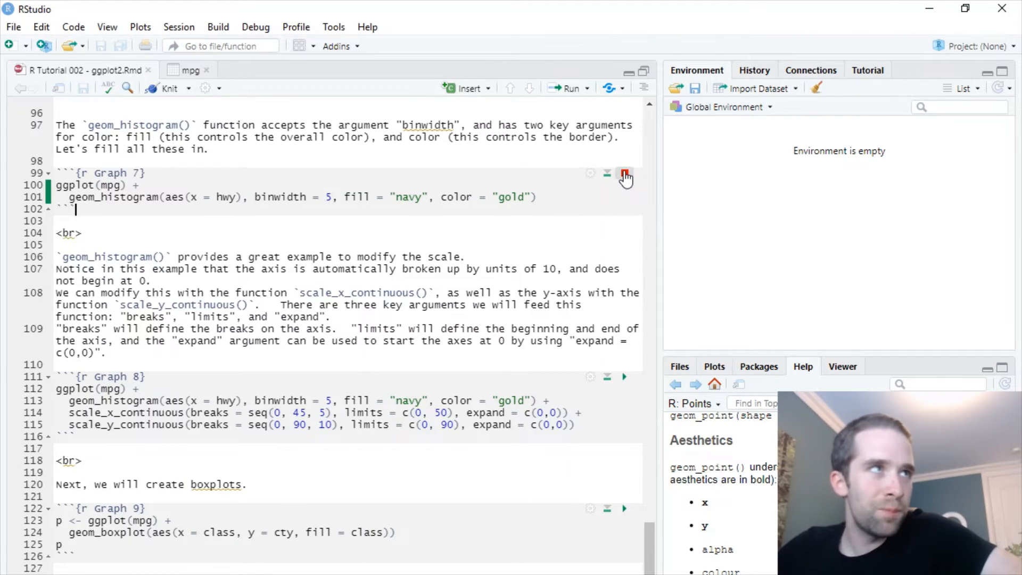
{"action": "left_click", "coordinate": [624, 174]}
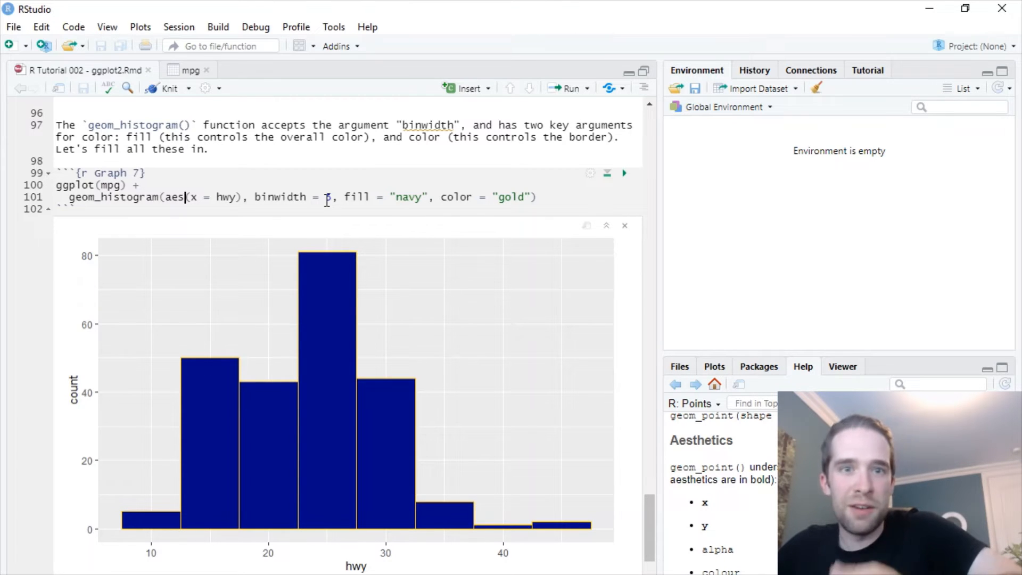
{"action": "type", "text": "5"}
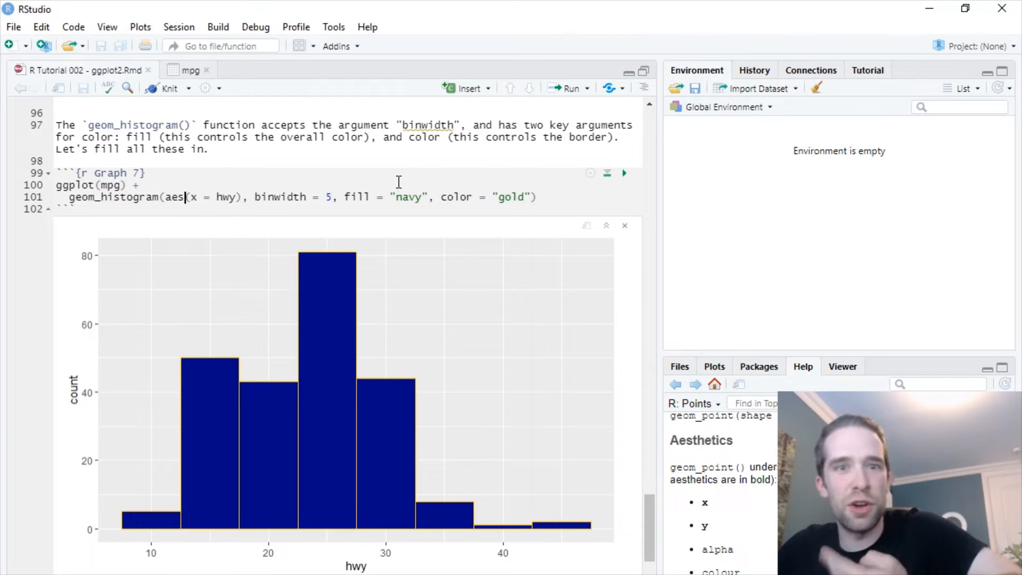
{"action": "mouse_move", "coordinate": [425, 208]}
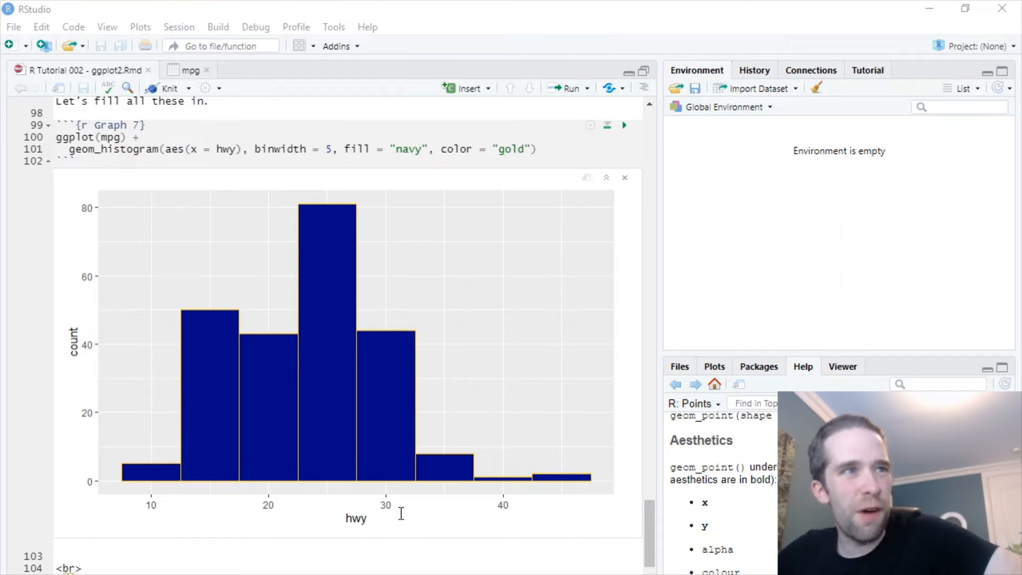
{"action": "mouse_move", "coordinate": [172, 506]}
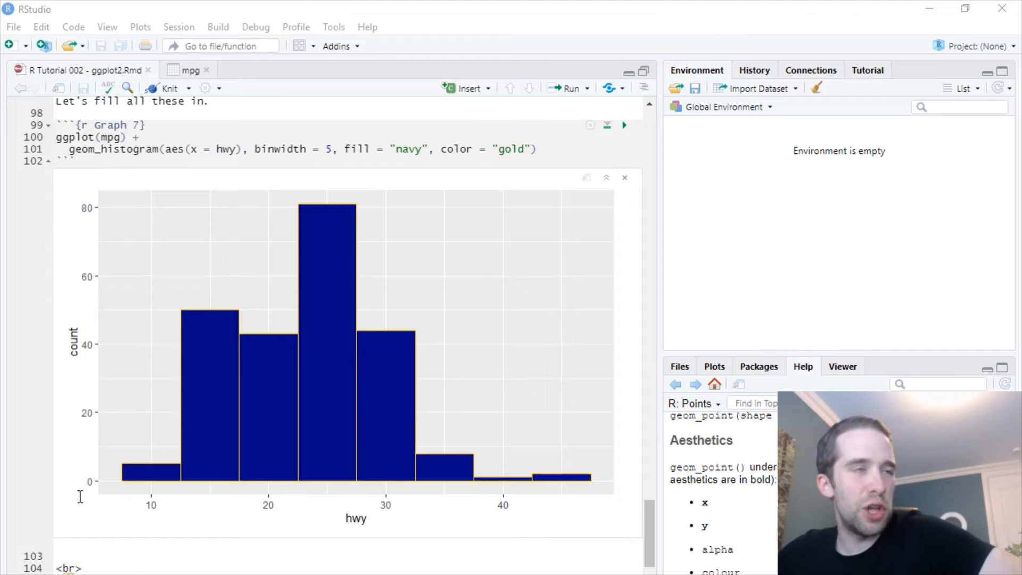
{"action": "mouse_move", "coordinate": [130, 506]}
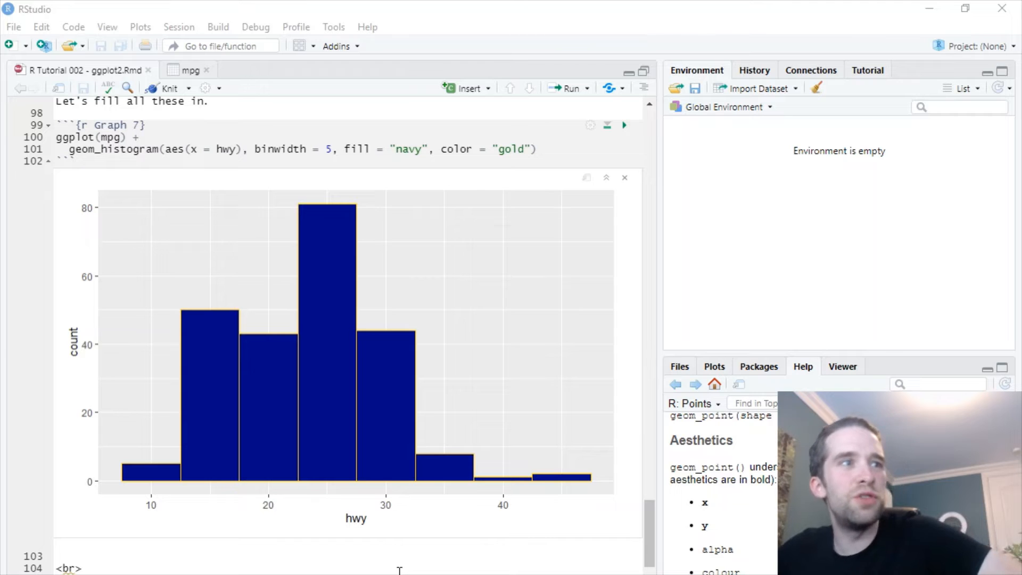
{"action": "scroll", "scroll_direction": "down", "scroll_amount": 3}
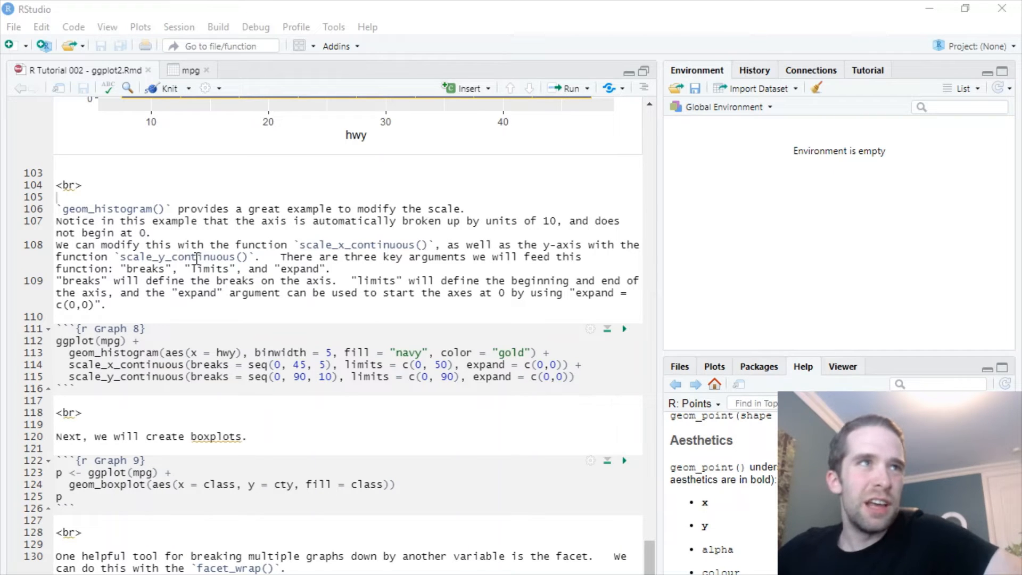
{"action": "scroll", "scroll_direction": "down", "scroll_amount": 3}
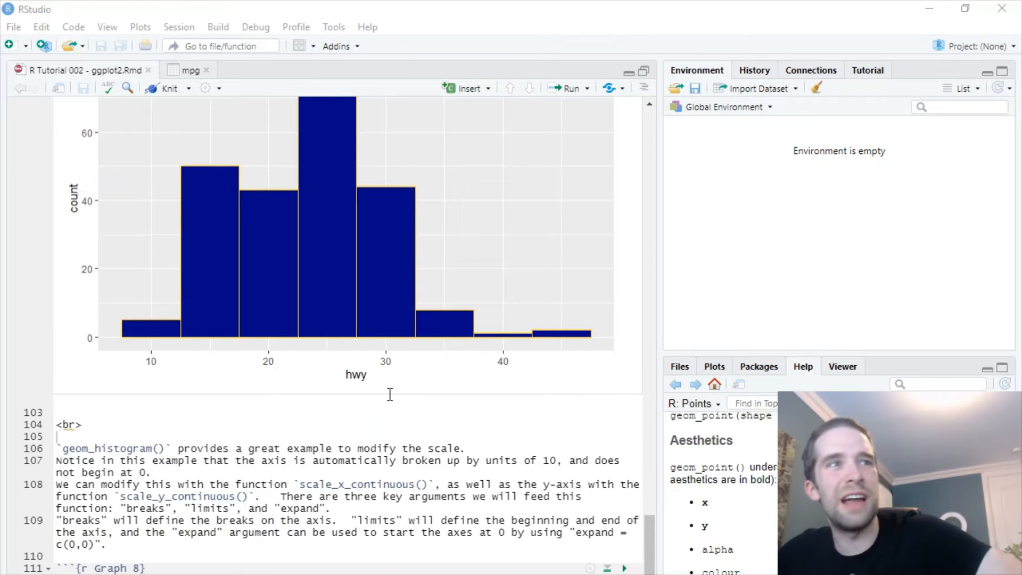
{"action": "mouse_move", "coordinate": [416, 405]}
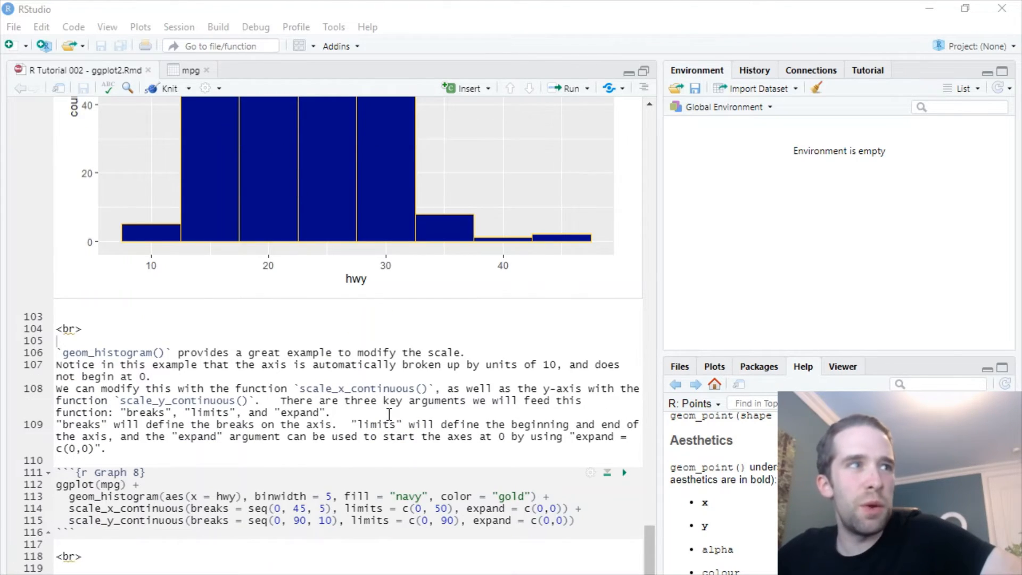
{"action": "scroll", "scroll_direction": "down", "scroll_amount": 3}
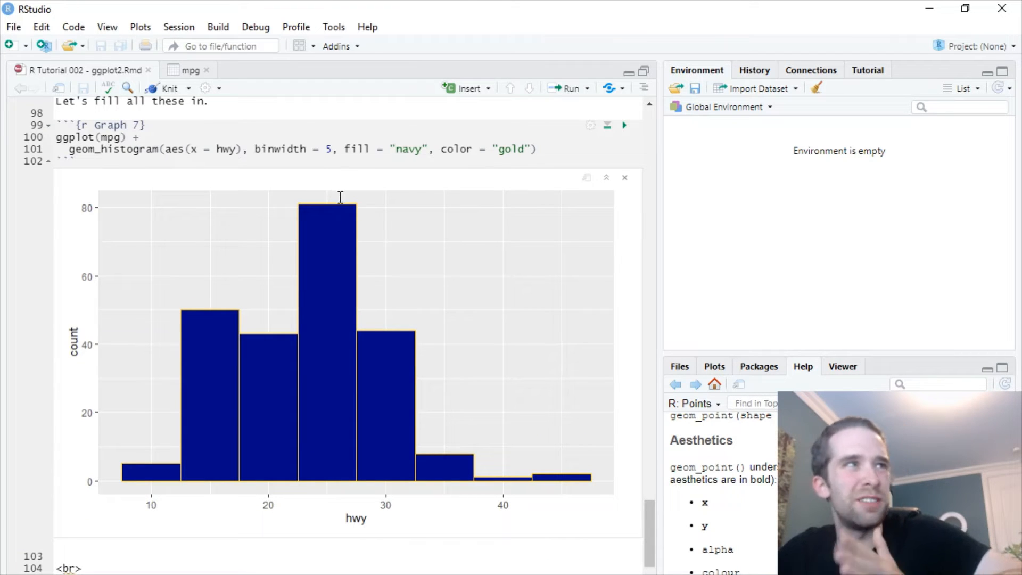
{"action": "scroll", "scroll_direction": "down", "scroll_amount": 3}
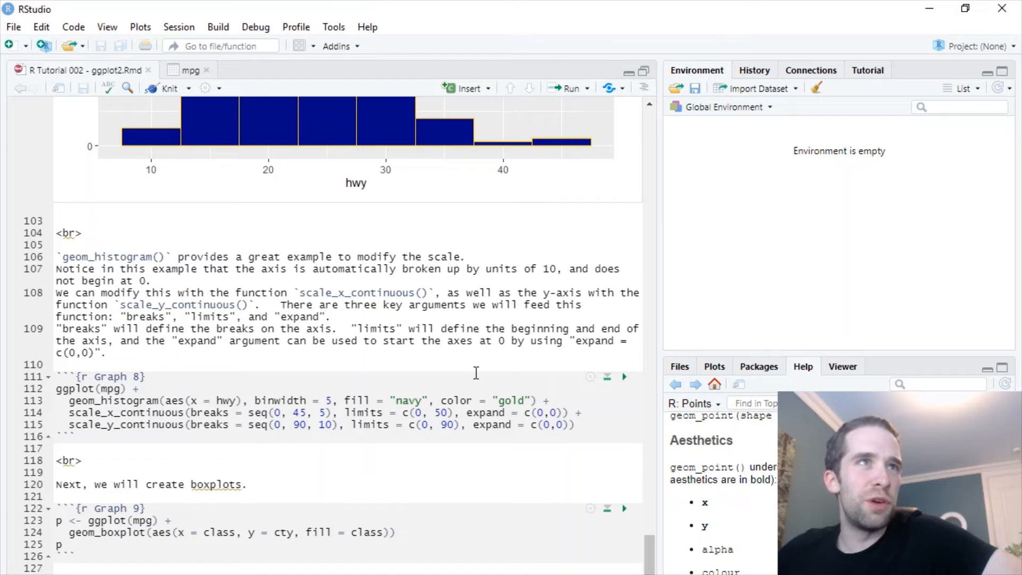
{"action": "mouse_move", "coordinate": [429, 326]}
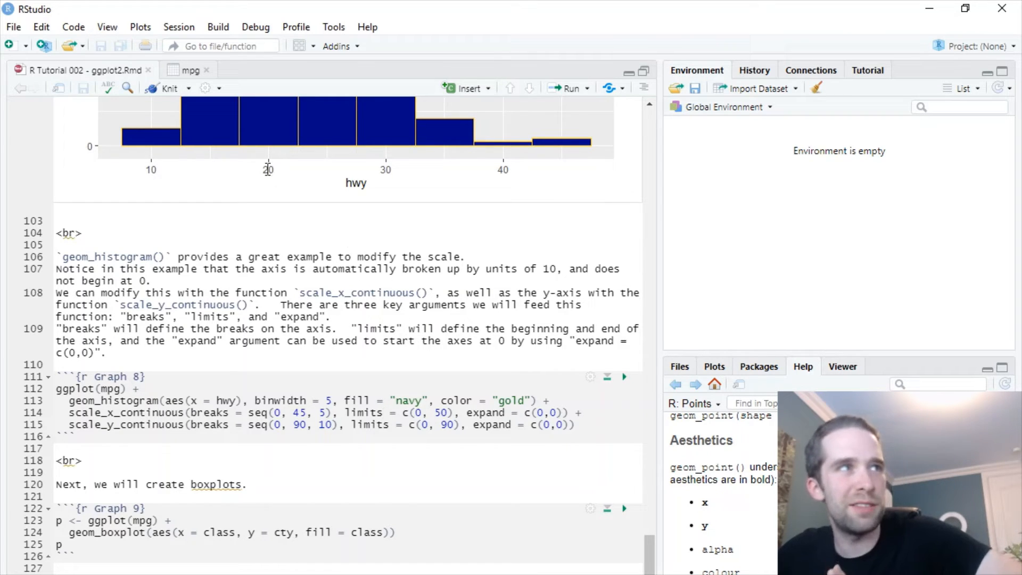
{"action": "mouse_move", "coordinate": [694, 378]}
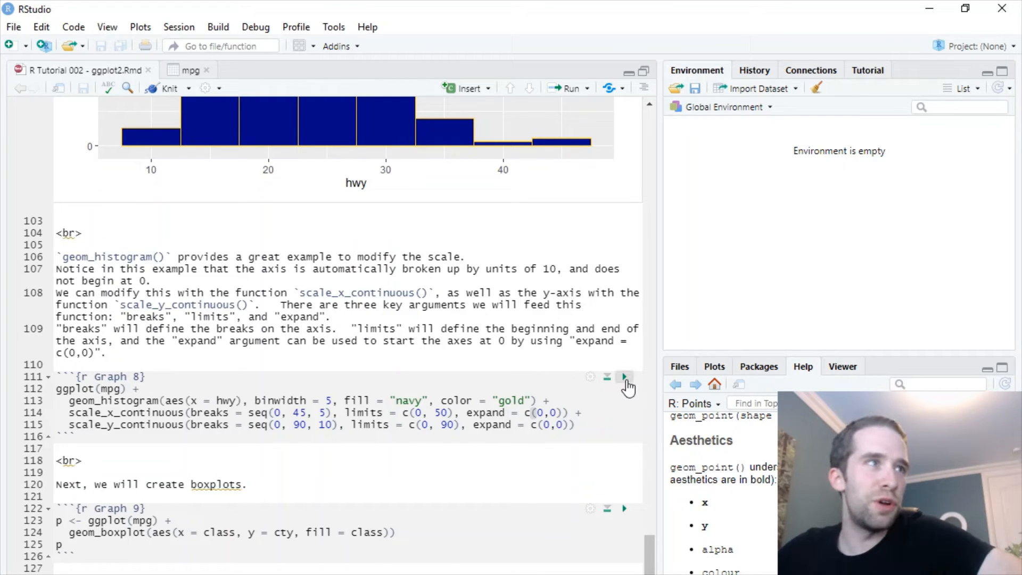
Run Graph 8 to draw the histogram with axes from 0, x breaks every 5, y breaks every 10
{"action": "left_click", "coordinate": [624, 377]}
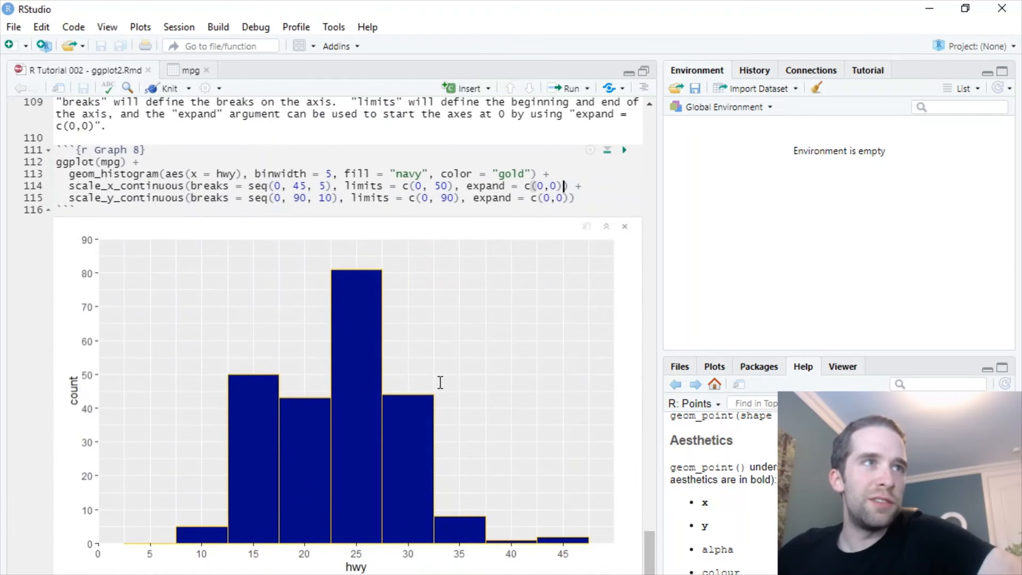
{"action": "scroll", "scroll_direction": "down", "scroll_amount": 3}
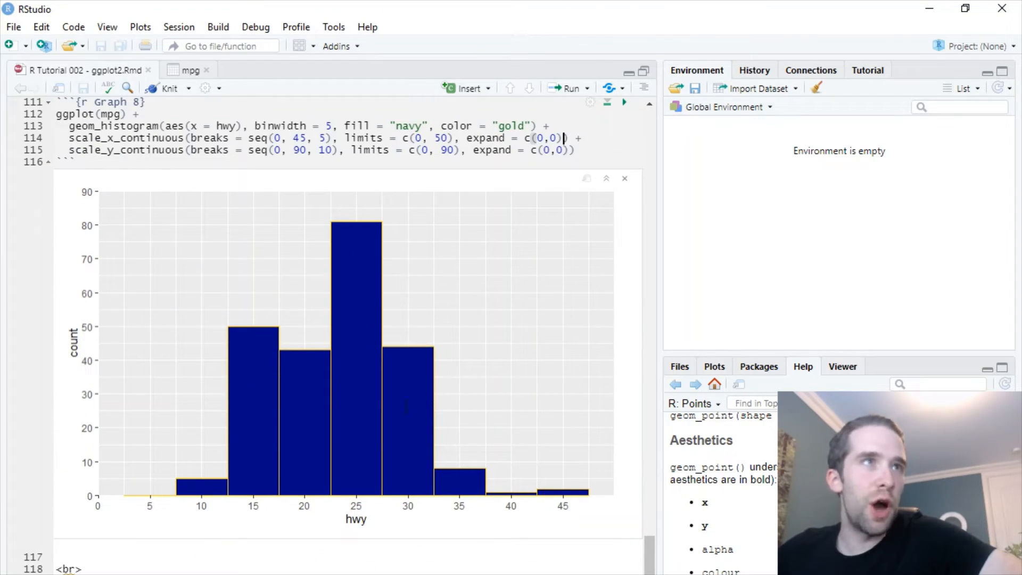
{"action": "mouse_move", "coordinate": [102, 500]}
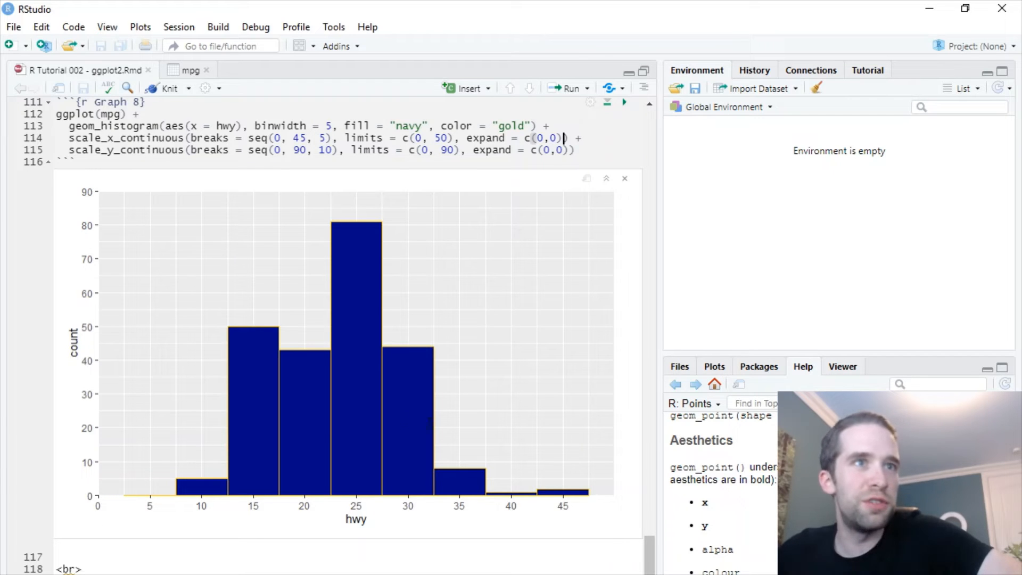
{"action": "mouse_move", "coordinate": [70, 478]}
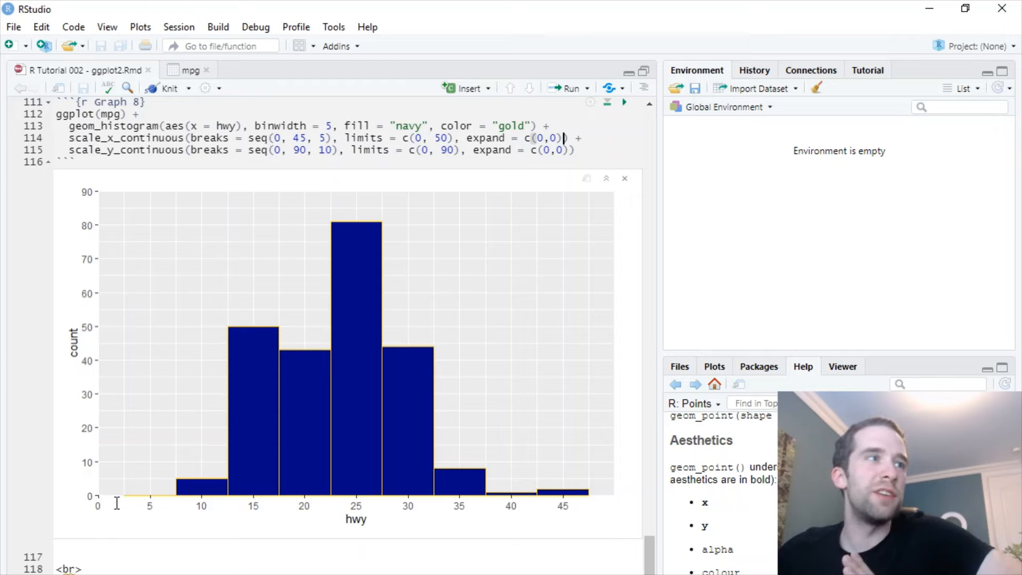
{"action": "mouse_move", "coordinate": [477, 457]}
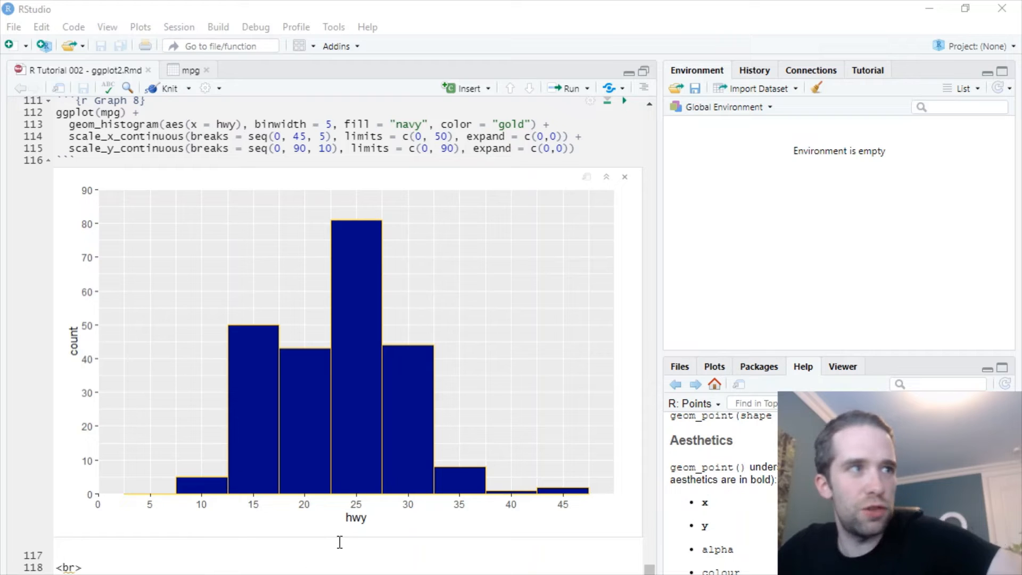
Render the boxplot of cty by class, filled by class, inline below Graph 9
{"action": "scroll", "scroll_direction": "down", "scroll_amount": 3}
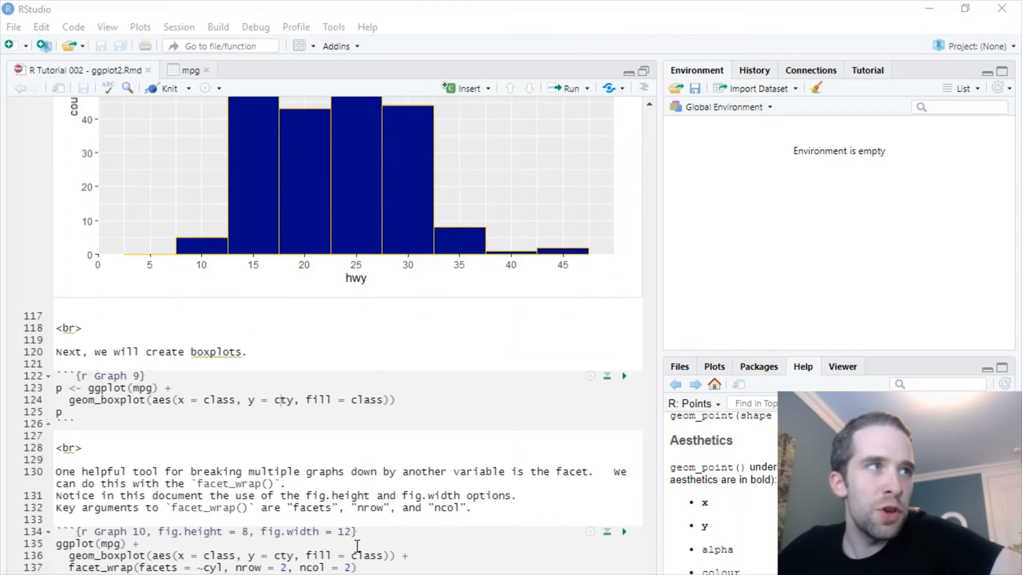
{"action": "scroll", "scroll_direction": "down", "scroll_amount": 3}
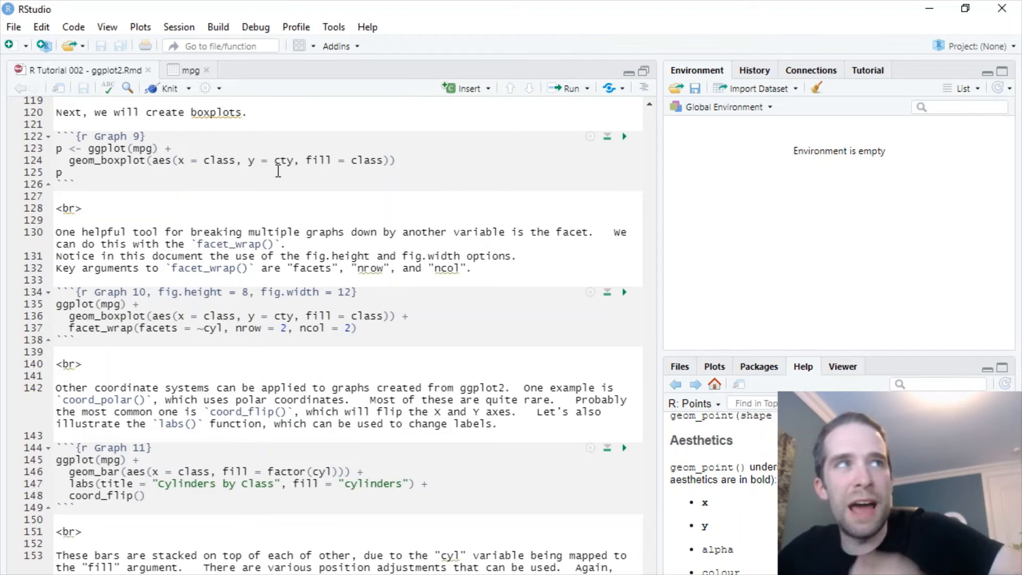
{"action": "left_click", "coordinate": [623, 136]}
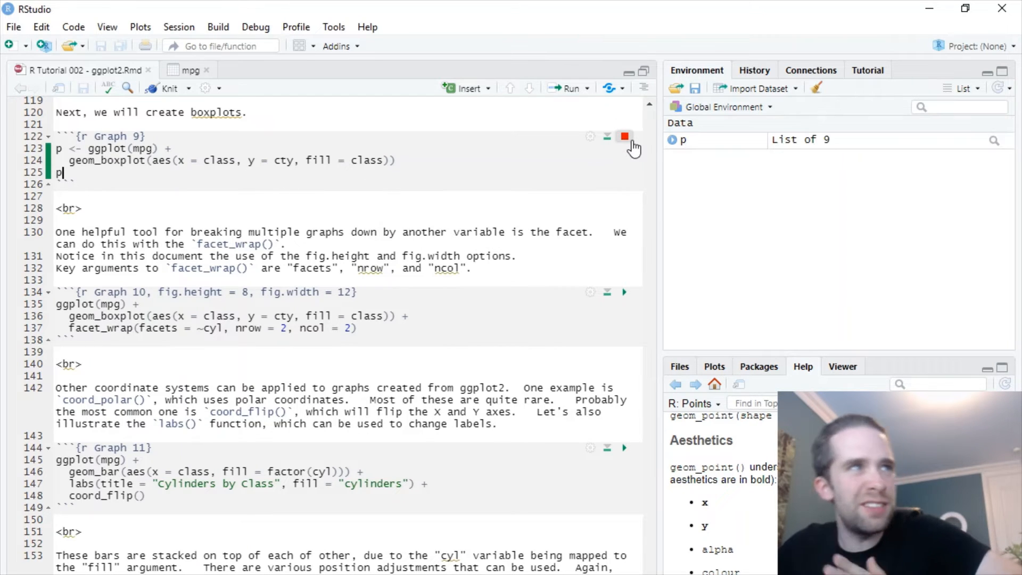
{"action": "left_click", "coordinate": [623, 136]}
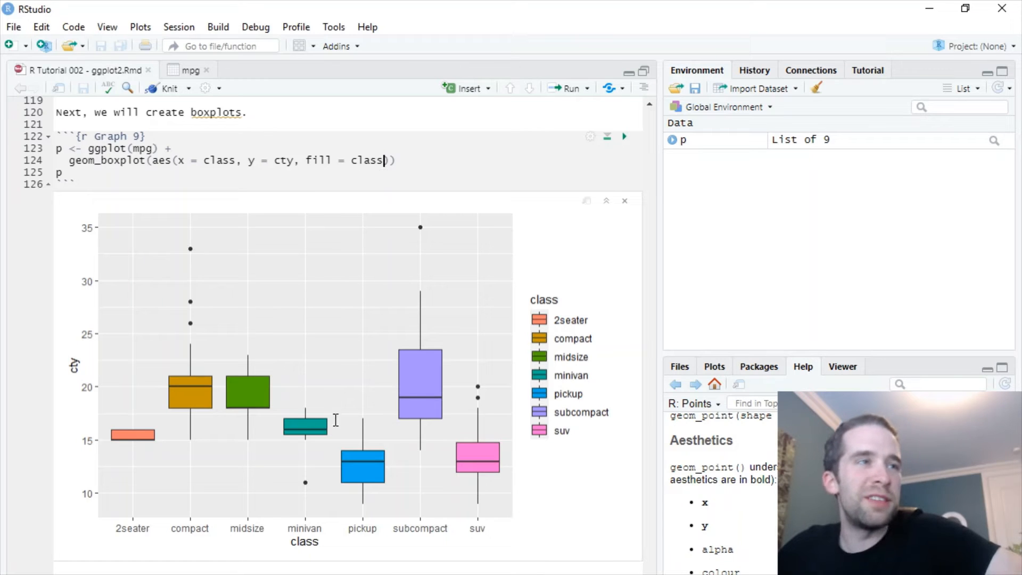
{"action": "mouse_move", "coordinate": [146, 488]}
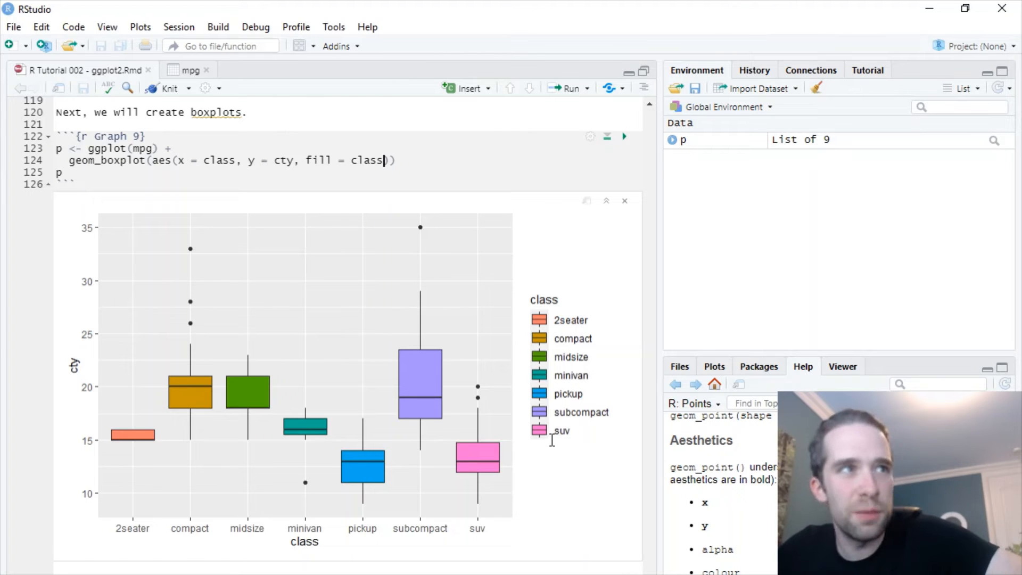
{"action": "mouse_move", "coordinate": [519, 440]}
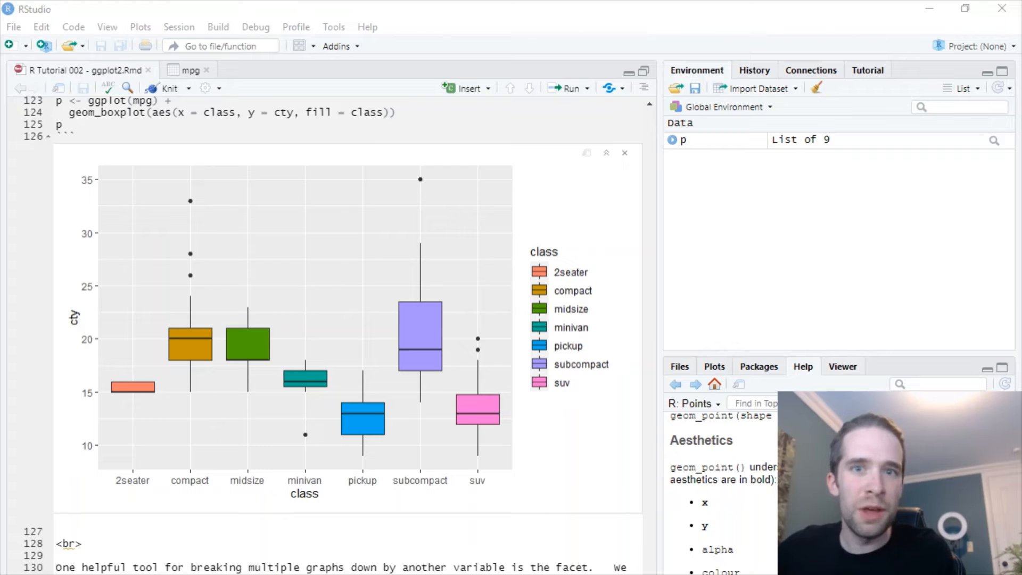
{"action": "scroll", "scroll_direction": "down", "scroll_amount": 3}
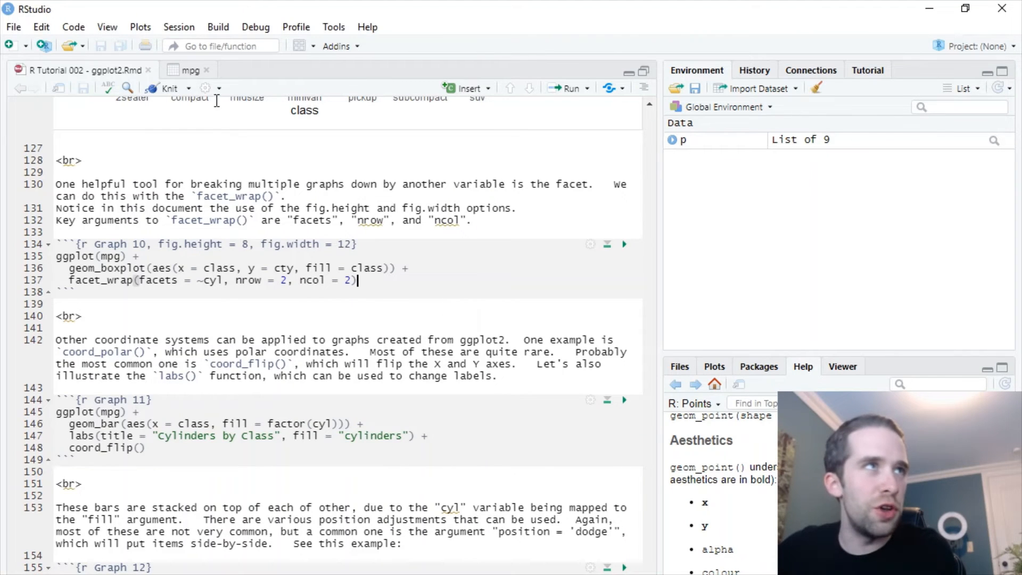
{"action": "left_click", "coordinate": [189, 70]}
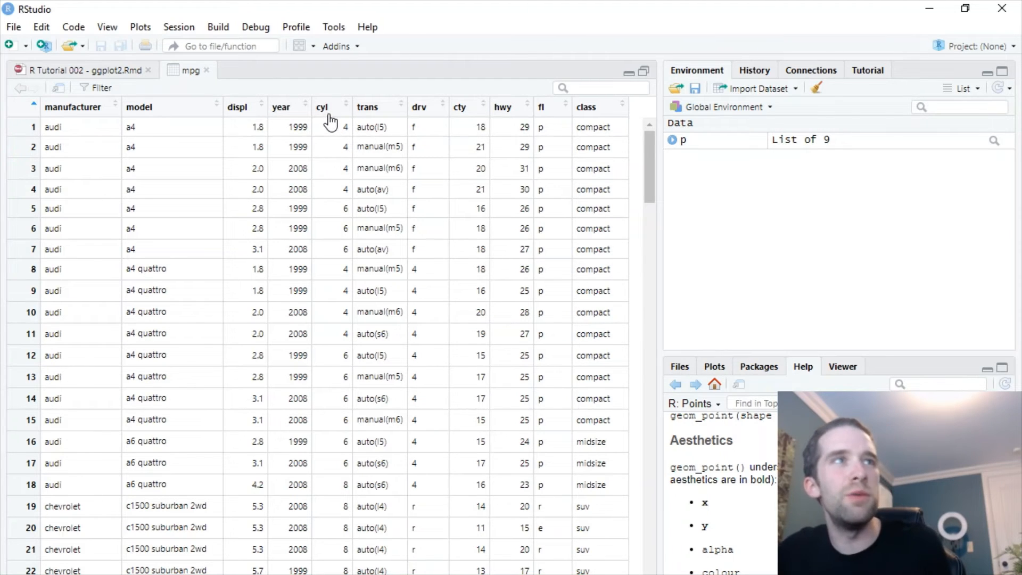
{"action": "mouse_move", "coordinate": [350, 200]}
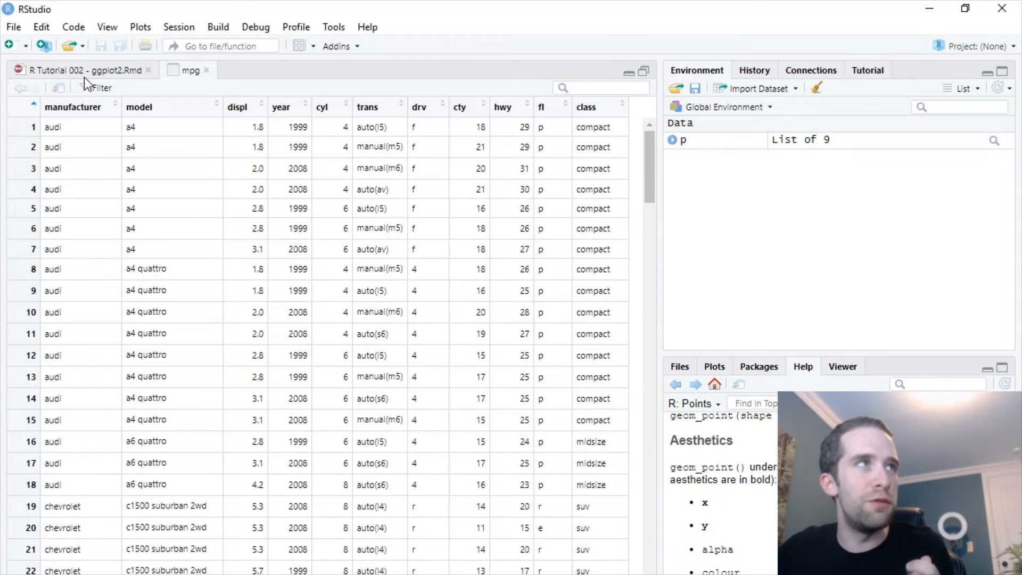
{"action": "left_click", "coordinate": [83, 70]}
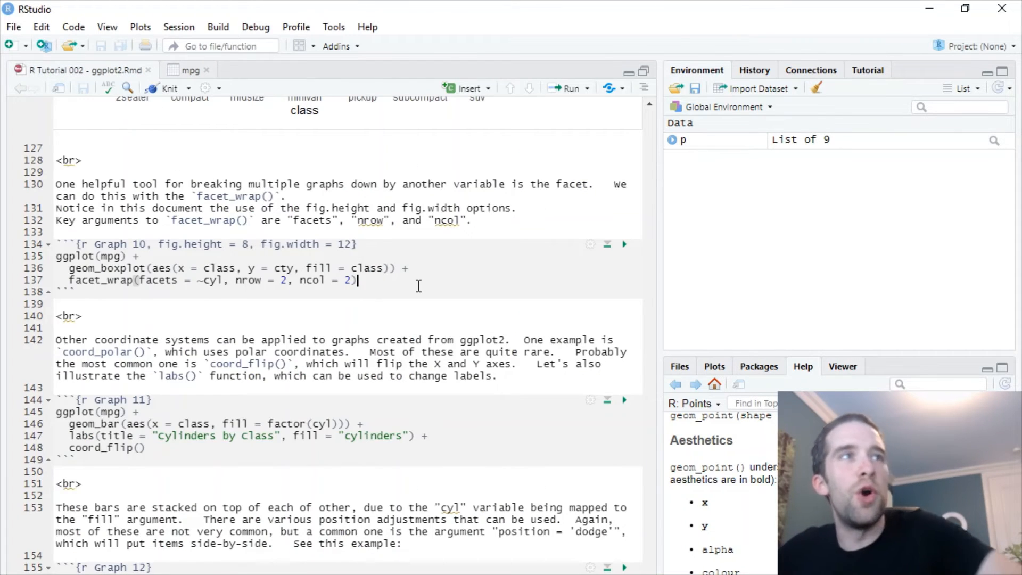
{"action": "mouse_move", "coordinate": [347, 269]}
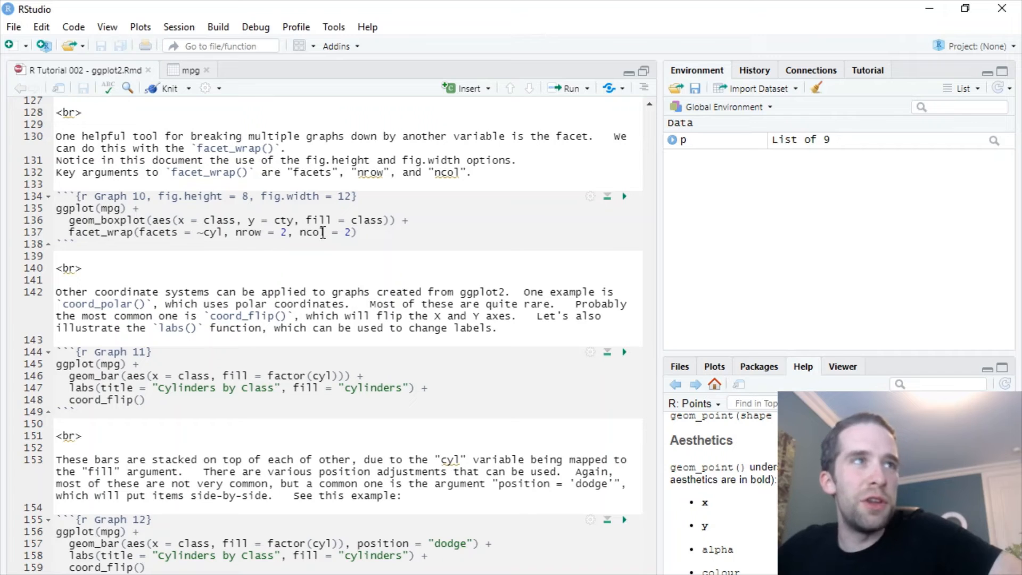
Render Graph 10's facet_wrap boxplots in a 2×2 grid by cylinder count
{"action": "left_click", "coordinate": [623, 196]}
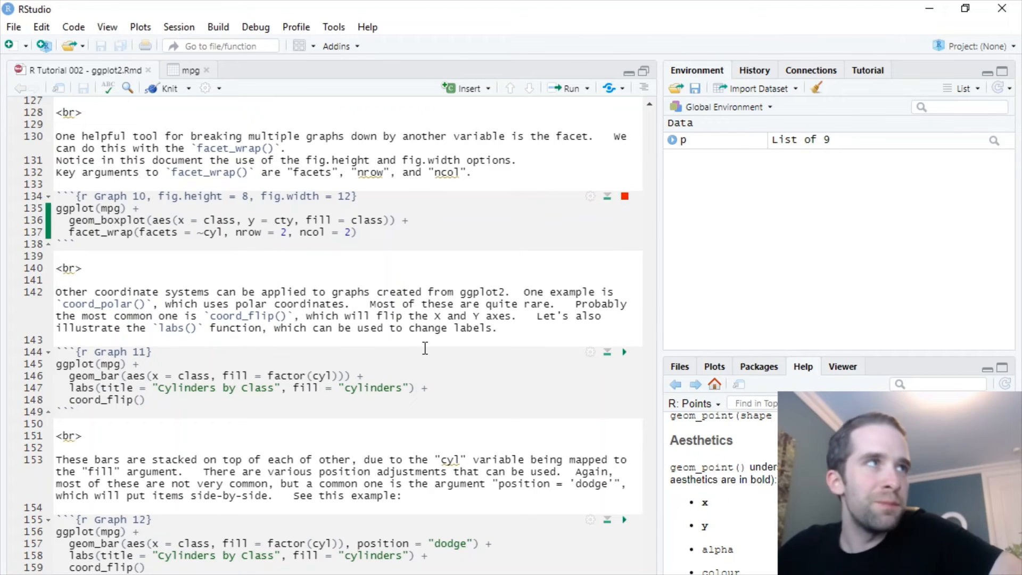
{"action": "left_click", "coordinate": [624, 196]}
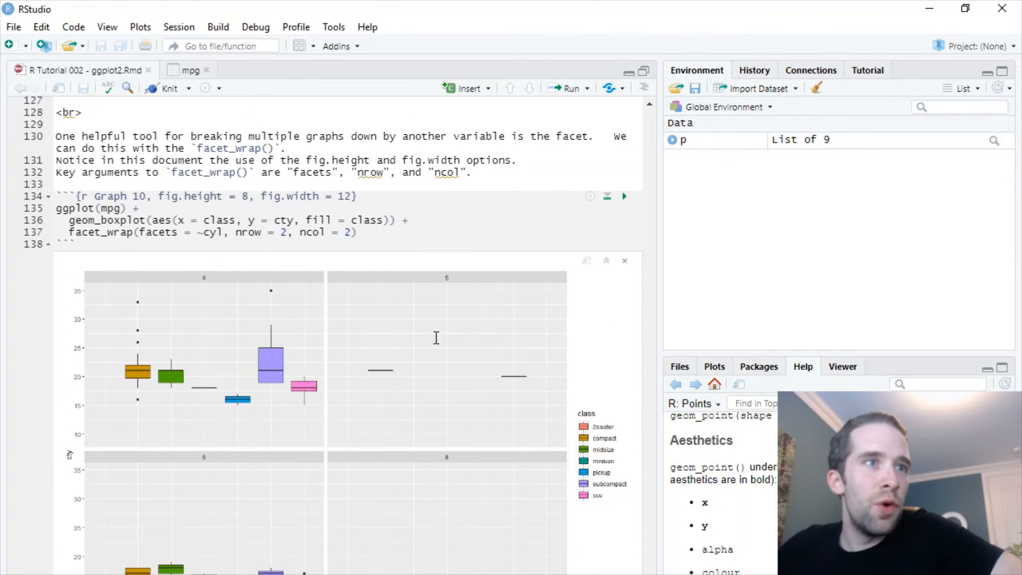
{"action": "scroll", "scroll_direction": "down", "scroll_amount": 3}
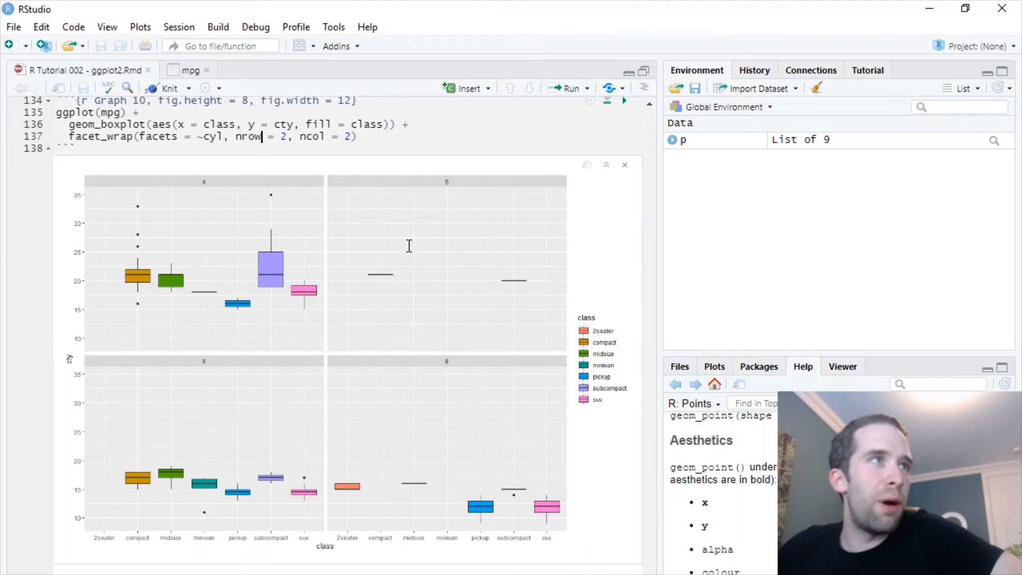
{"action": "mouse_move", "coordinate": [202, 181]}
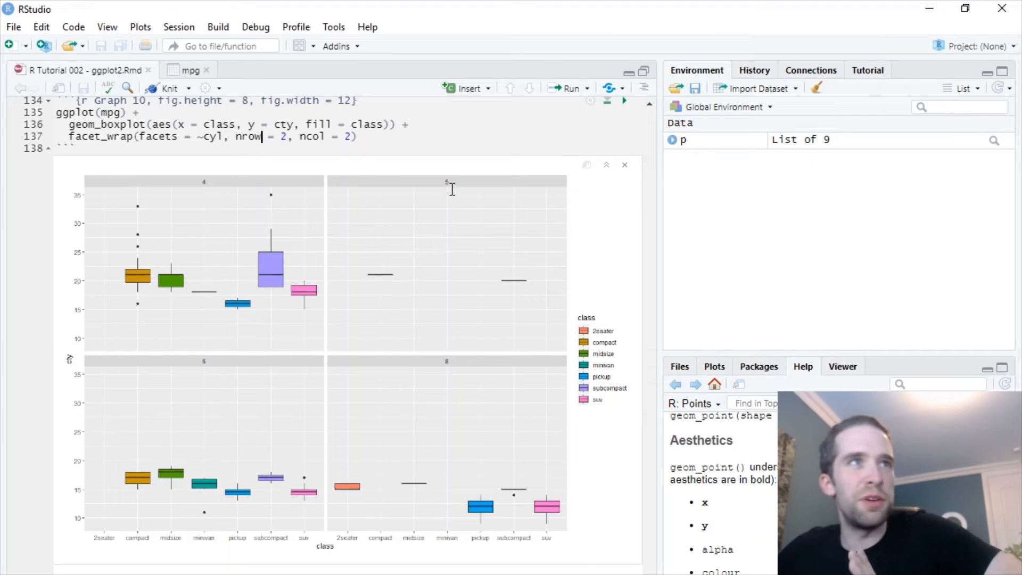
{"action": "mouse_move", "coordinate": [456, 189]}
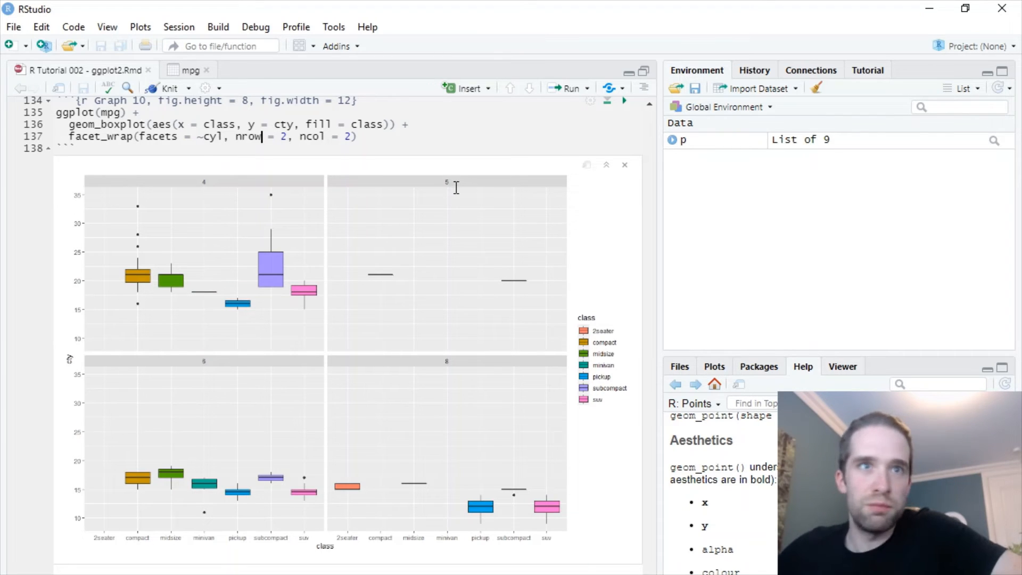
{"action": "mouse_move", "coordinate": [512, 300]}
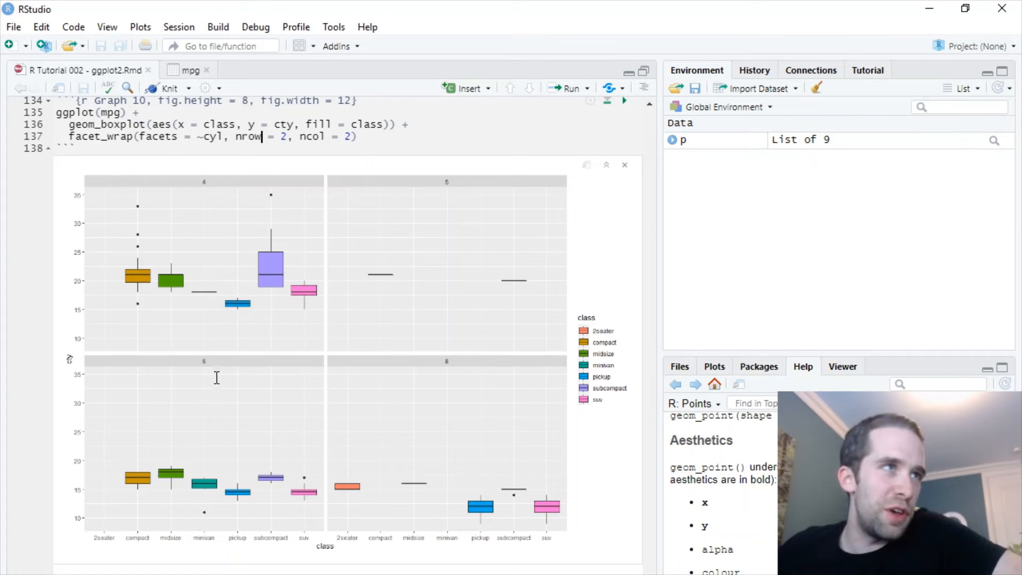
{"action": "mouse_move", "coordinate": [453, 380]}
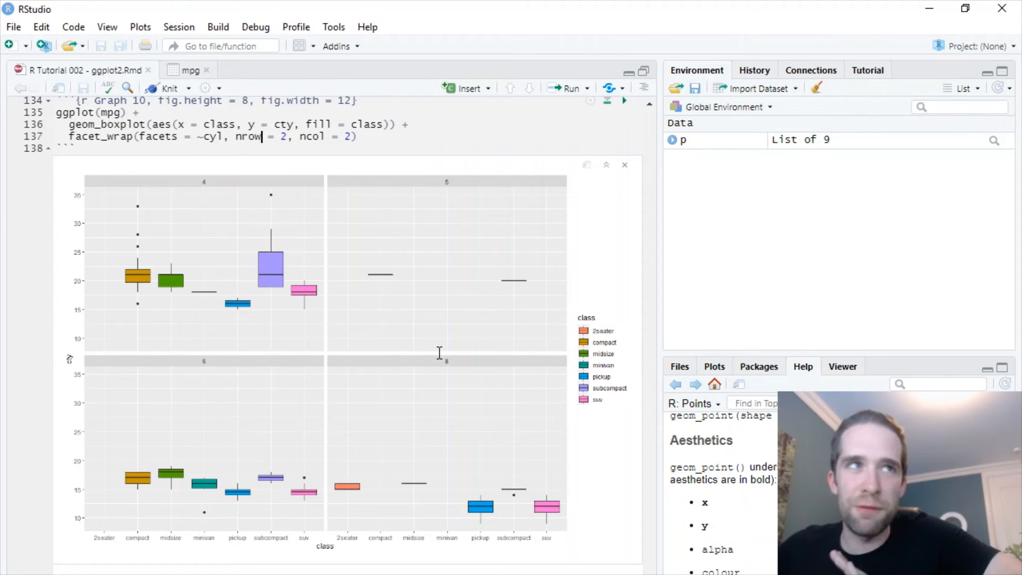
{"action": "mouse_move", "coordinate": [485, 397]}
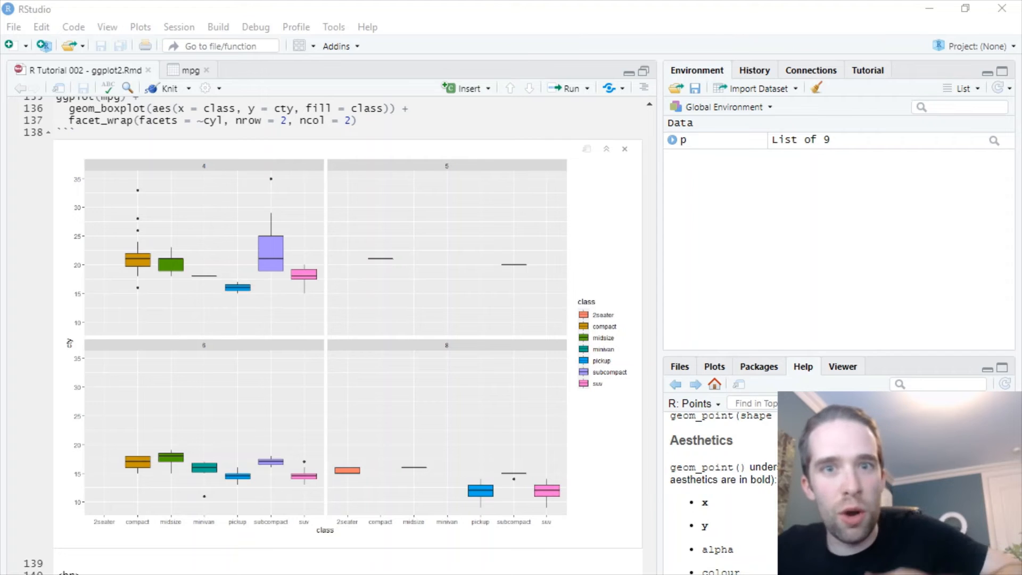
Render Graph 11's flipped stacked bar chart 'Cylinders by Class' filled by cylinder count
{"action": "scroll", "scroll_direction": "down", "scroll_amount": 3}
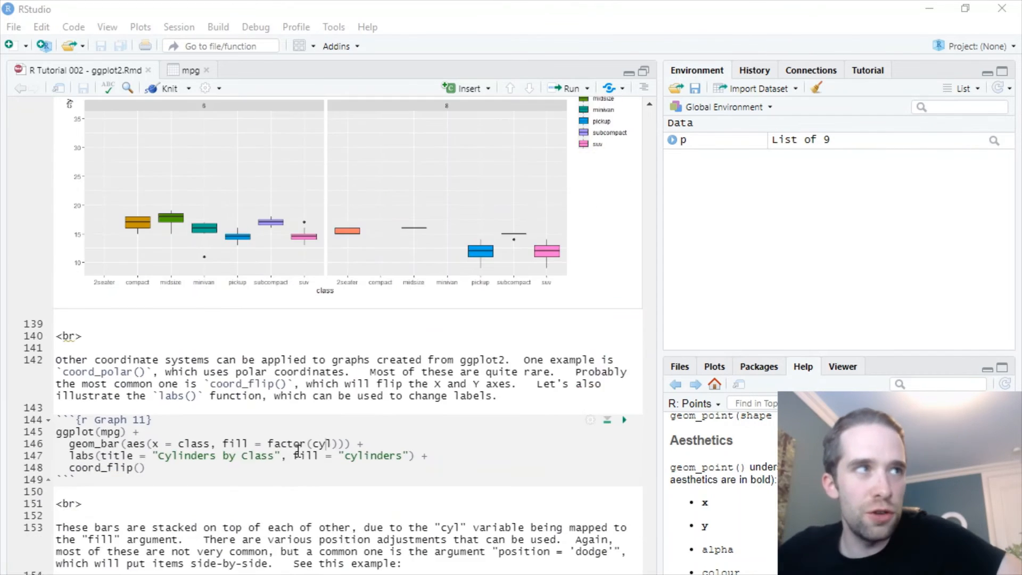
{"action": "scroll", "scroll_direction": "down", "scroll_amount": 3}
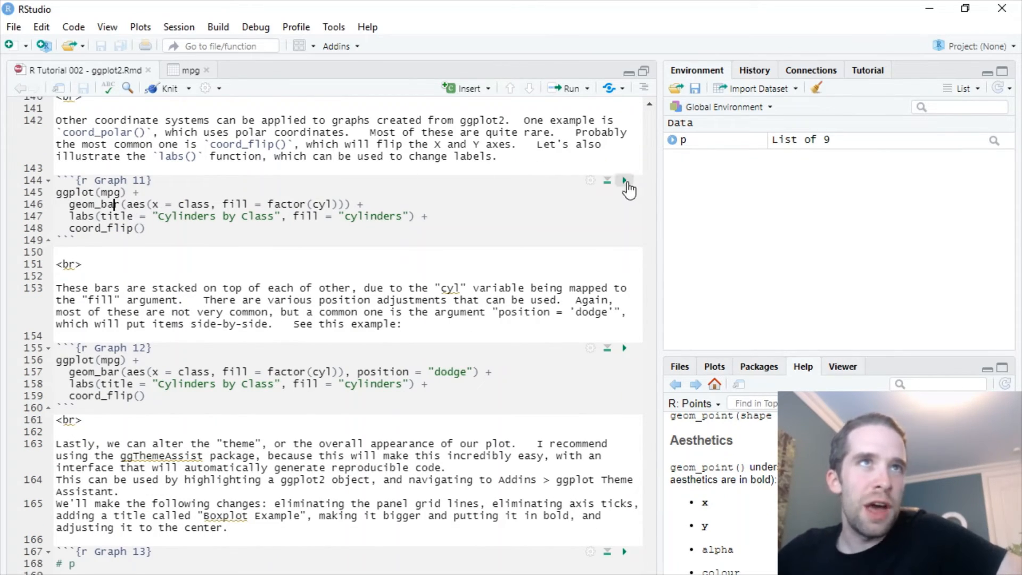
{"action": "left_click", "coordinate": [624, 181]}
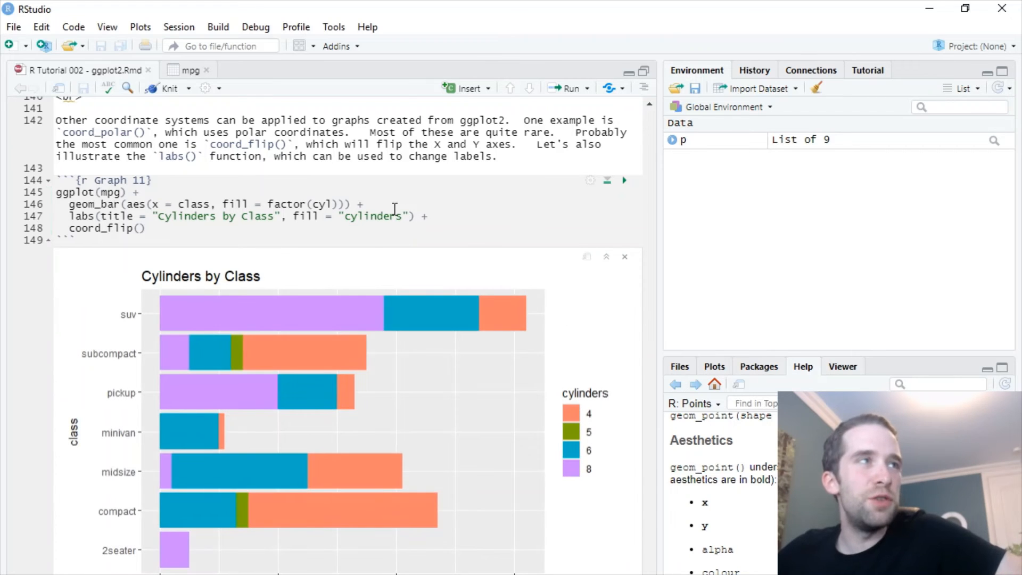
{"action": "scroll", "scroll_direction": "down", "scroll_amount": 3}
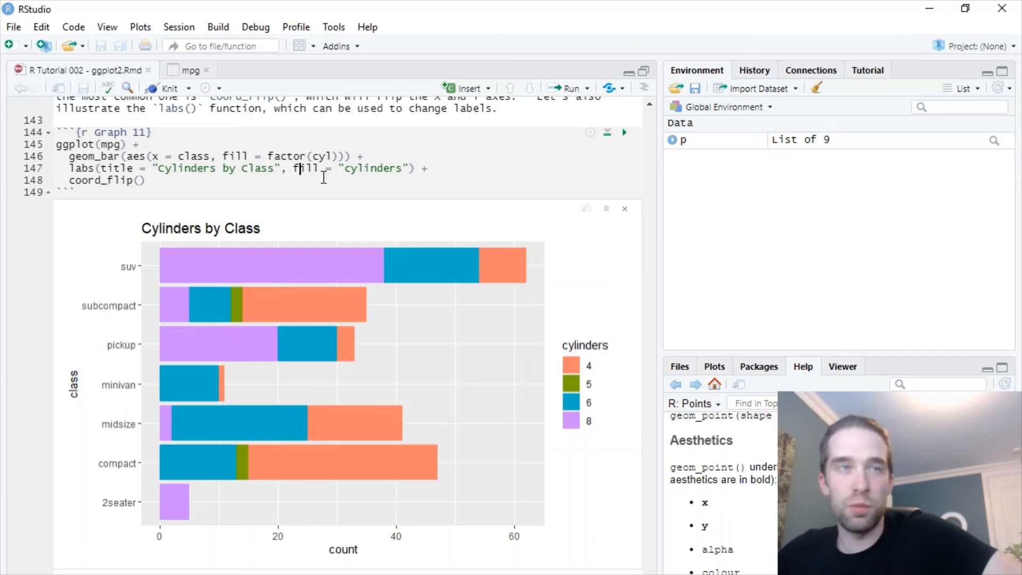
{"action": "mouse_move", "coordinate": [397, 178]}
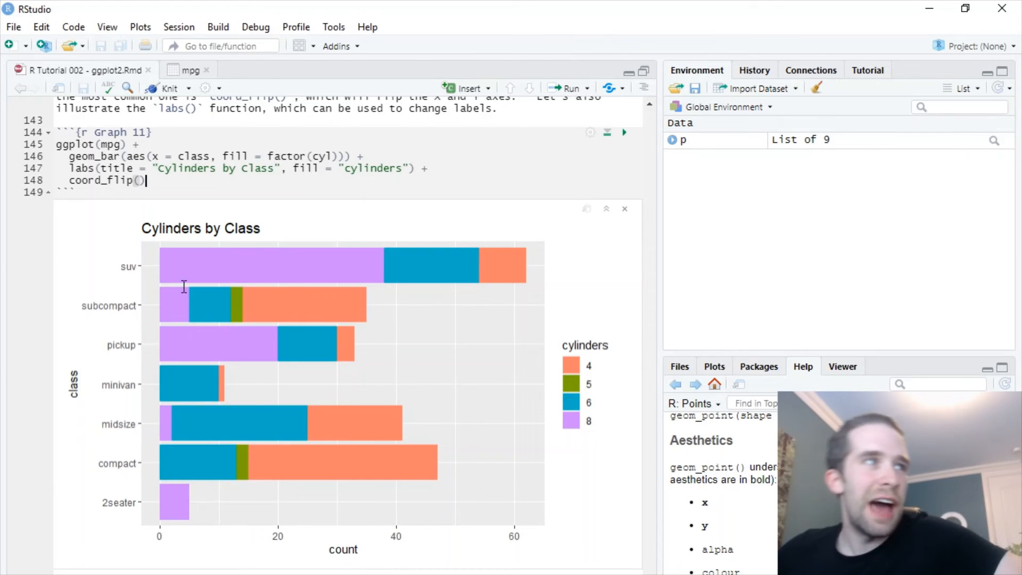
{"action": "mouse_move", "coordinate": [70, 411]}
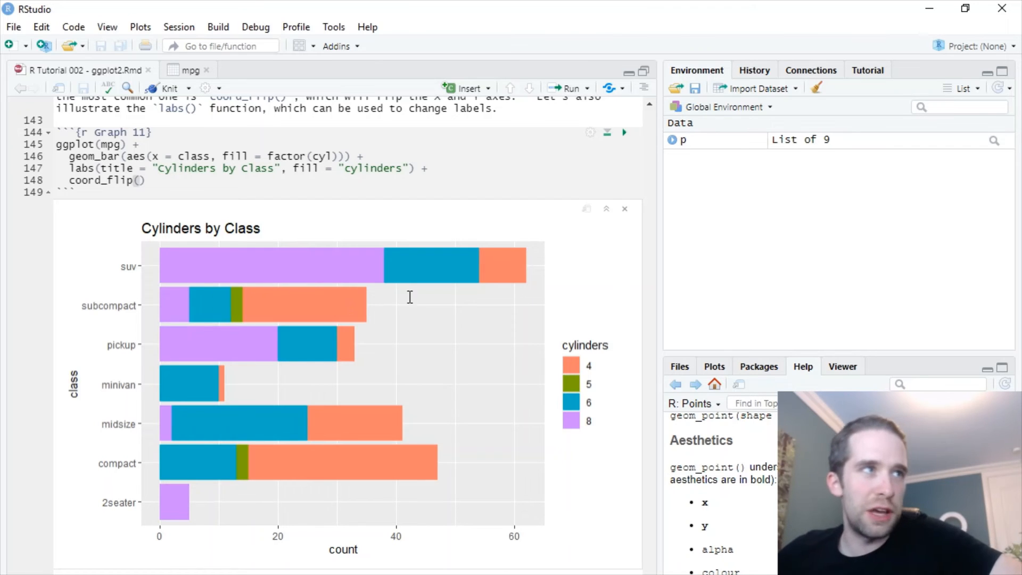
{"action": "mouse_move", "coordinate": [373, 285]}
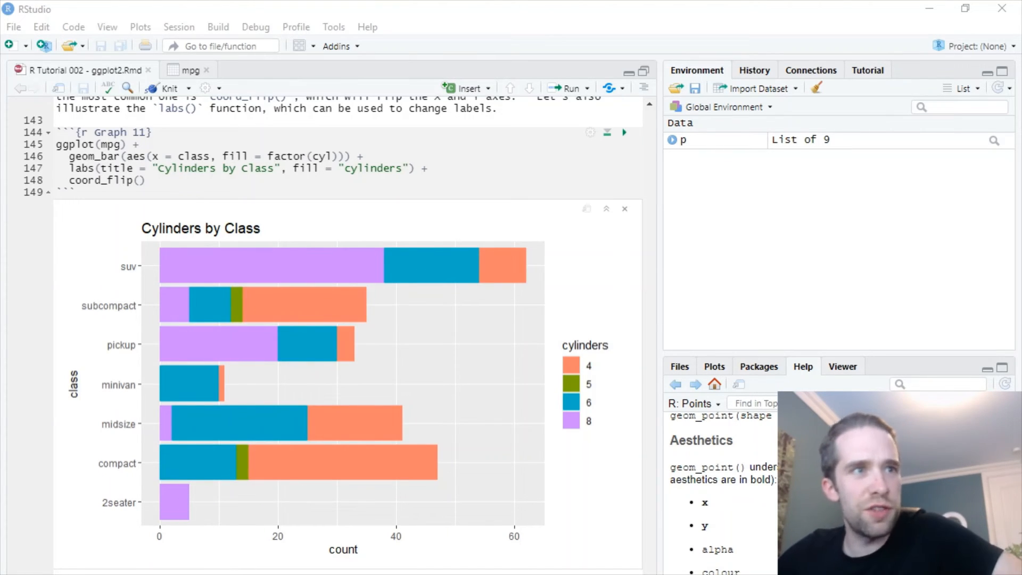
{"action": "scroll", "scroll_direction": "down", "scroll_amount": 3}
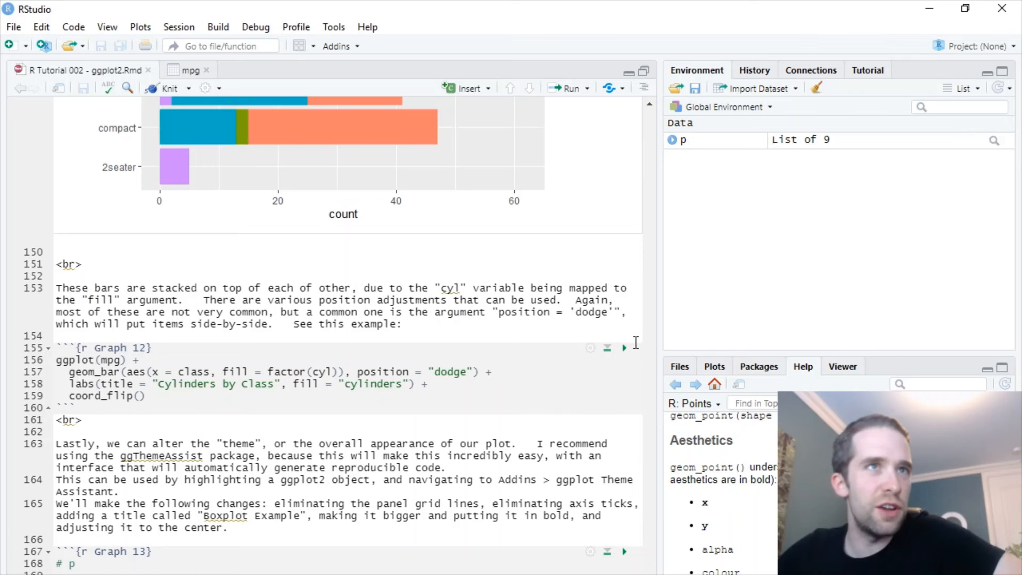
Render Graph 12's dodged side-by-side bars of cylinders by class
{"action": "left_click", "coordinate": [623, 150]}
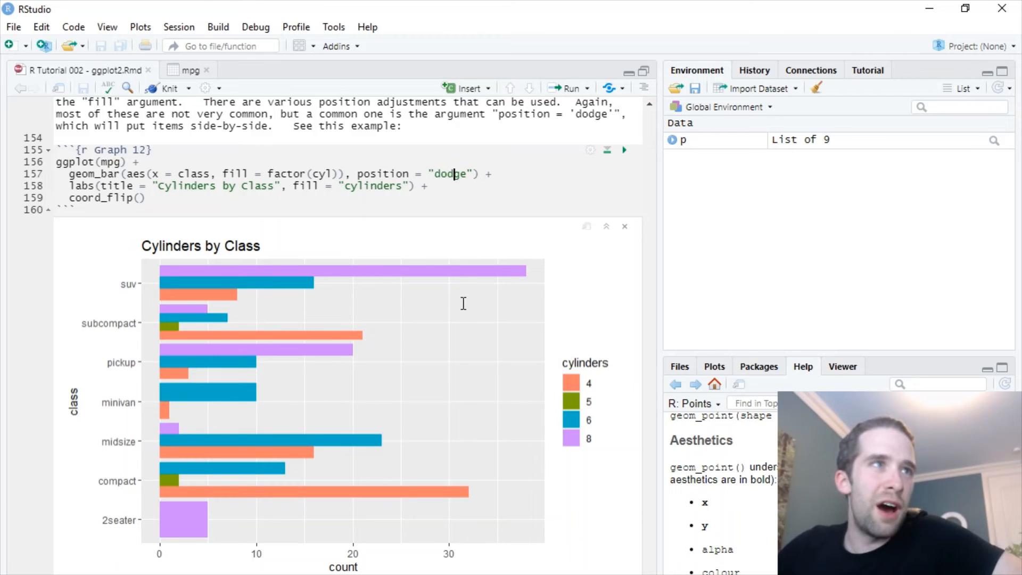
{"action": "mouse_move", "coordinate": [617, 466]}
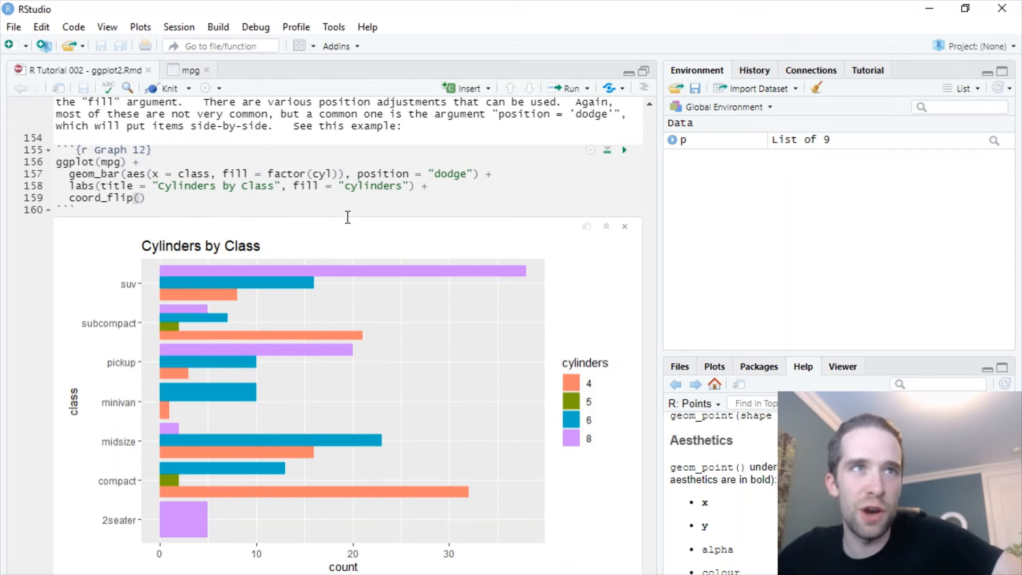
{"action": "mouse_move", "coordinate": [282, 295]}
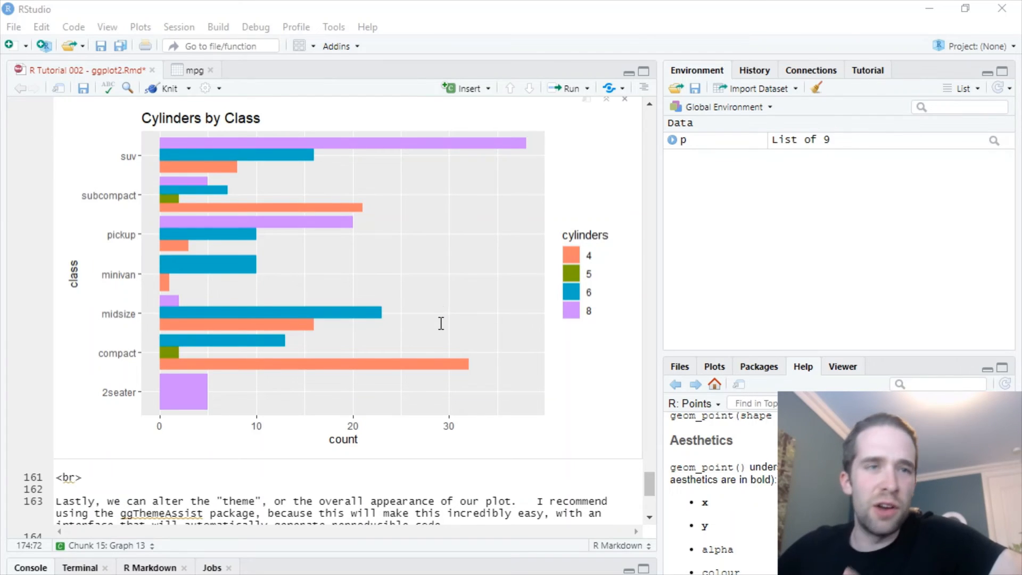
{"action": "scroll", "scroll_direction": "down", "scroll_amount": 3}
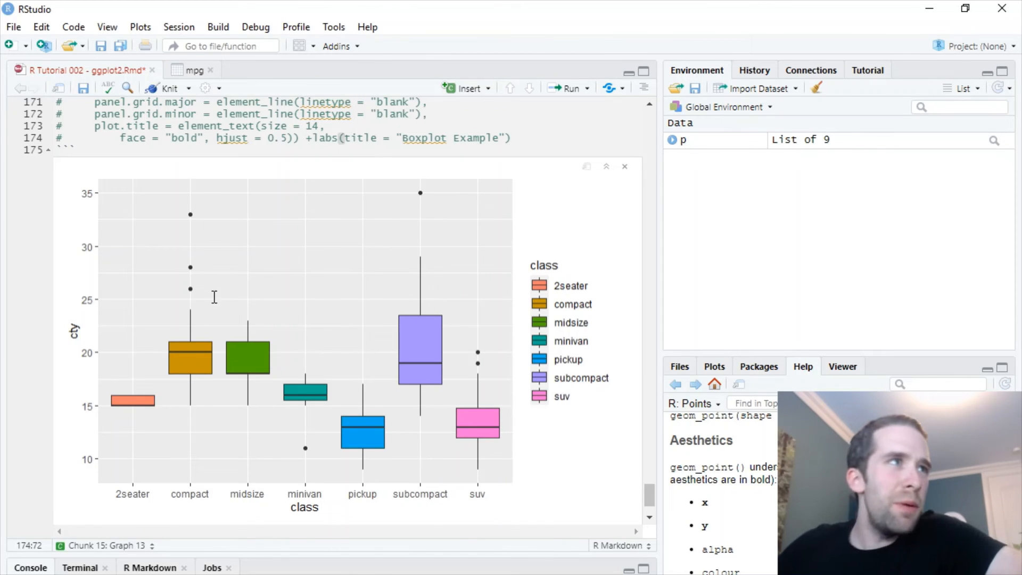
{"action": "mouse_move", "coordinate": [498, 342]}
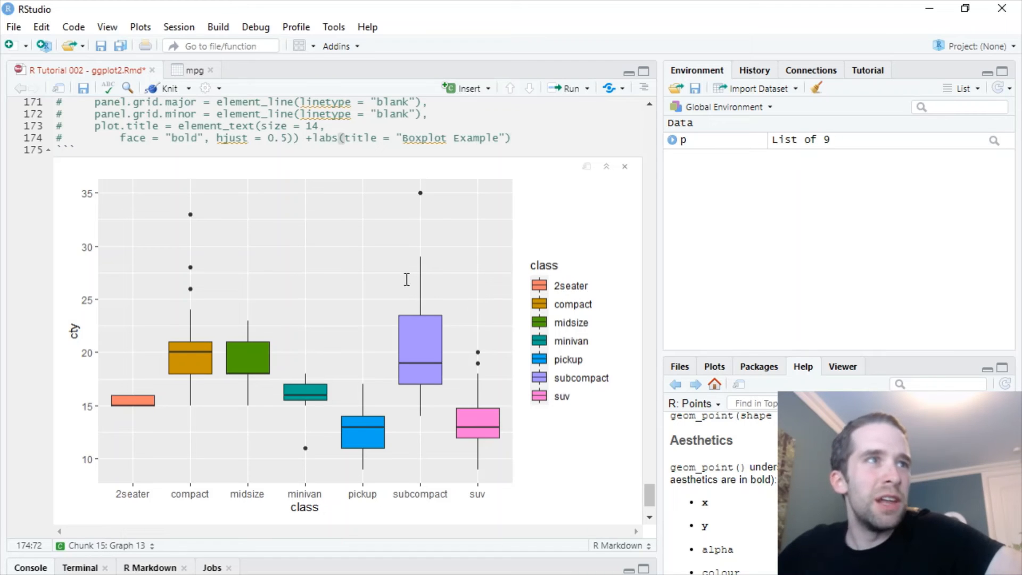
{"action": "mouse_move", "coordinate": [341, 497]}
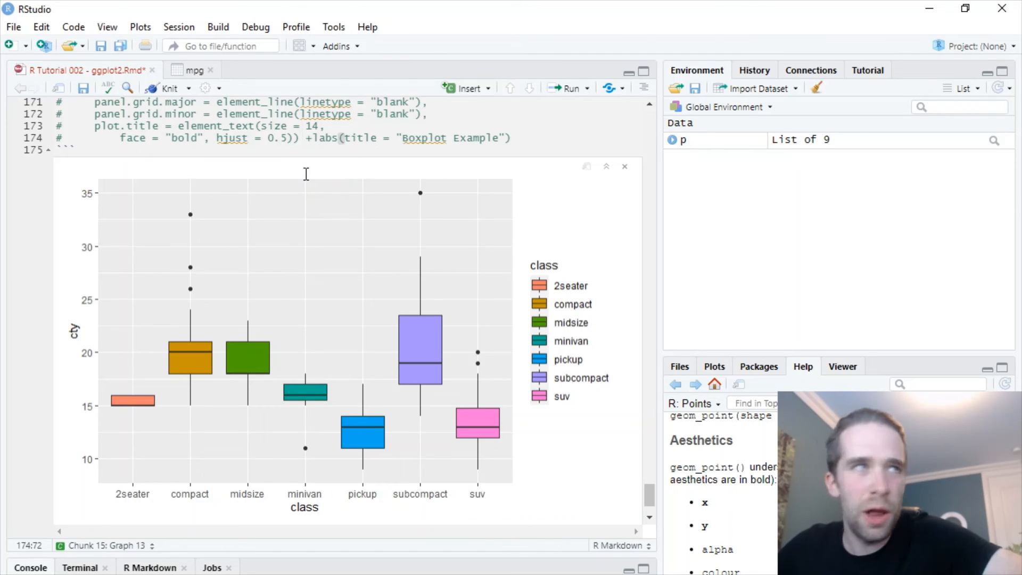
{"action": "mouse_move", "coordinate": [310, 171]}
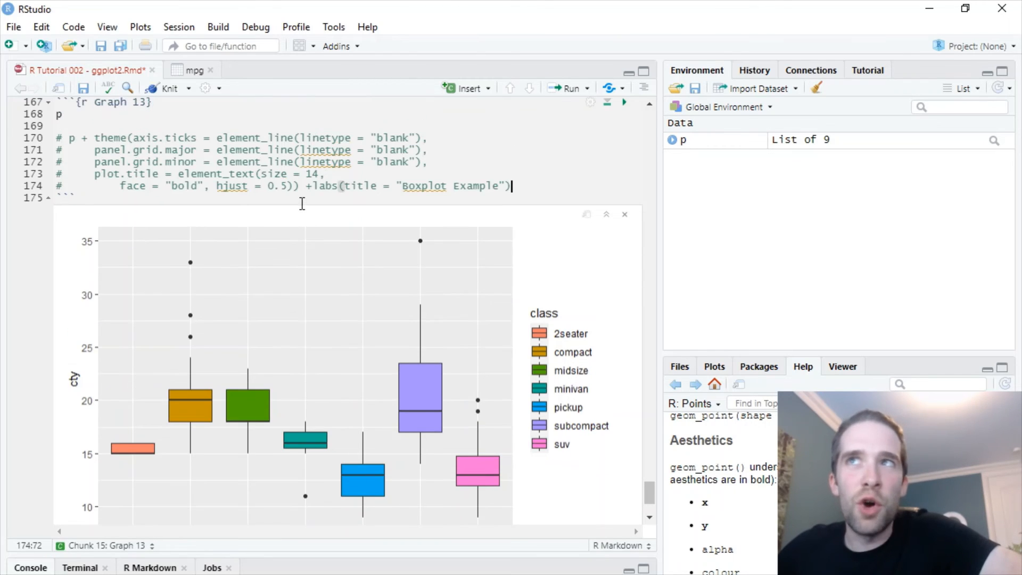
Select the plot object p on line 168 of the Graph 13 chunk
{"action": "left_click", "coordinate": [449, 185]}
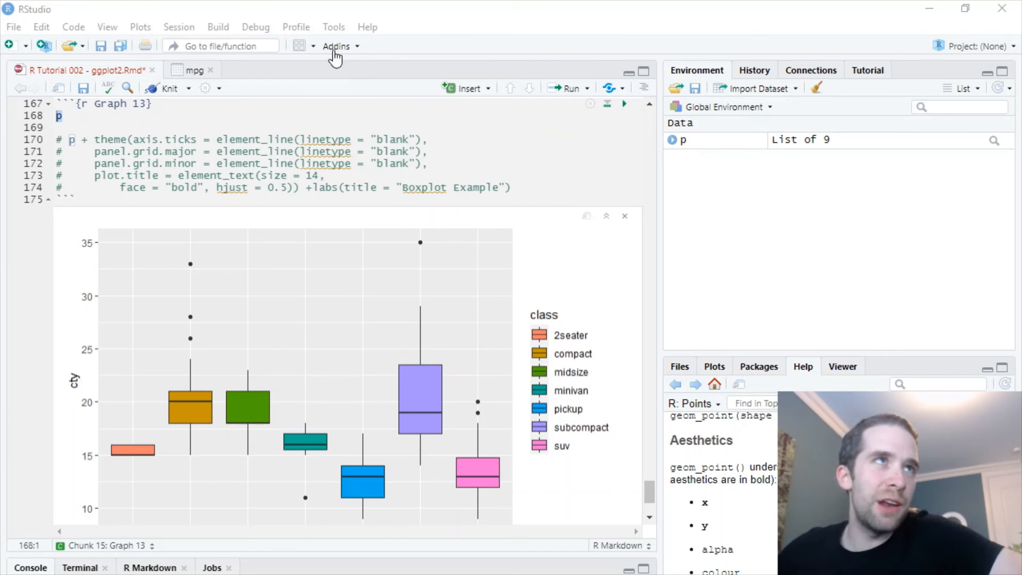
Launch the ggplot Theme Assistant add-in on p and set grid line type to blank
{"action": "left_click", "coordinate": [338, 46]}
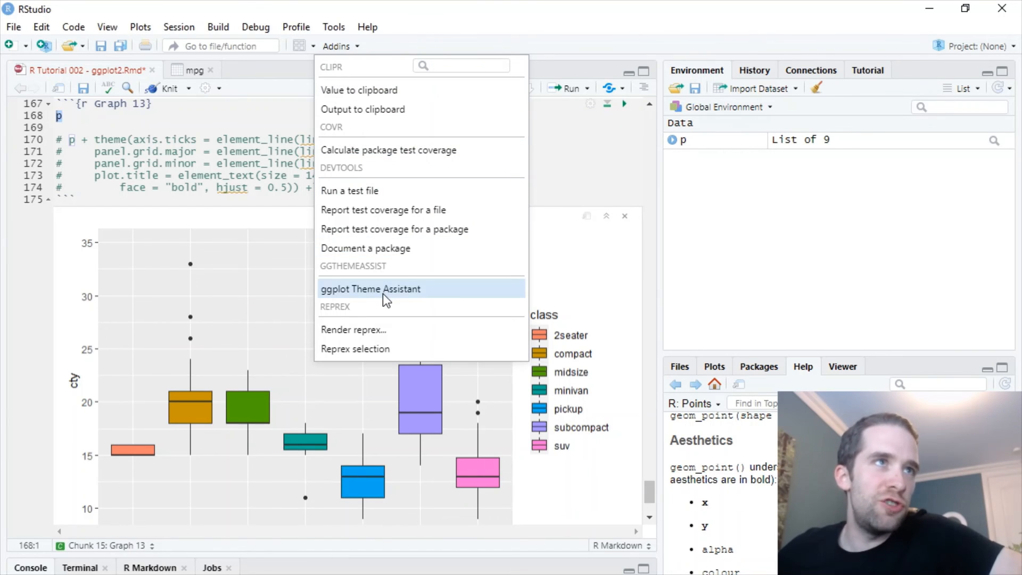
{"action": "left_click", "coordinate": [370, 289]}
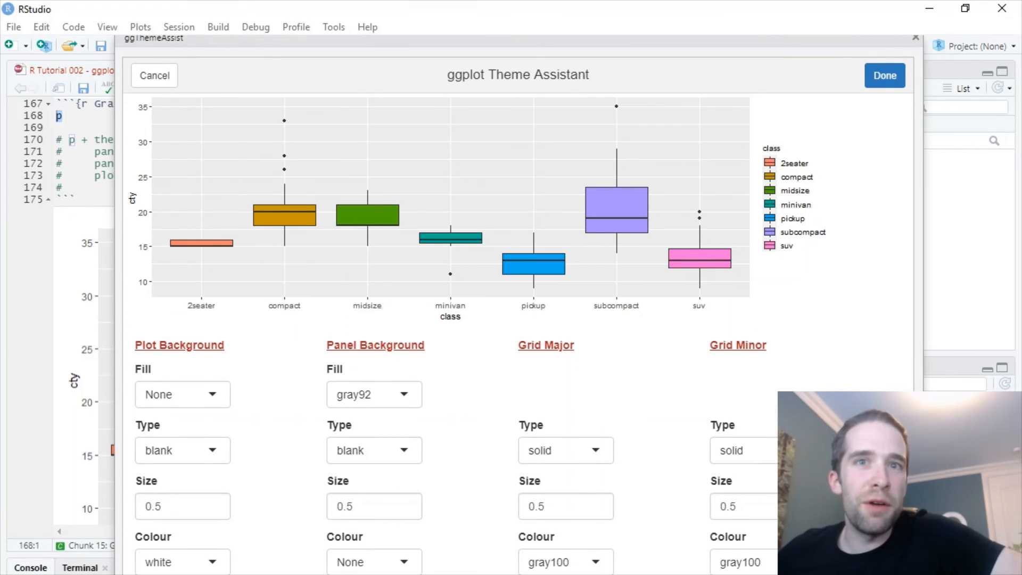
{"action": "mouse_move", "coordinate": [418, 378]}
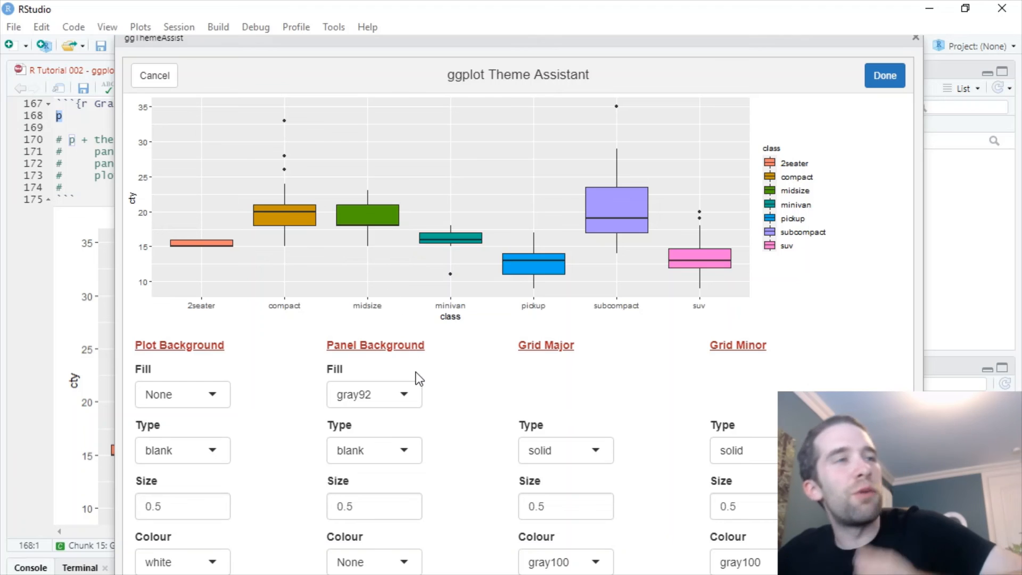
{"action": "mouse_move", "coordinate": [819, 389]}
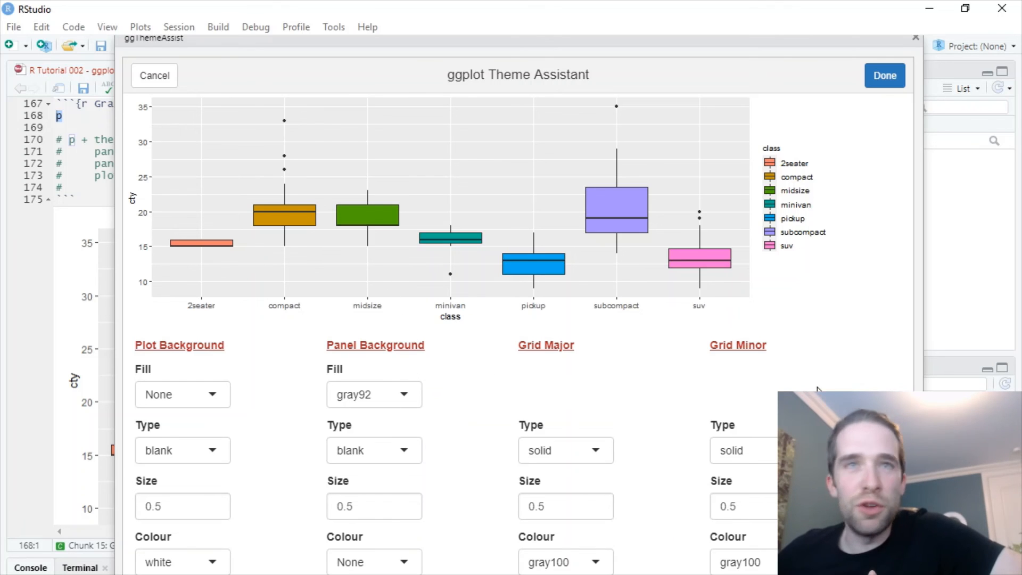
{"action": "mouse_move", "coordinate": [554, 429]}
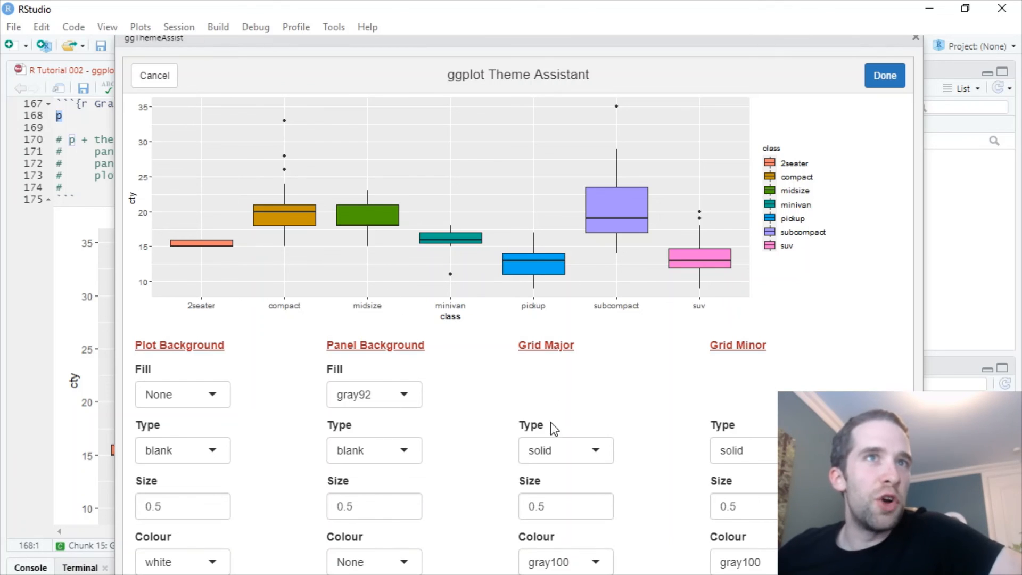
{"action": "mouse_move", "coordinate": [552, 472]}
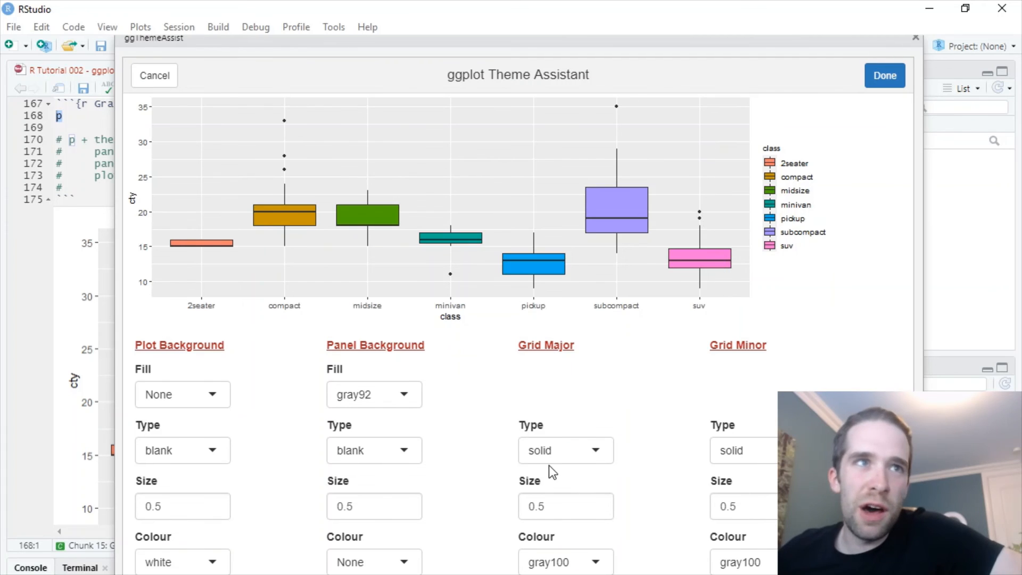
{"action": "left_click", "coordinate": [565, 450]}
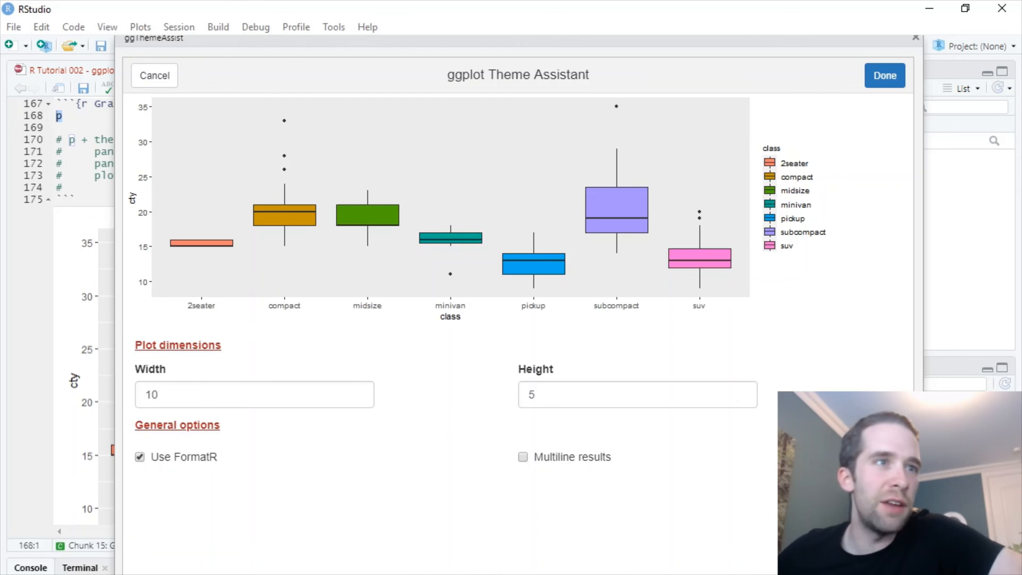
Set Axis ticks Type to blank so the preview shows no tick marks
{"action": "scroll", "scroll_direction": "down", "scroll_amount": 3}
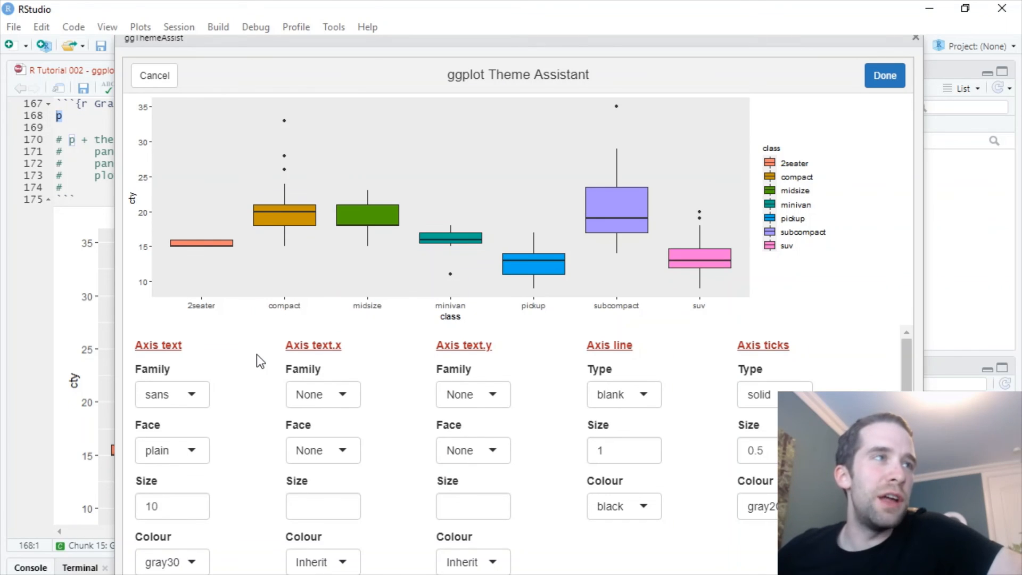
{"action": "mouse_move", "coordinate": [418, 394]}
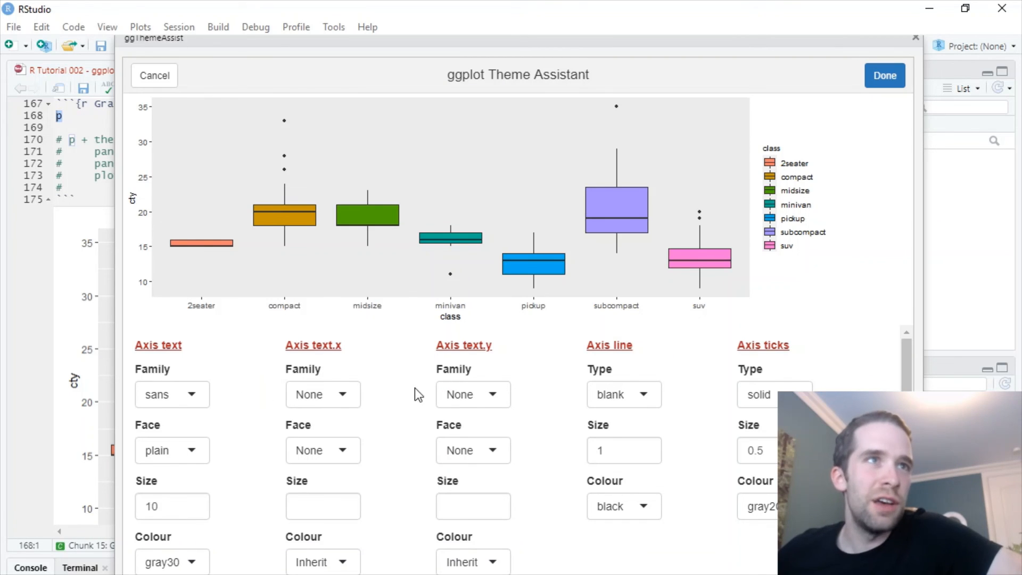
{"action": "mouse_move", "coordinate": [460, 408]}
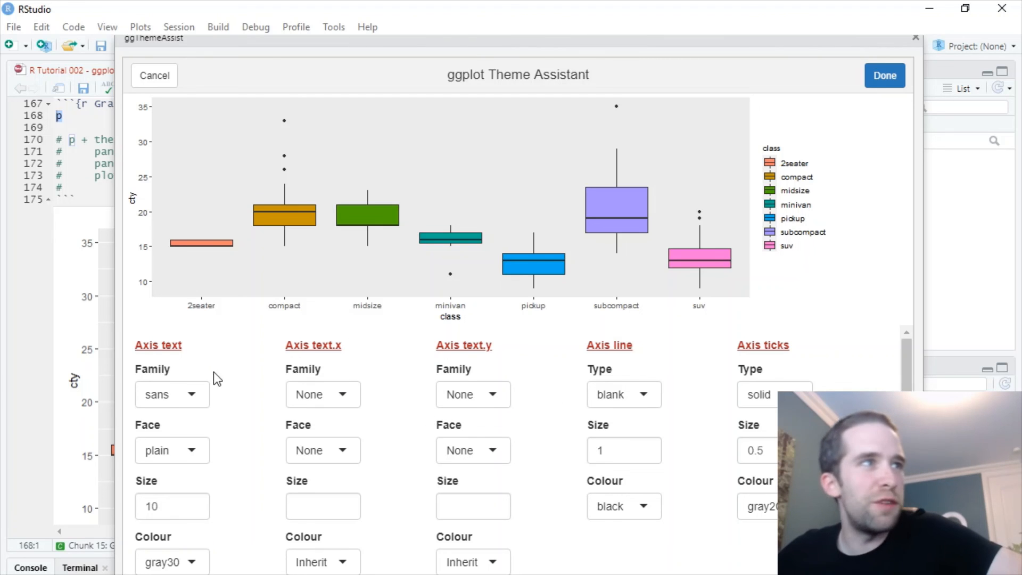
{"action": "mouse_move", "coordinate": [565, 443]}
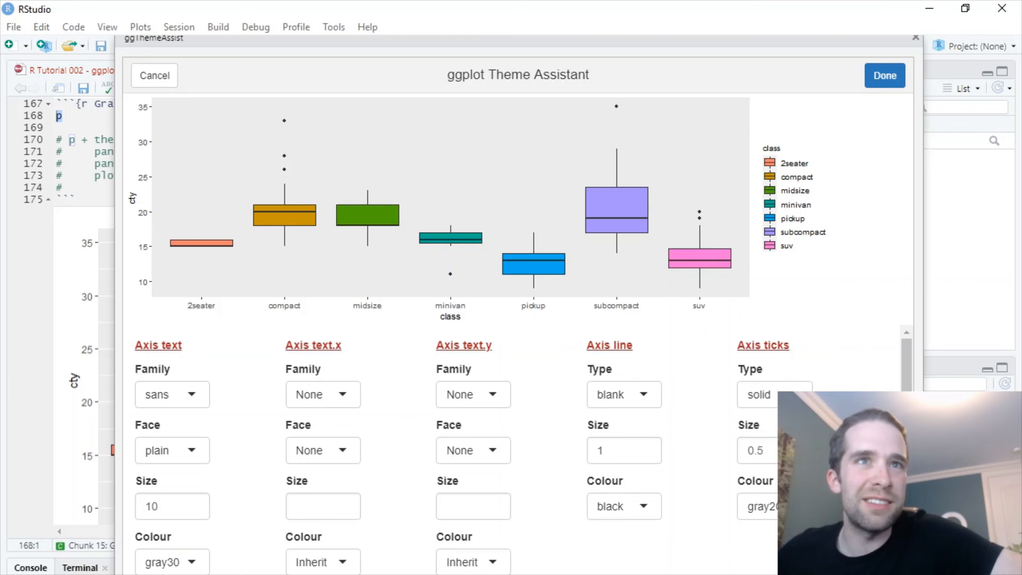
{"action": "left_click", "coordinate": [774, 394]}
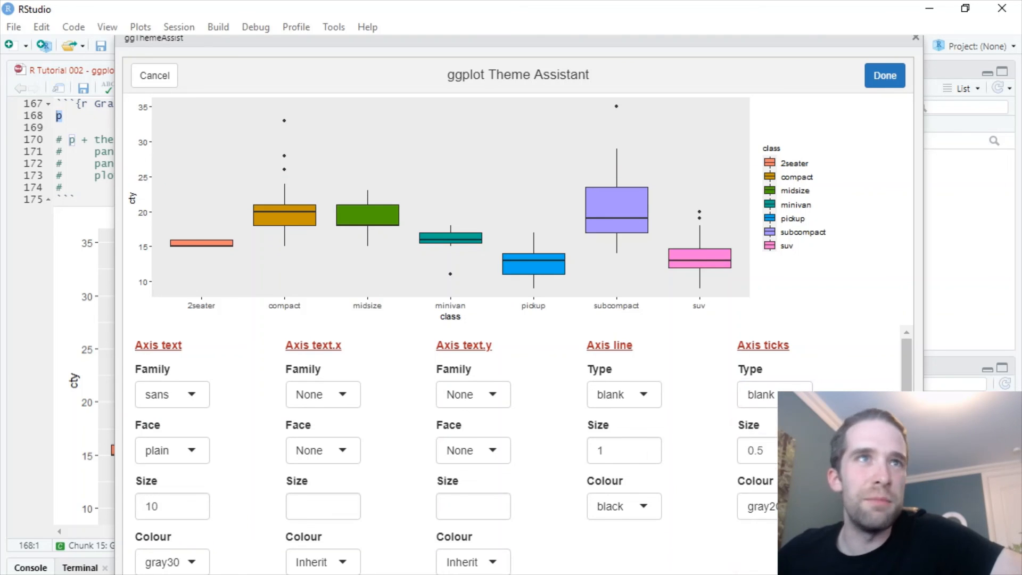
{"action": "mouse_move", "coordinate": [682, 417]}
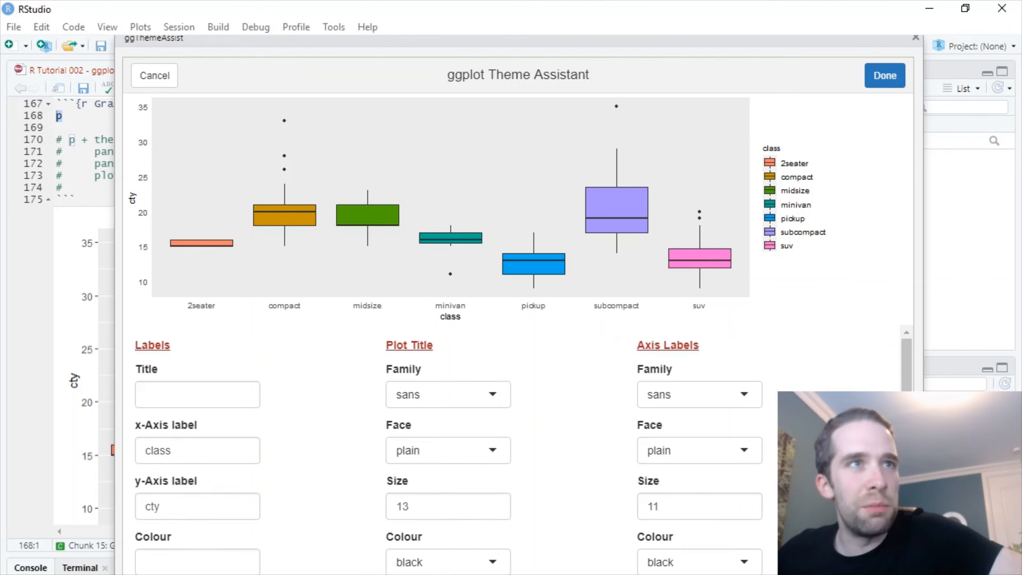
{"action": "mouse_move", "coordinate": [489, 412]}
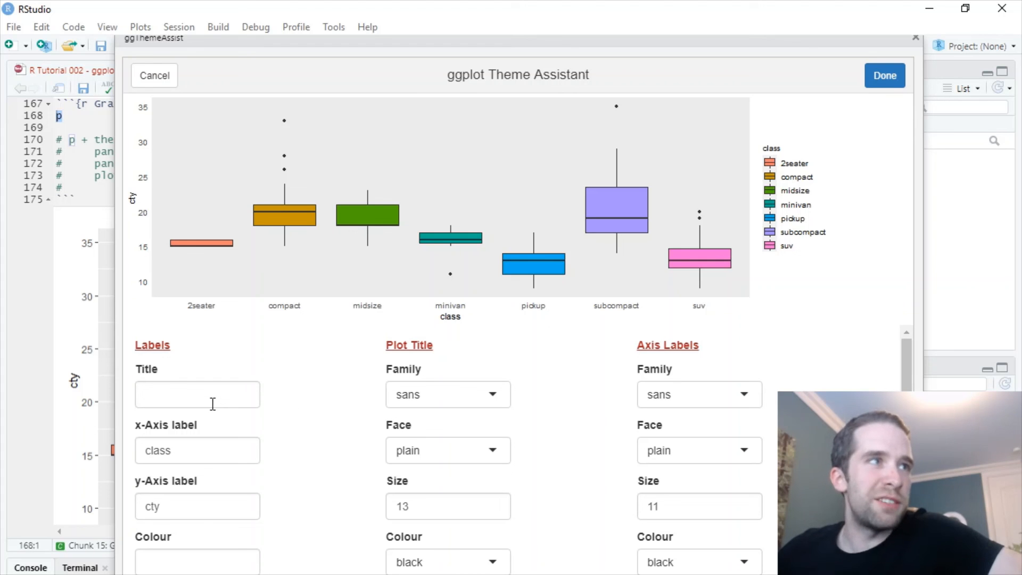
Title the plot 'Boxplot Example' with bold face and Hjust 0.5
{"action": "left_click", "coordinate": [197, 394]}
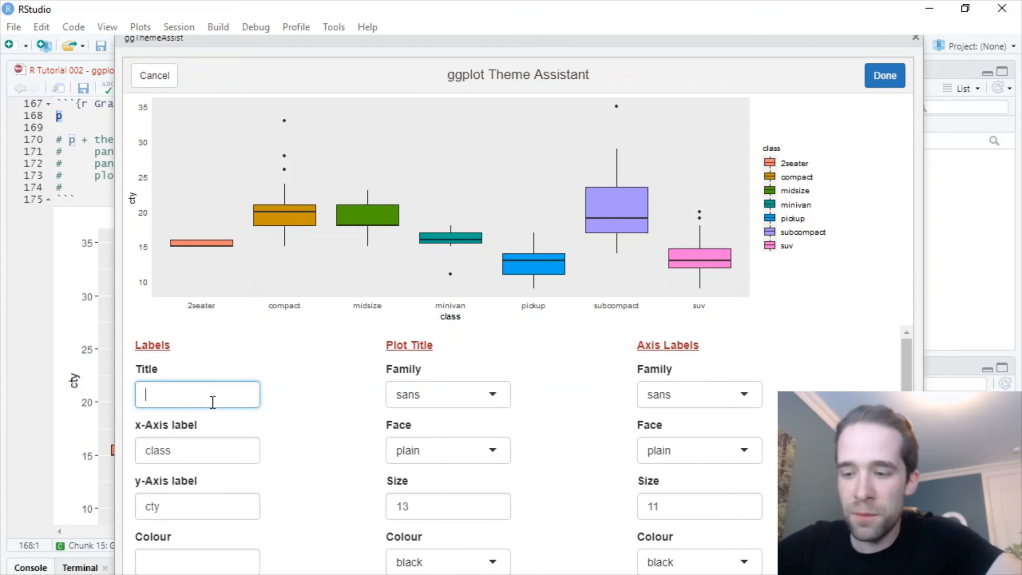
{"action": "type", "text": "Boxplot Example"}
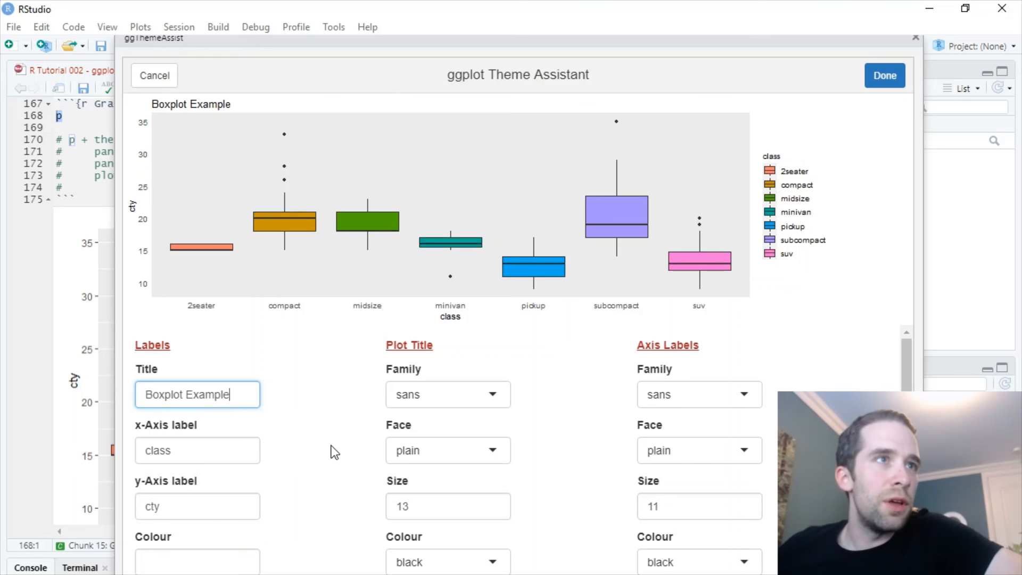
{"action": "mouse_move", "coordinate": [471, 458]}
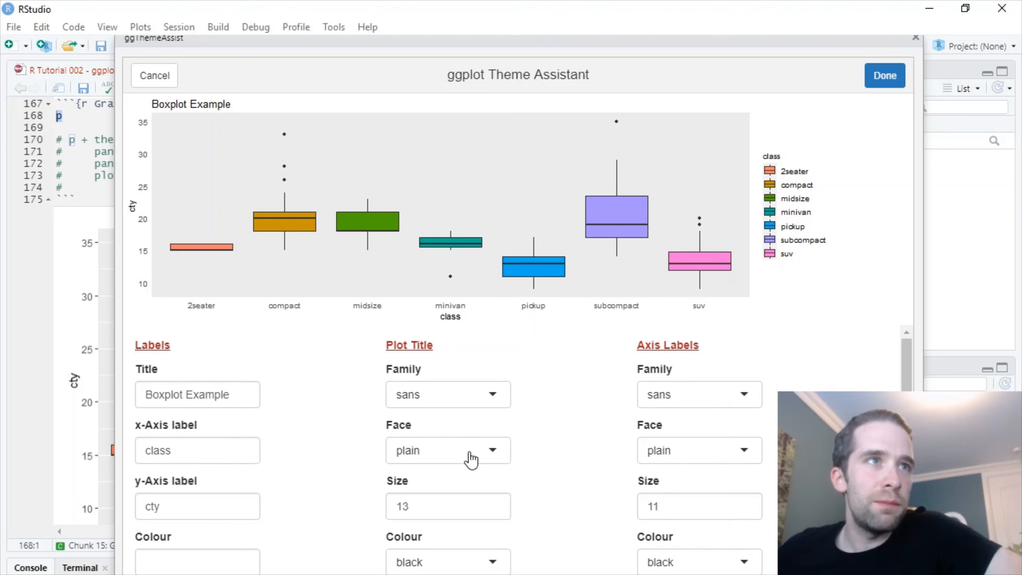
{"action": "left_click", "coordinate": [449, 449]}
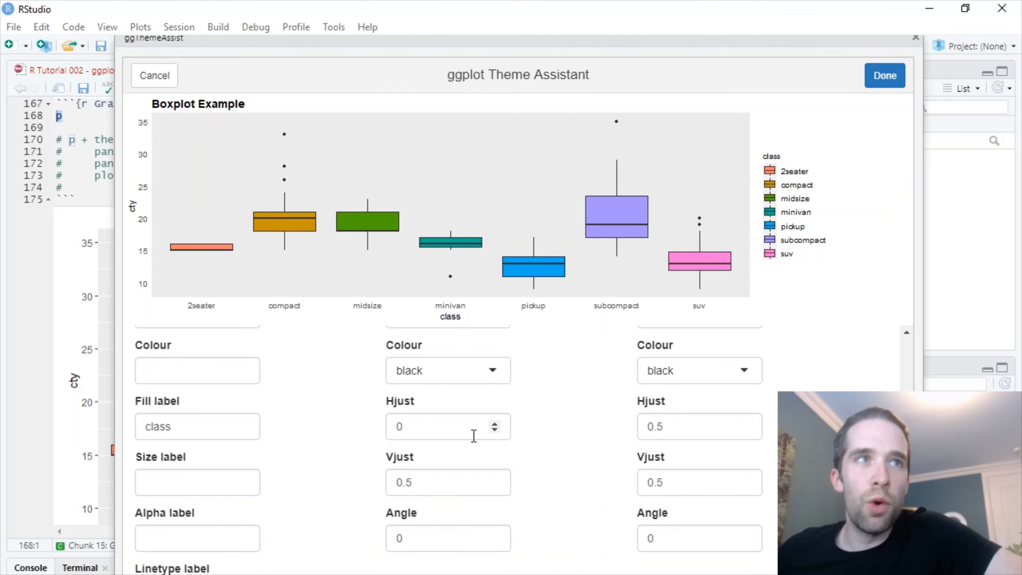
{"action": "left_click", "coordinate": [449, 426]}
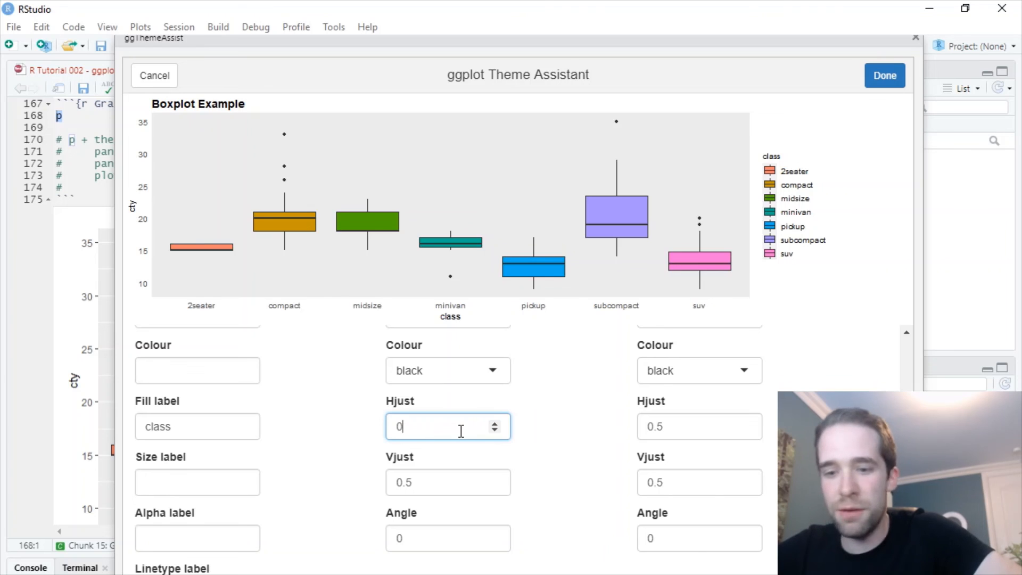
{"action": "type", "text": ".5"}
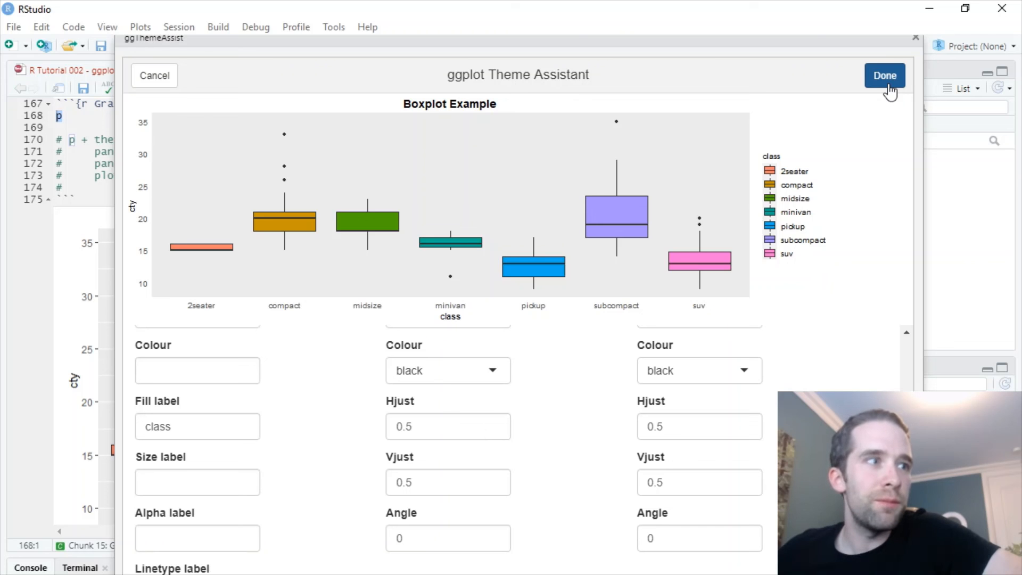
Insert the generated theme code via Done, select lines 168–172, and re-run the chunk
{"action": "left_click", "coordinate": [885, 74]}
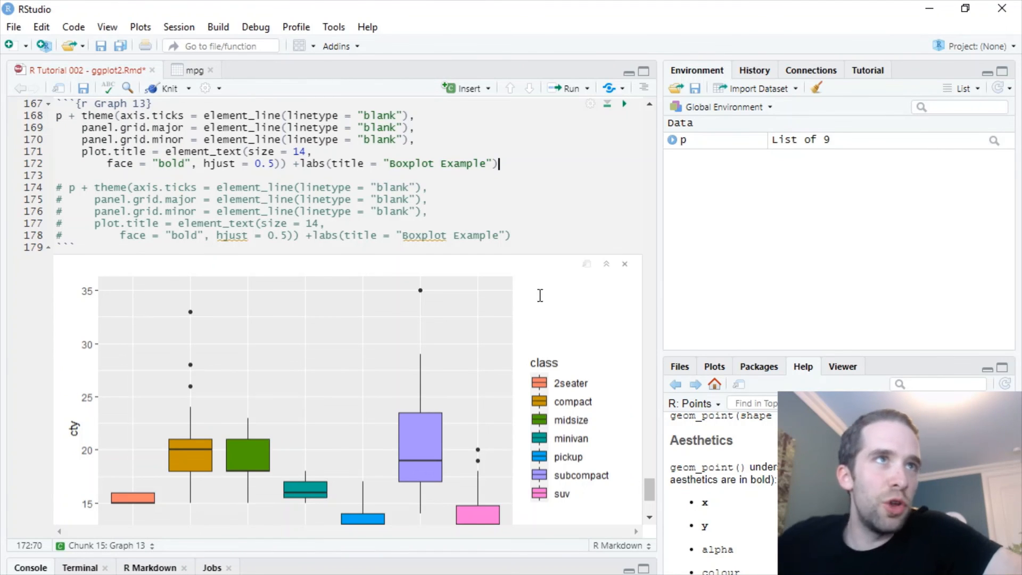
{"action": "mouse_move", "coordinate": [436, 196]}
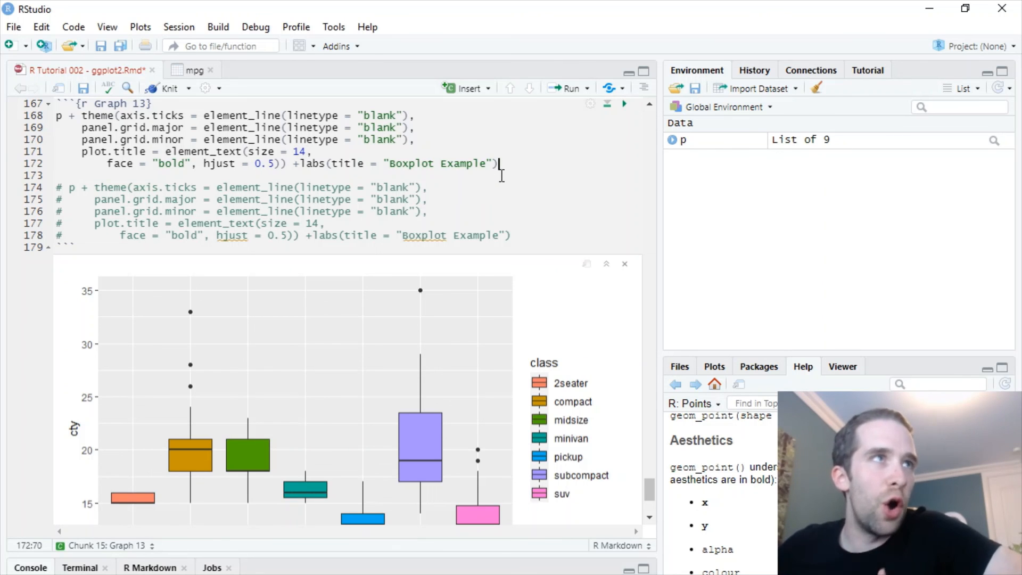
{"action": "left_click_drag", "start_coordinate": [497, 163], "coordinate": [86, 151]}
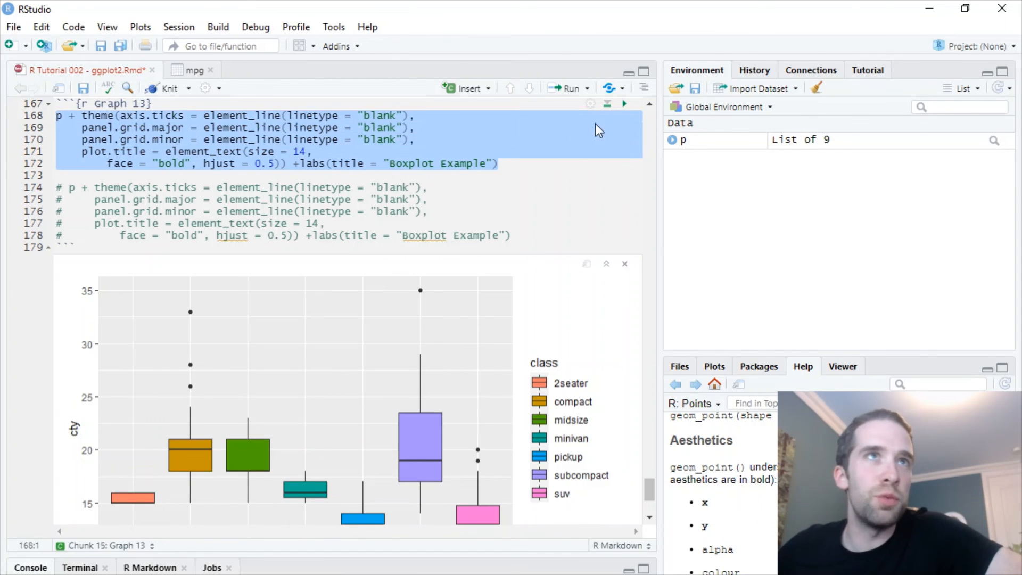
{"action": "left_click", "coordinate": [564, 88]}
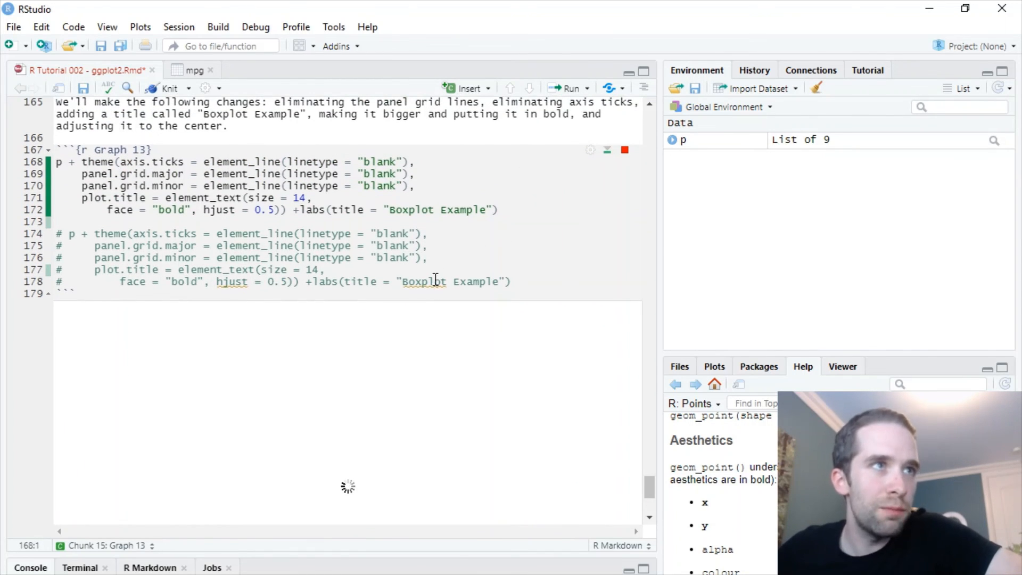